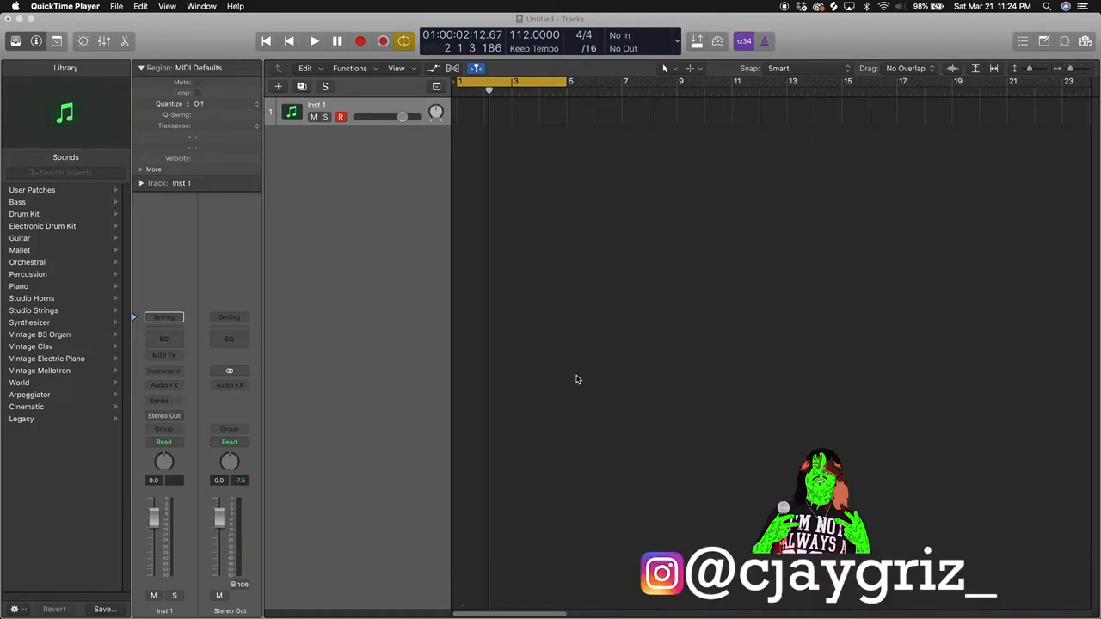
mouse_move(574, 383)
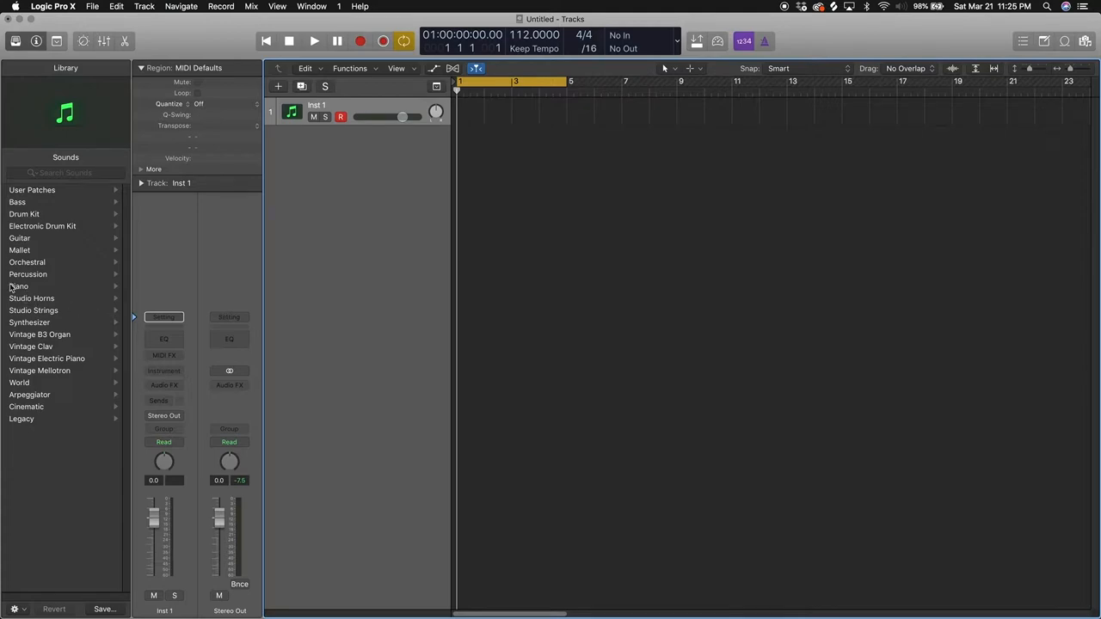
Step: Load the Ghost Piano patch from the Library's Piano > Experimental category
click(18, 286)
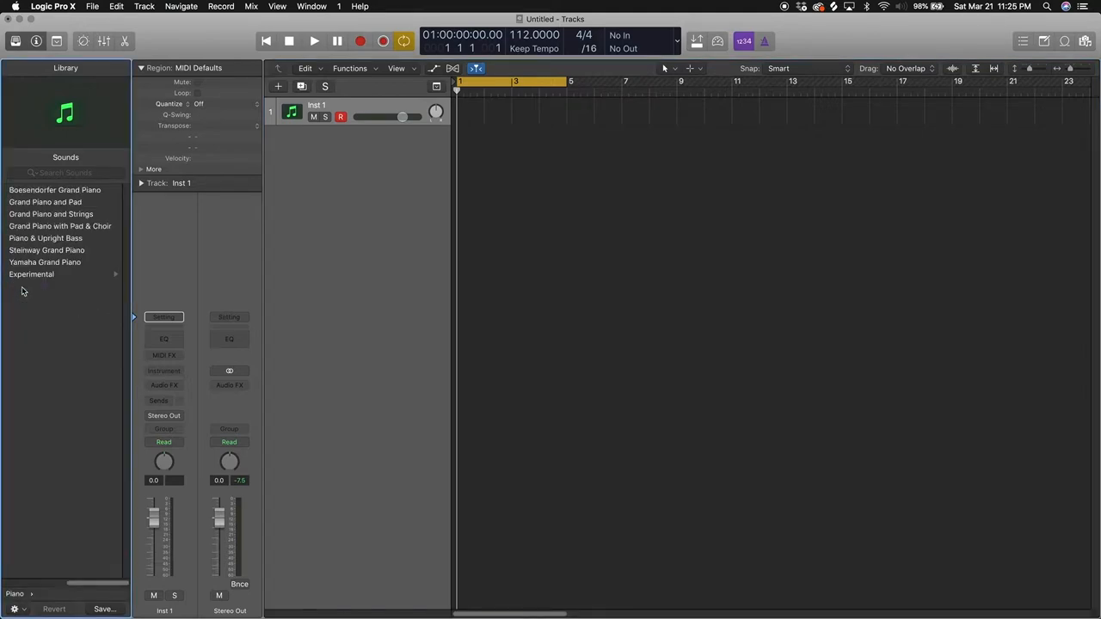
click(31, 274)
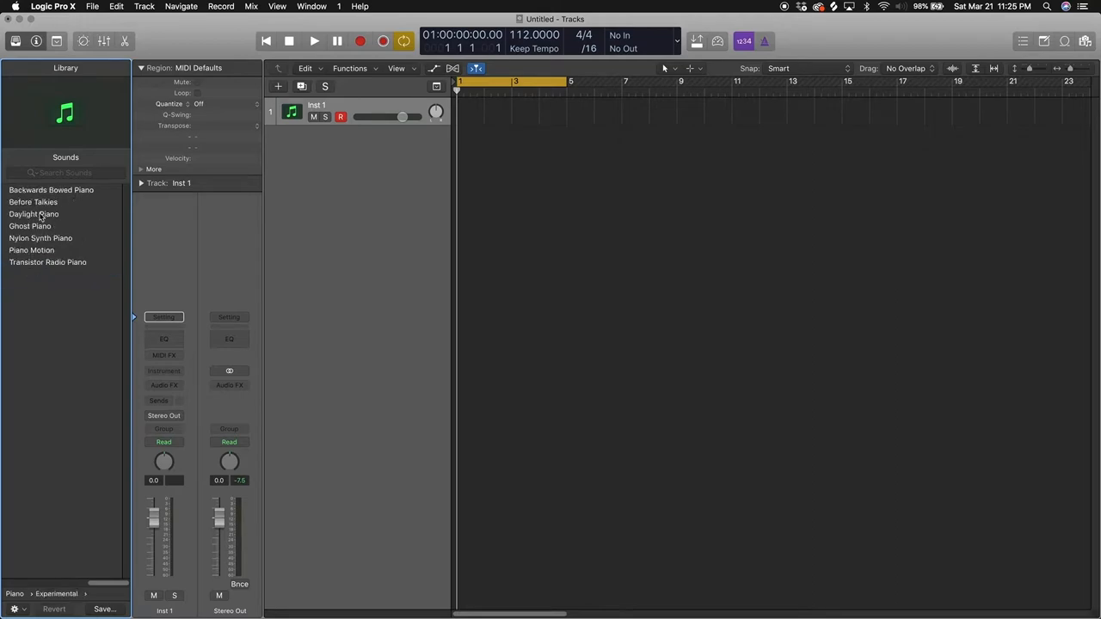
click(31, 225)
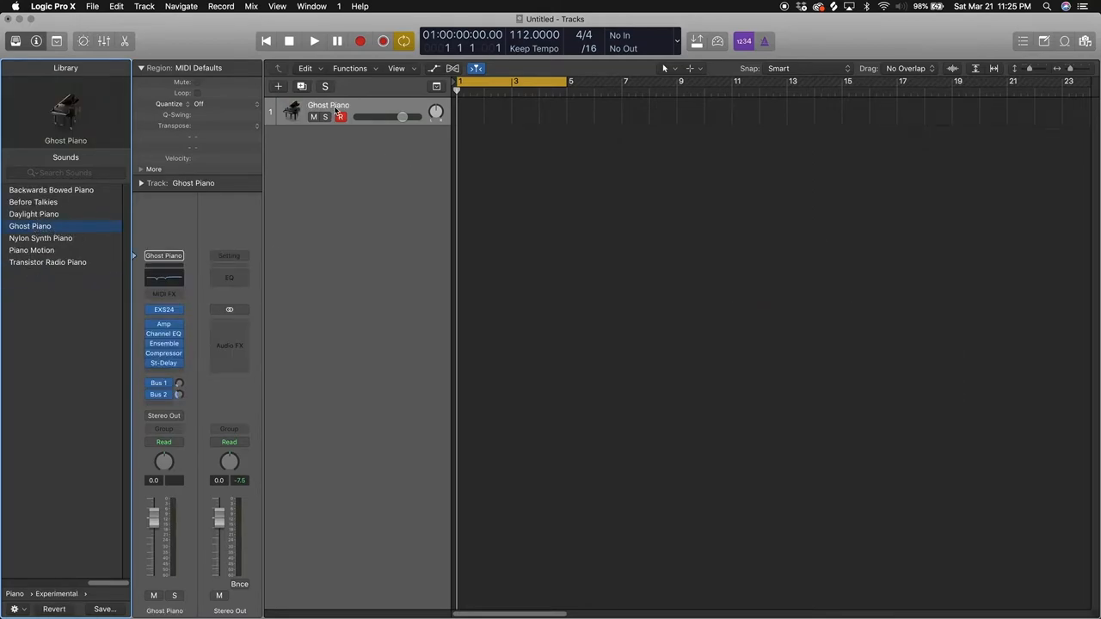
mouse_move(340, 113)
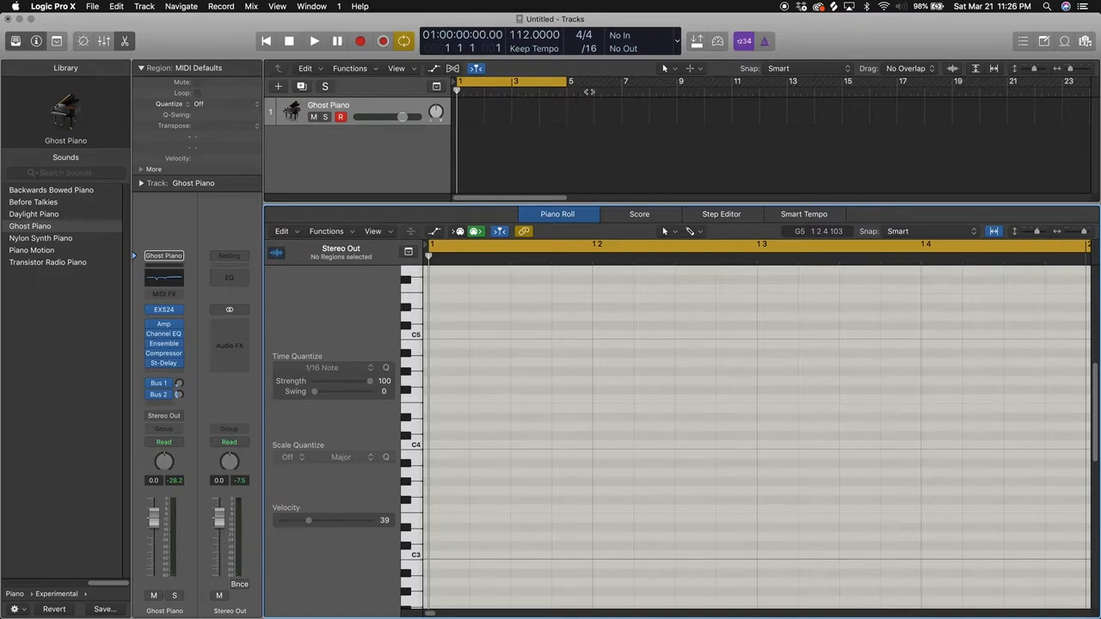
Step: Record a Ghost Piano chord, shorten it to one bar, audition it, then record more chords
click(628, 35)
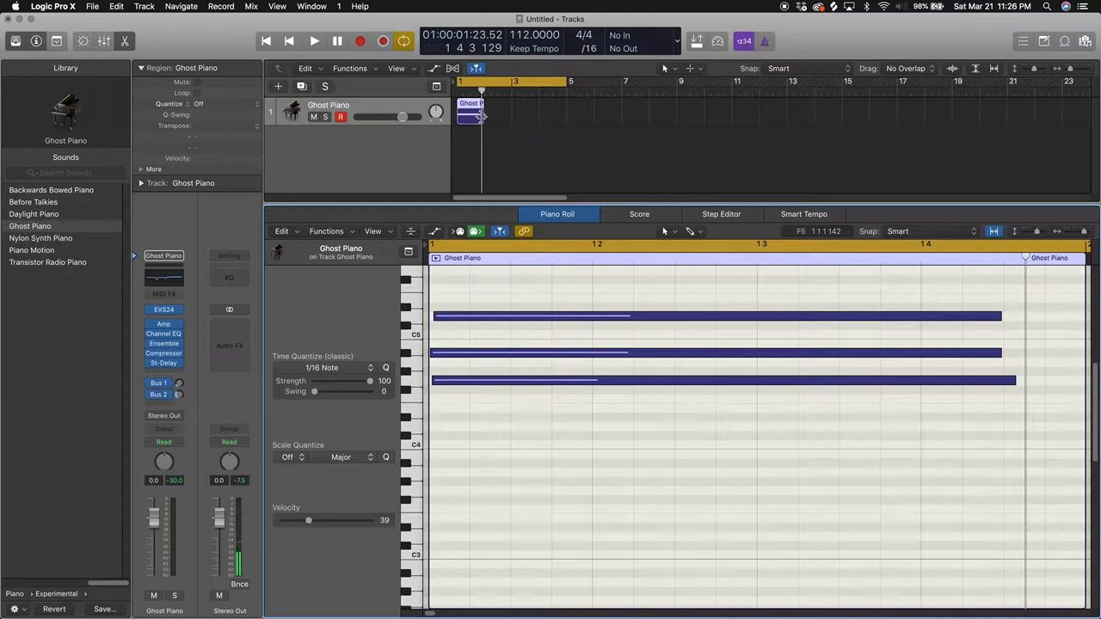
drag(486, 118, 548, 117)
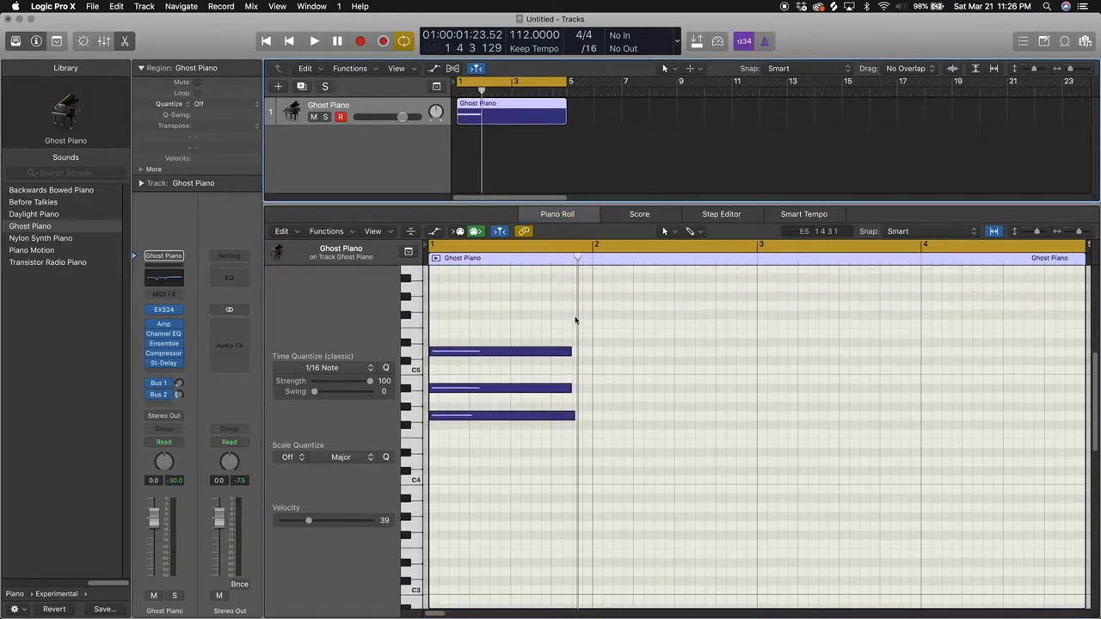
click(314, 41)
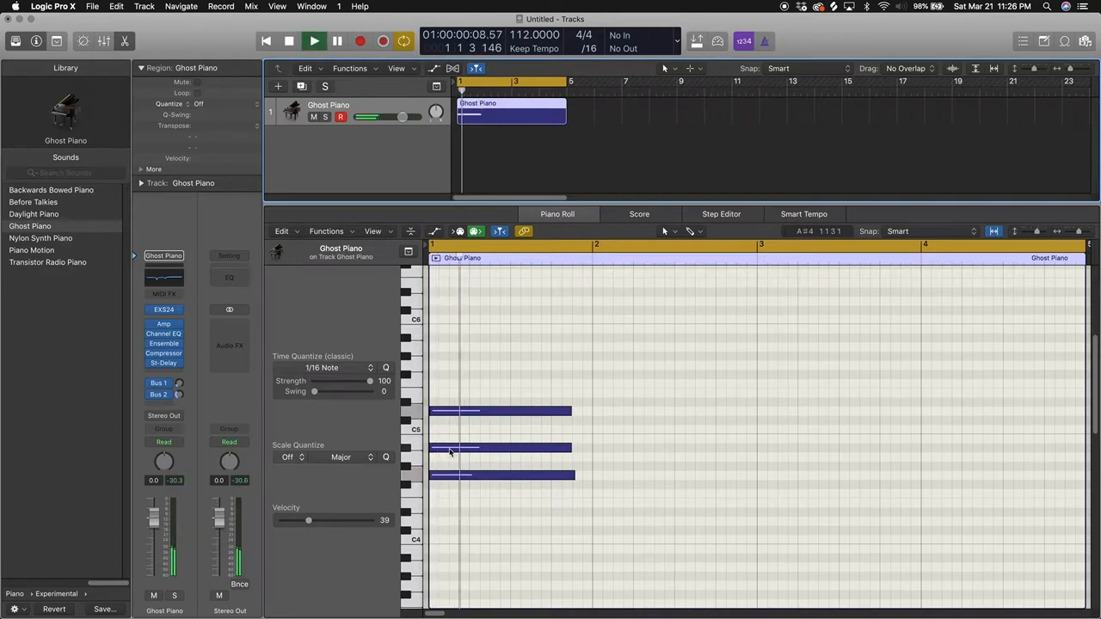
click(314, 40)
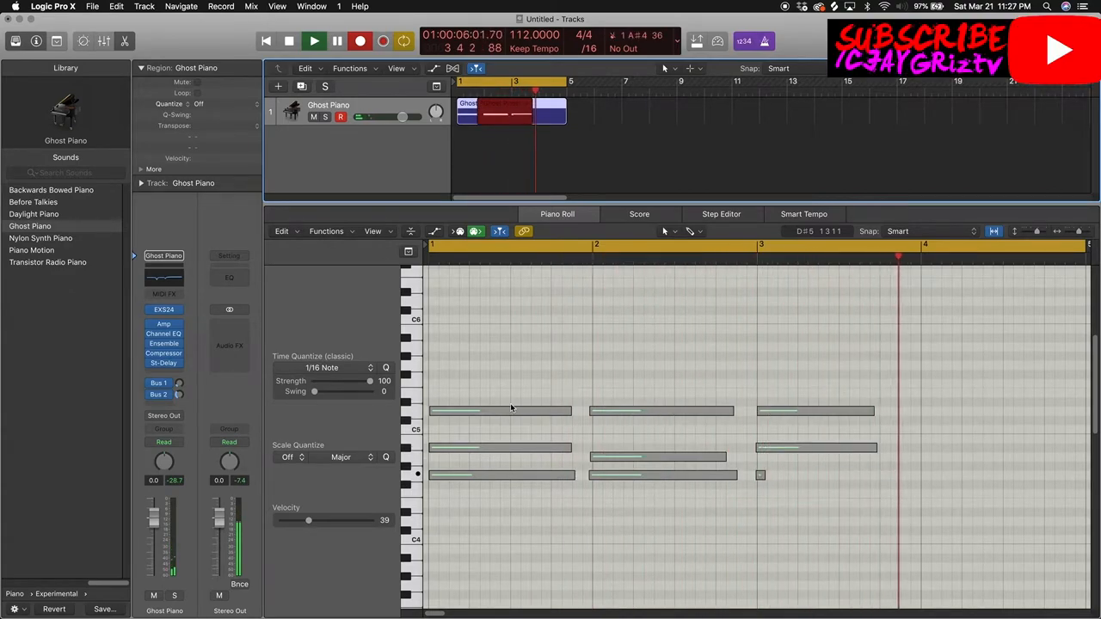
Step: Stop recording, quantize all chord notes, and audition the four-bar progression
click(314, 41)
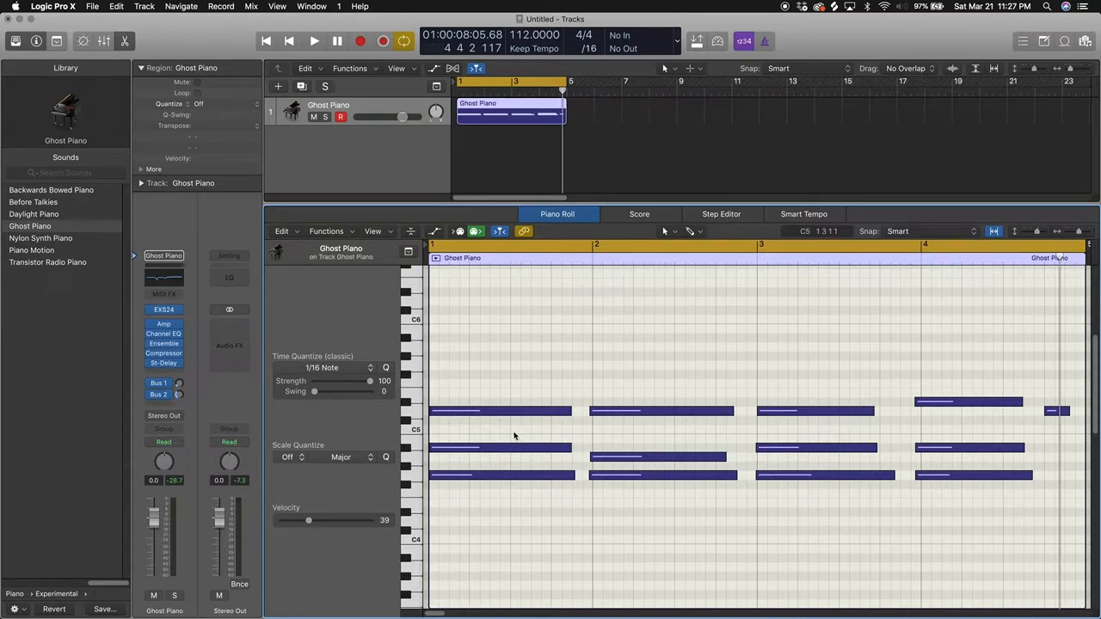
key(cmd+a)
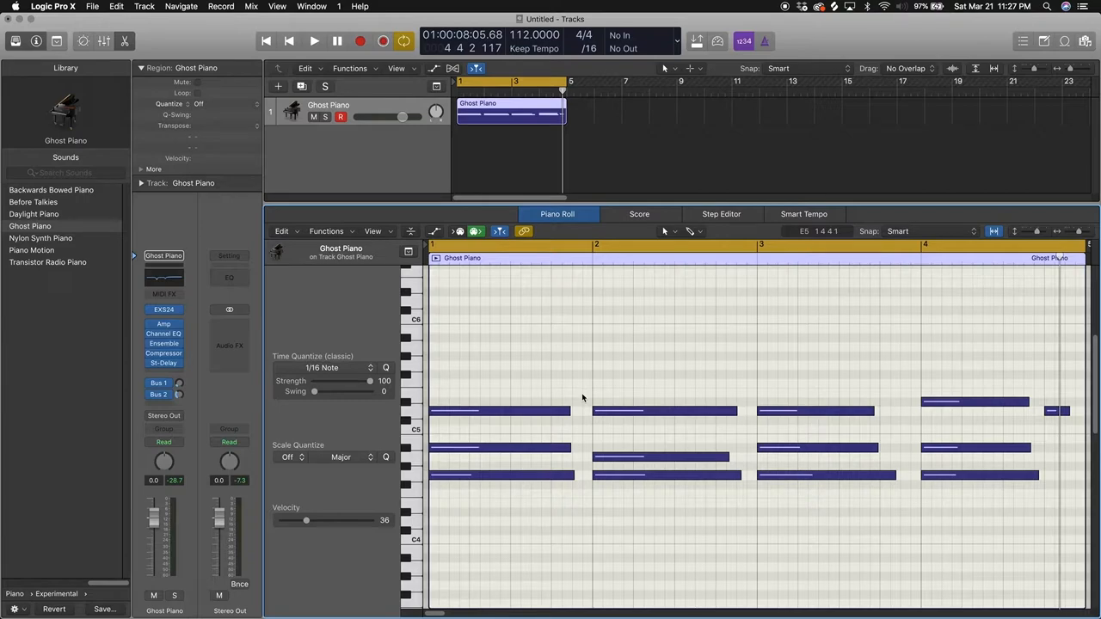
click(314, 40)
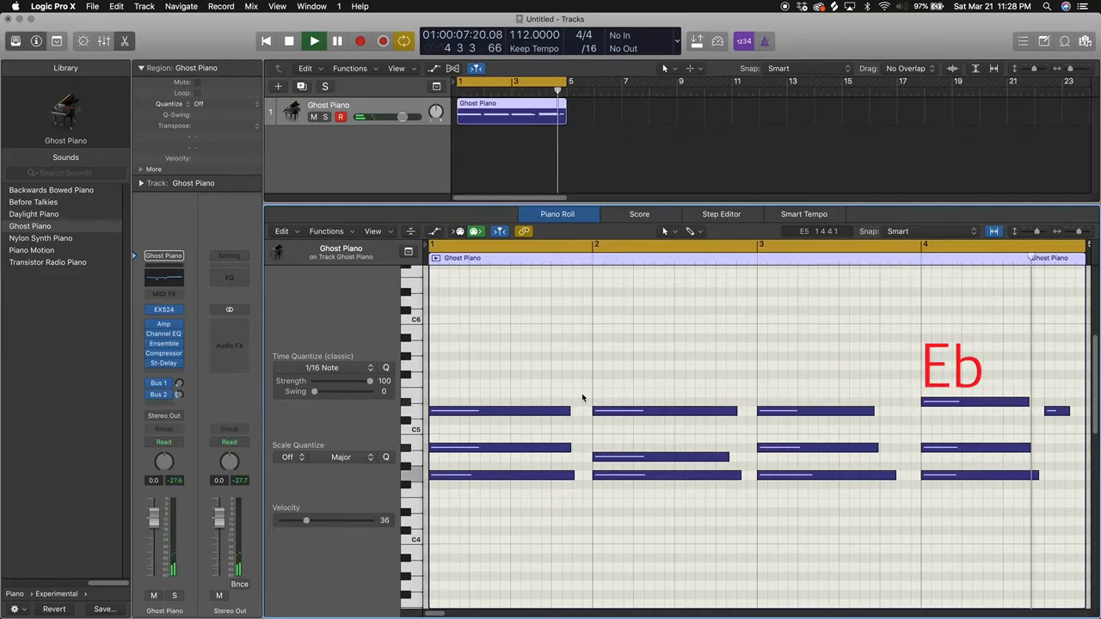
click(314, 40)
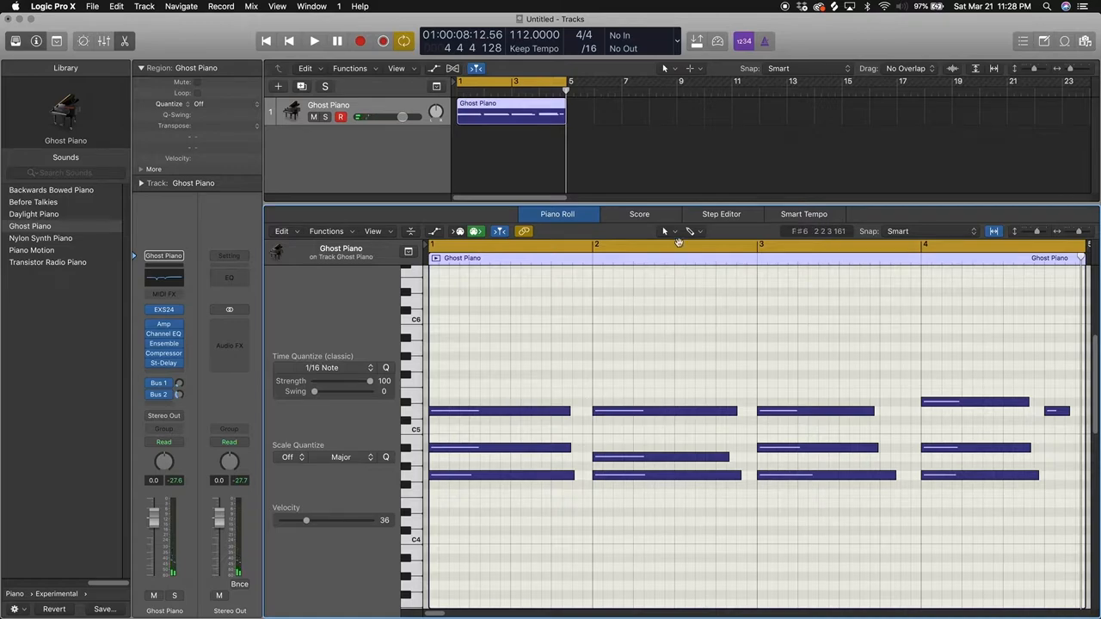
click(676, 231)
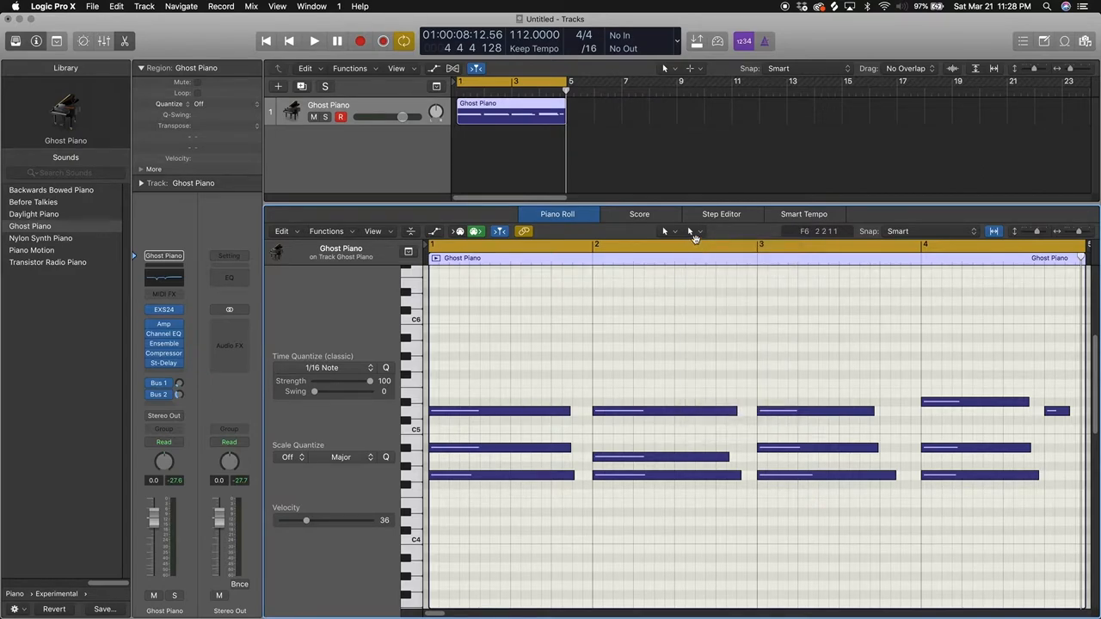
Step: Switch the Piano Roll to the Pencil tool and bring up the New Track dialog
click(695, 232)
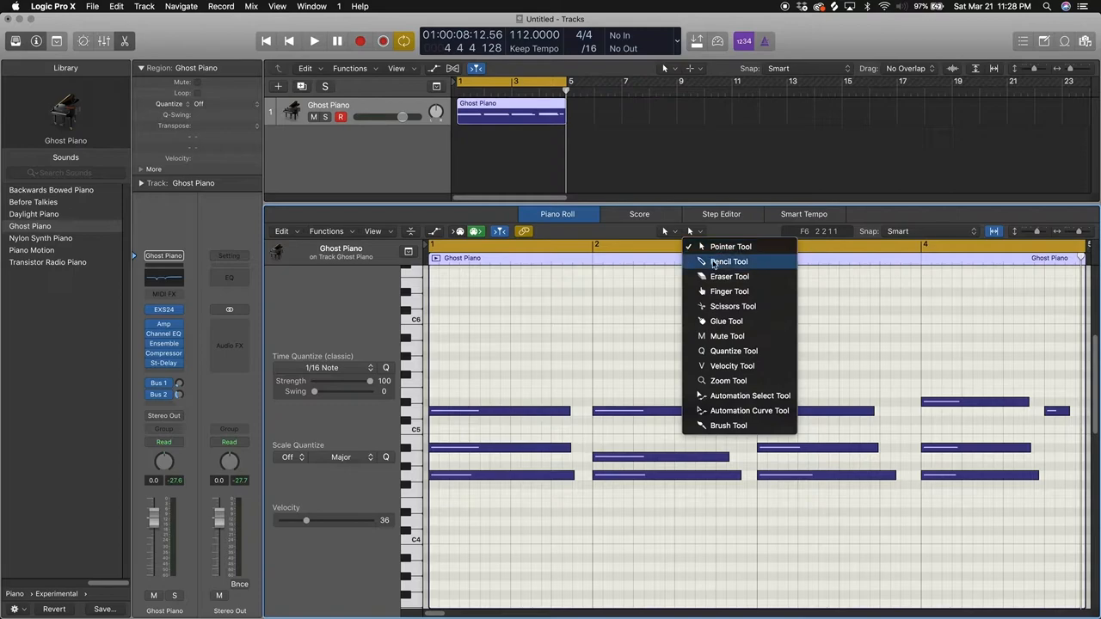
click(730, 247)
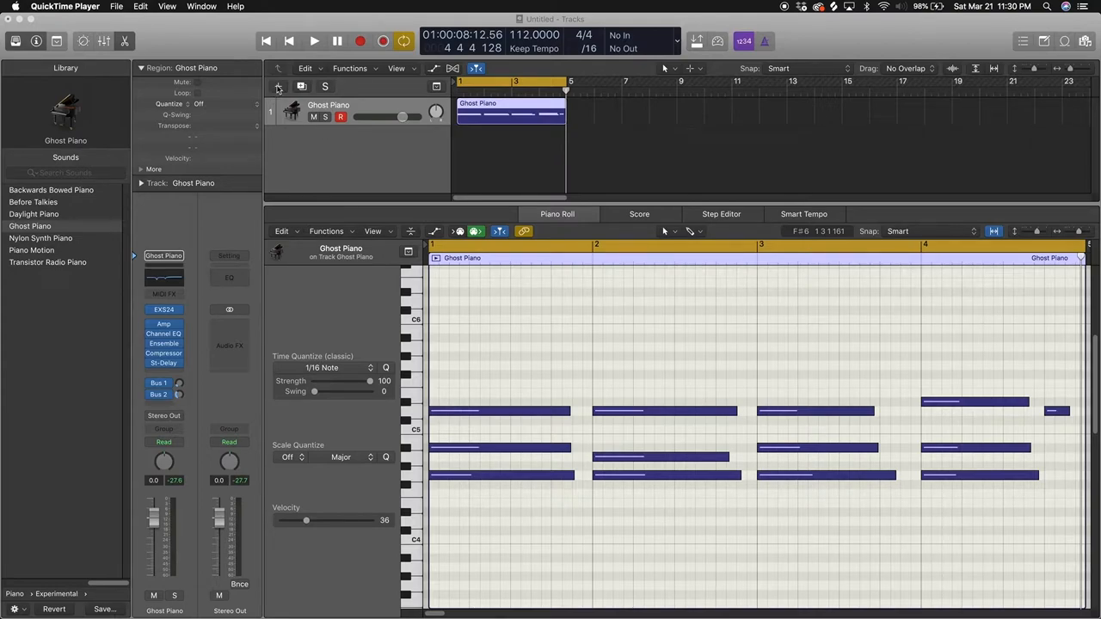
click(278, 86)
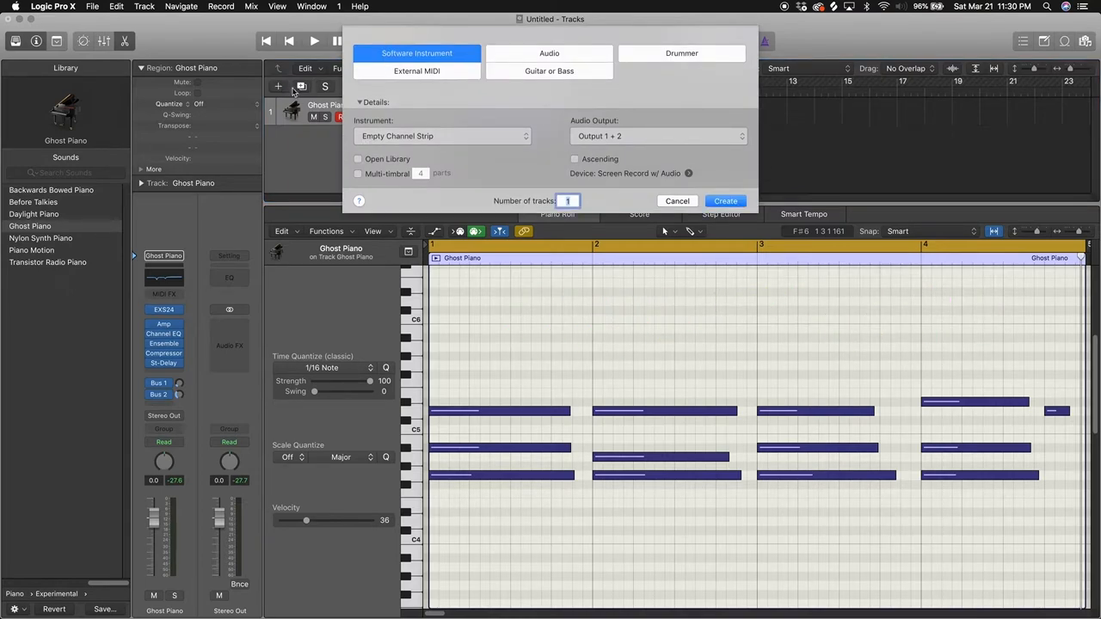
Step: Create a Software Instrument track with the Alchemy synth as its instrument
click(440, 135)
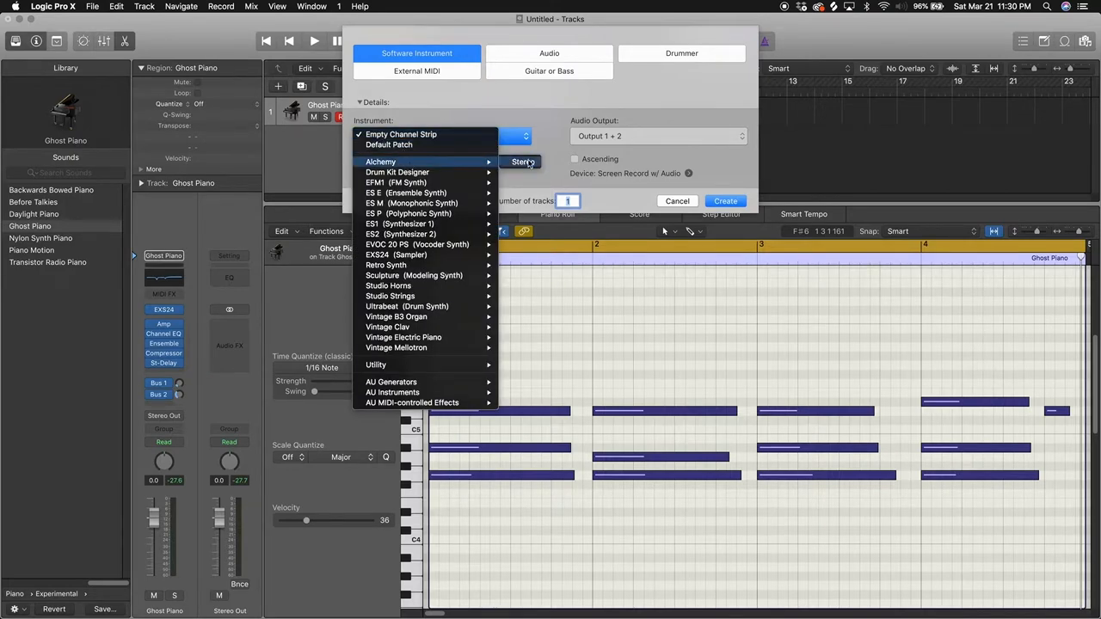
click(381, 162)
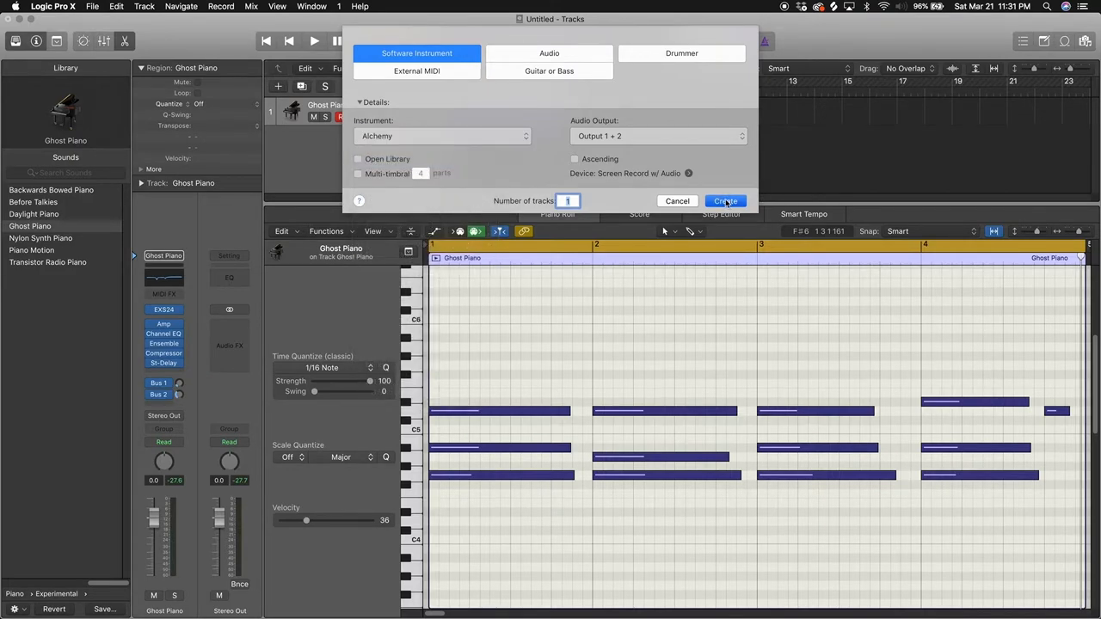
click(725, 200)
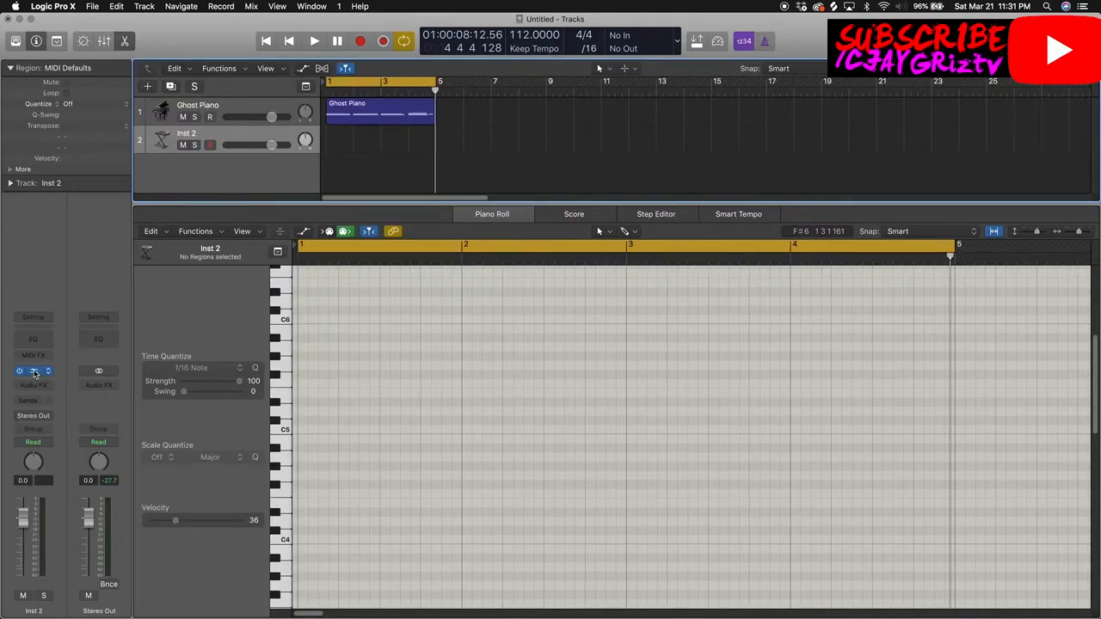
Step: Initialize Alchemy to its Default preset via File > Initialize Preset and open the import browser
click(32, 371)
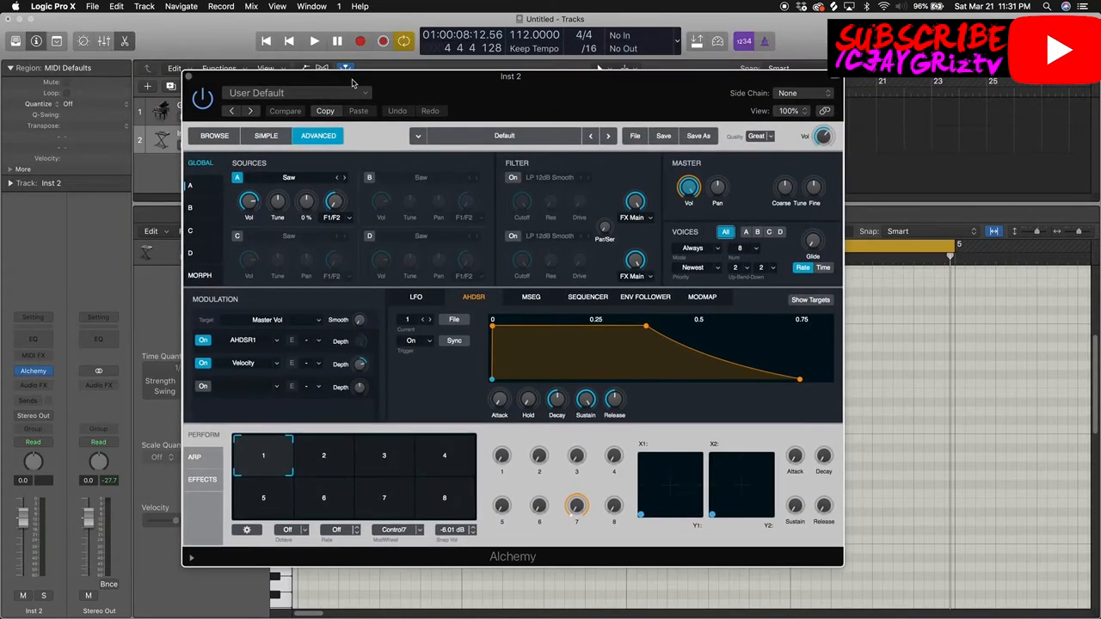
mouse_move(602, 202)
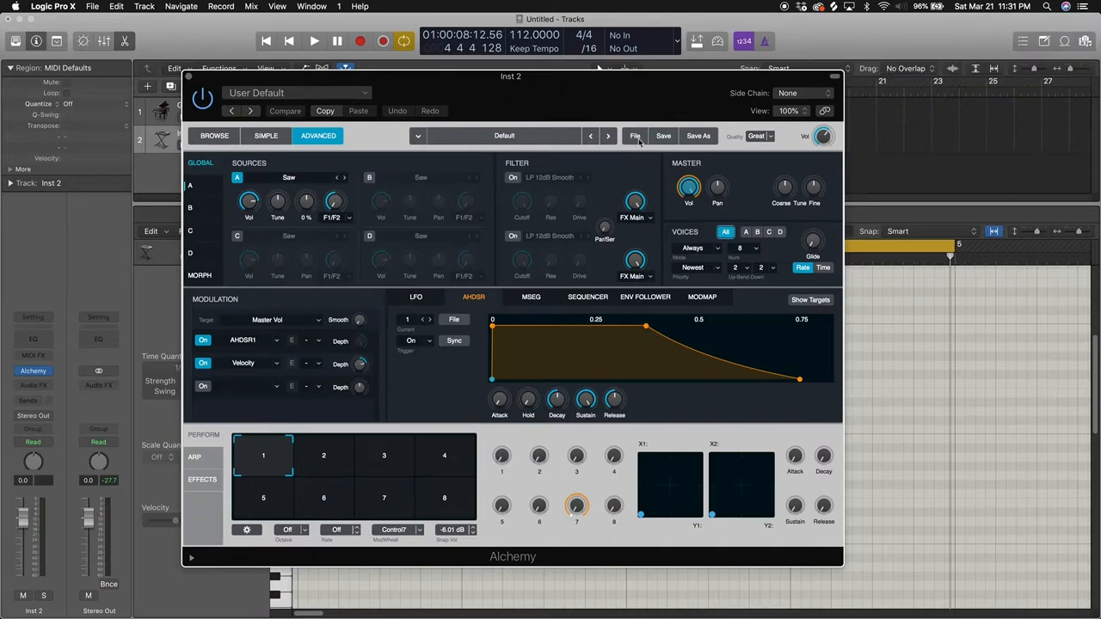
click(635, 136)
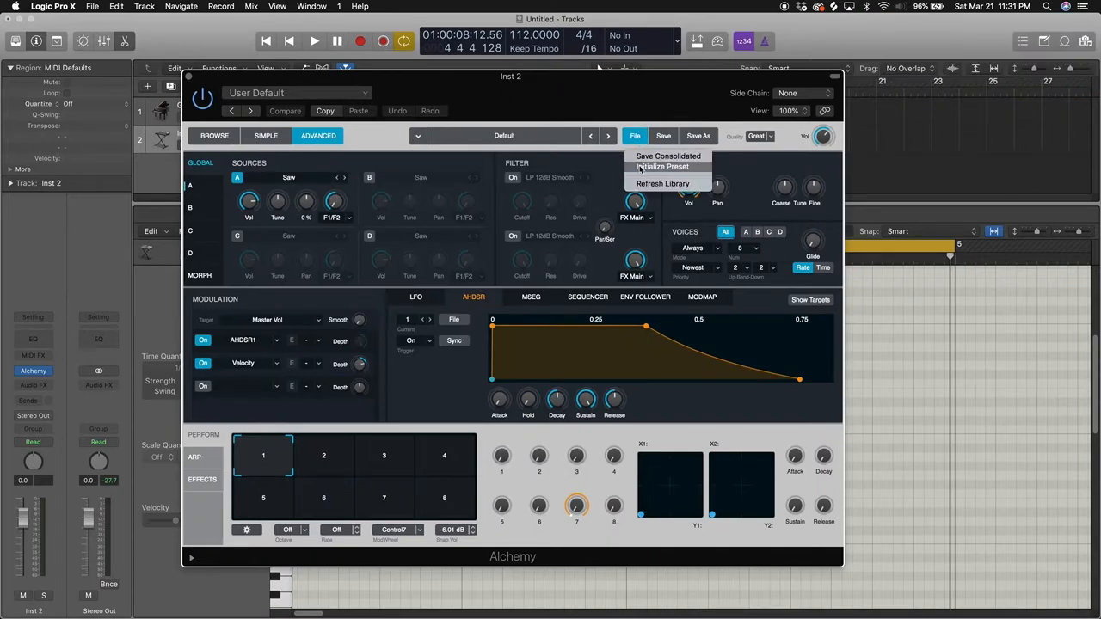
click(662, 166)
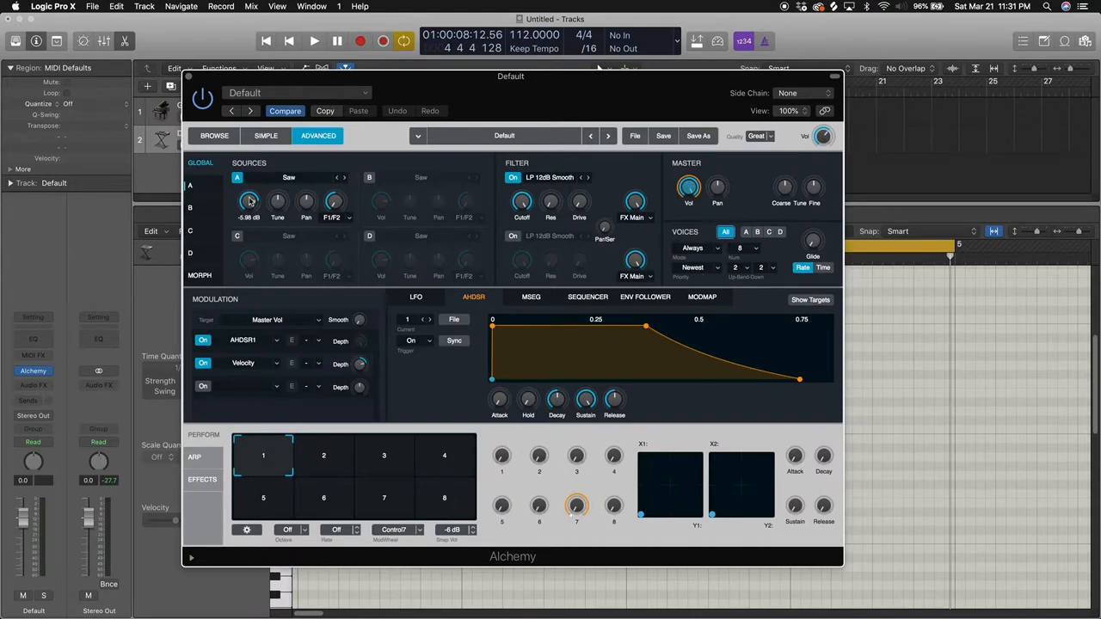
click(250, 201)
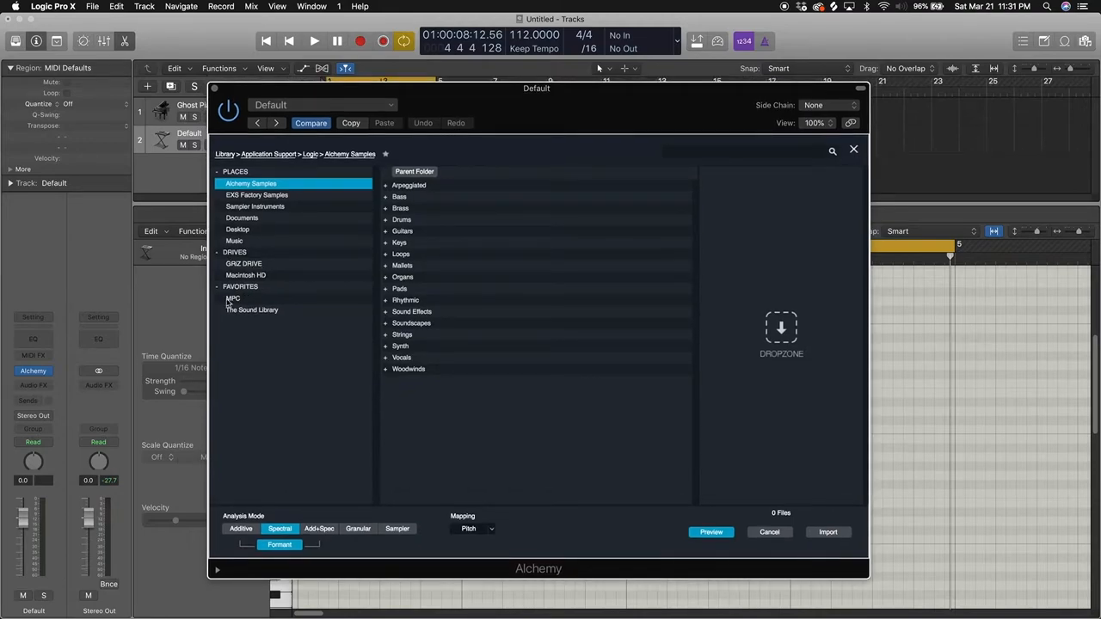
Step: Pick 808 -1.wav from the Desktop drum kit folder with Sampler analysis mode
click(237, 230)
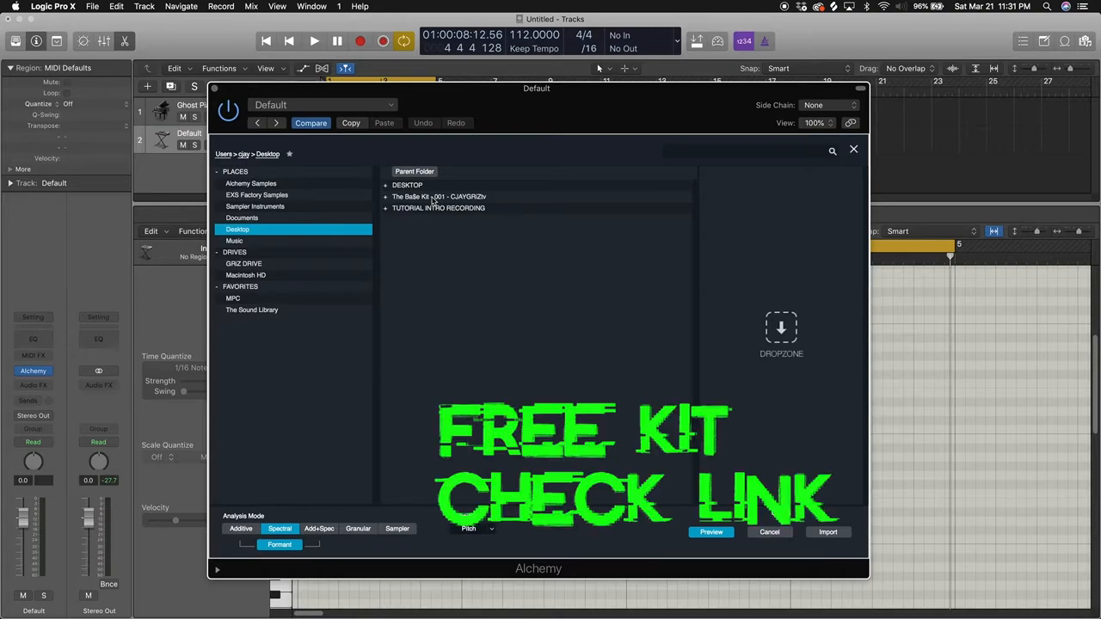
click(438, 196)
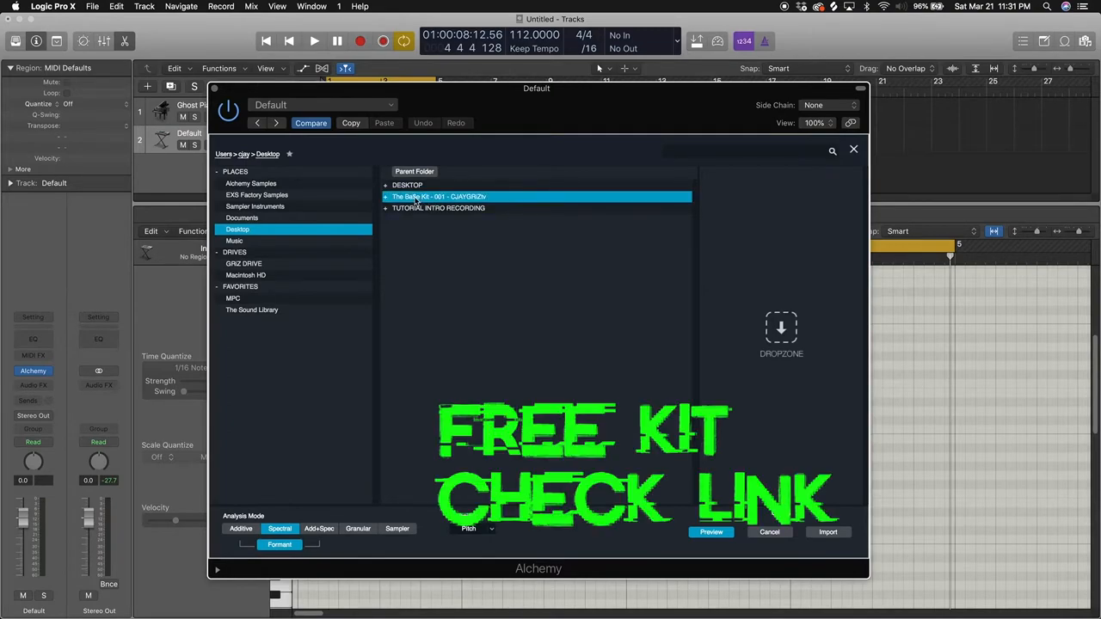
double_click(439, 196)
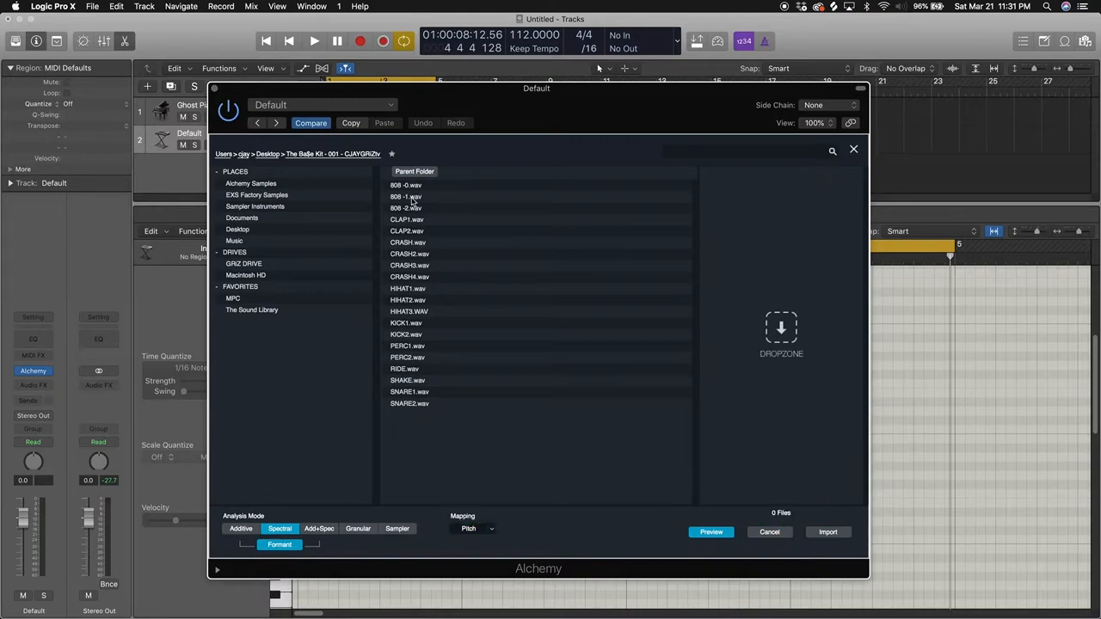
click(407, 196)
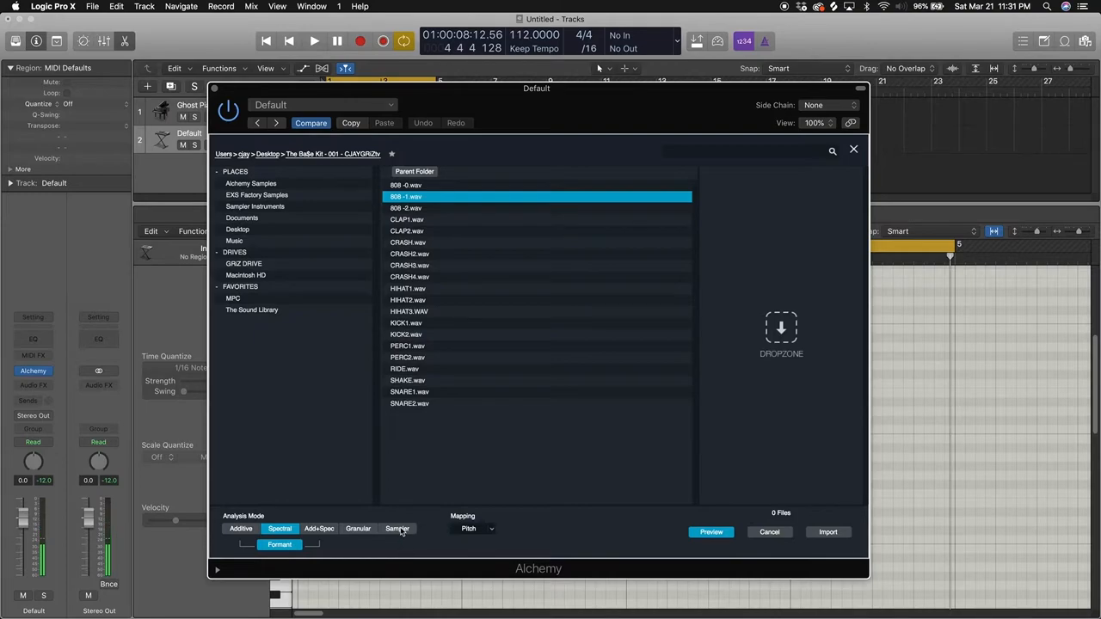
click(397, 528)
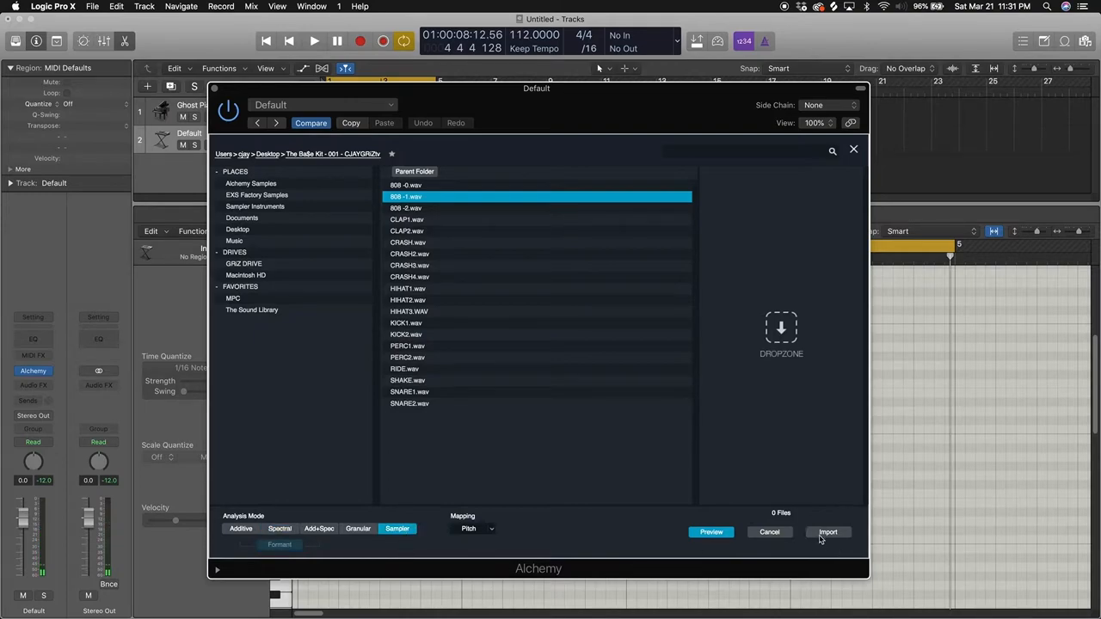
mouse_move(843, 534)
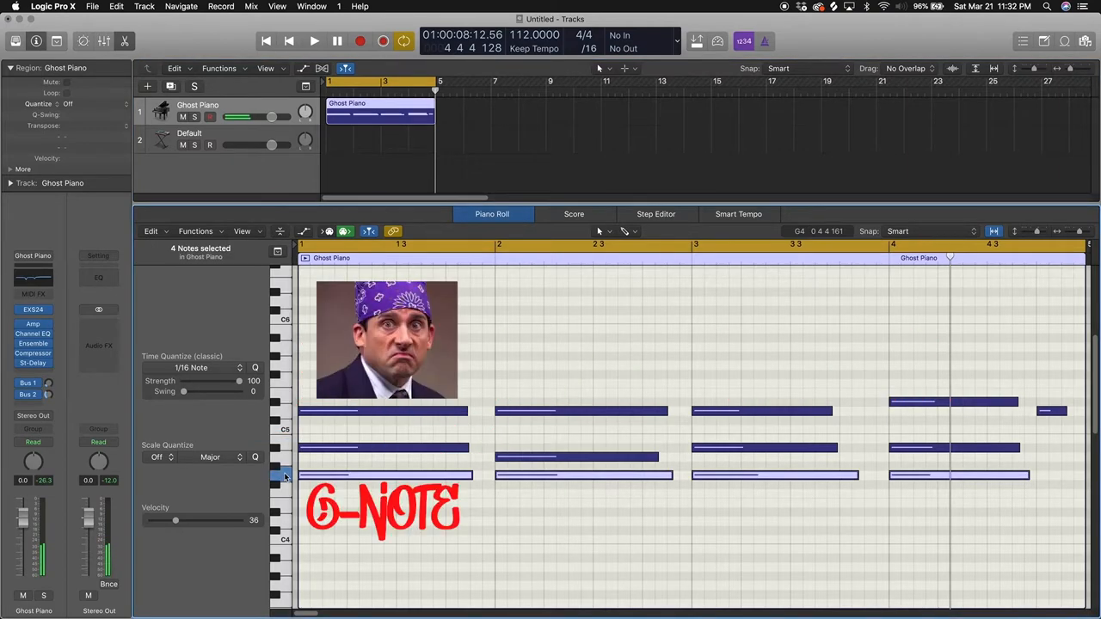
Step: Pencil in low 808 bass notes and one short high note on the Default track
click(188, 137)
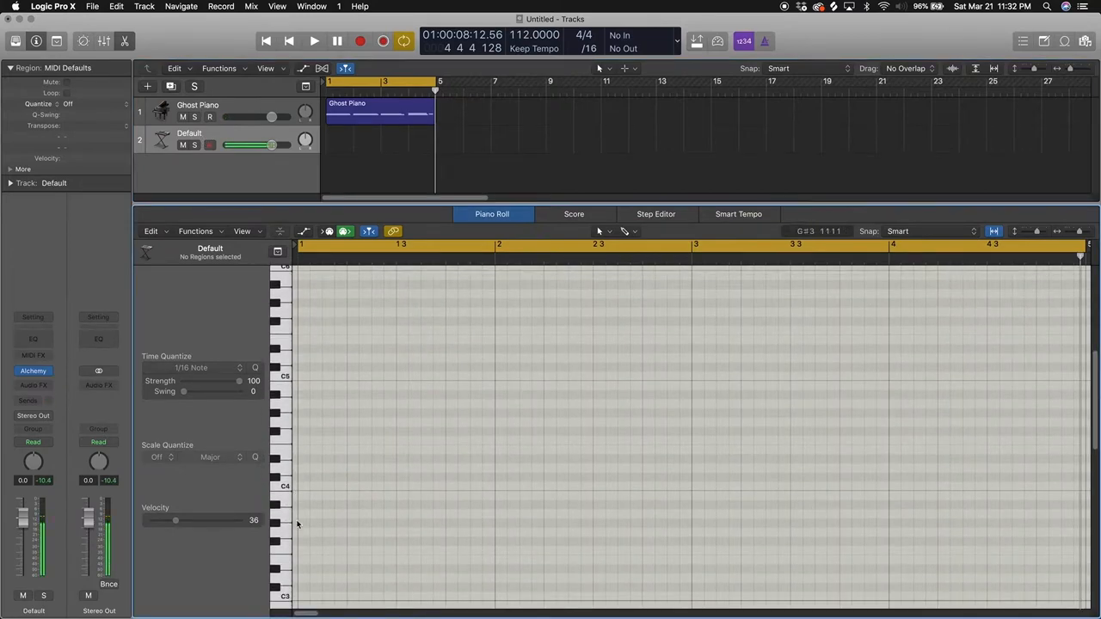
scroll(down, 3)
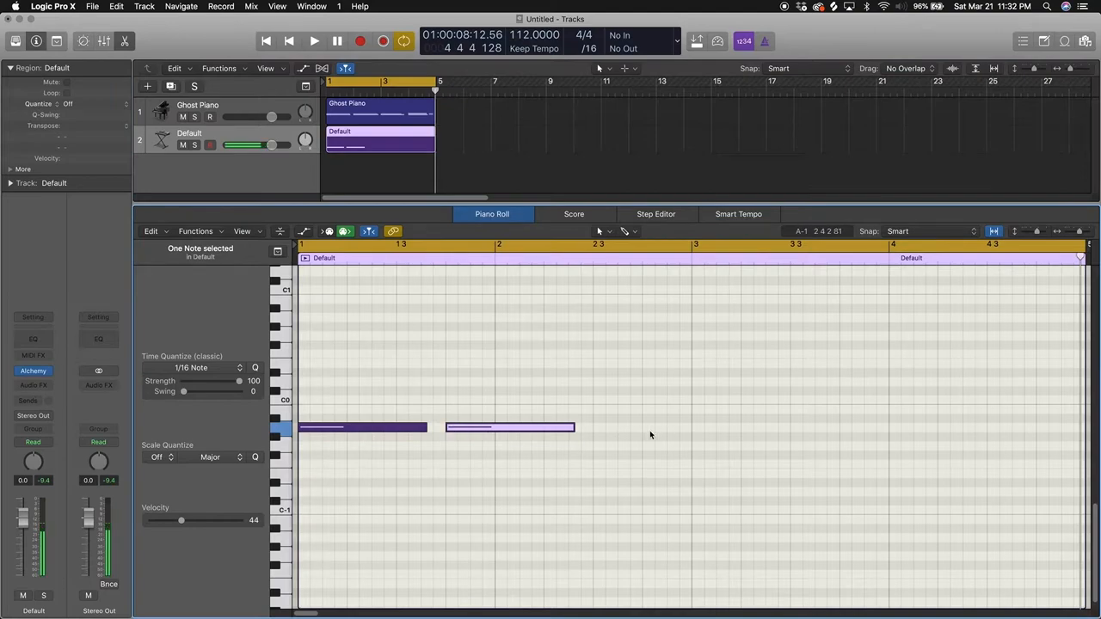
click(314, 41)
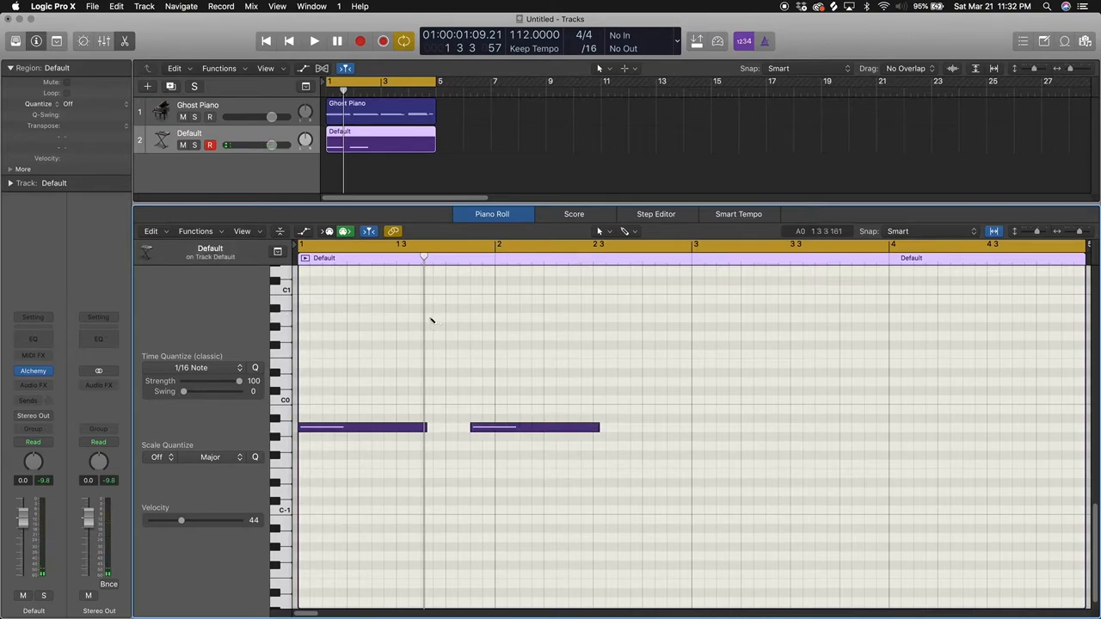
click(486, 319)
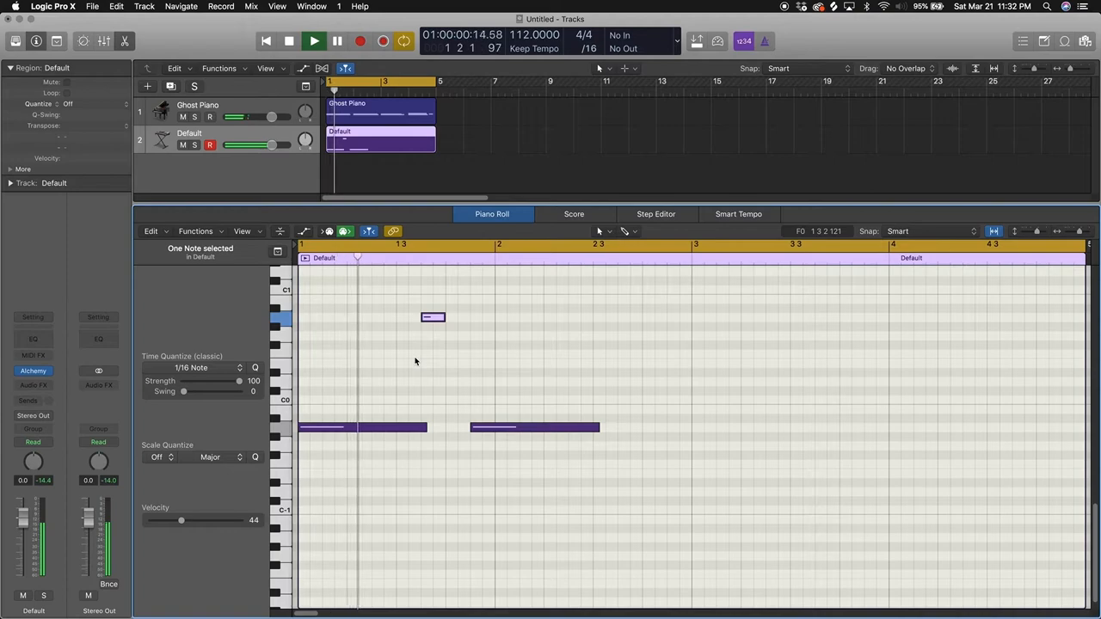
Step: Play back the bass pattern and trim its region to end at bar 3
click(313, 41)
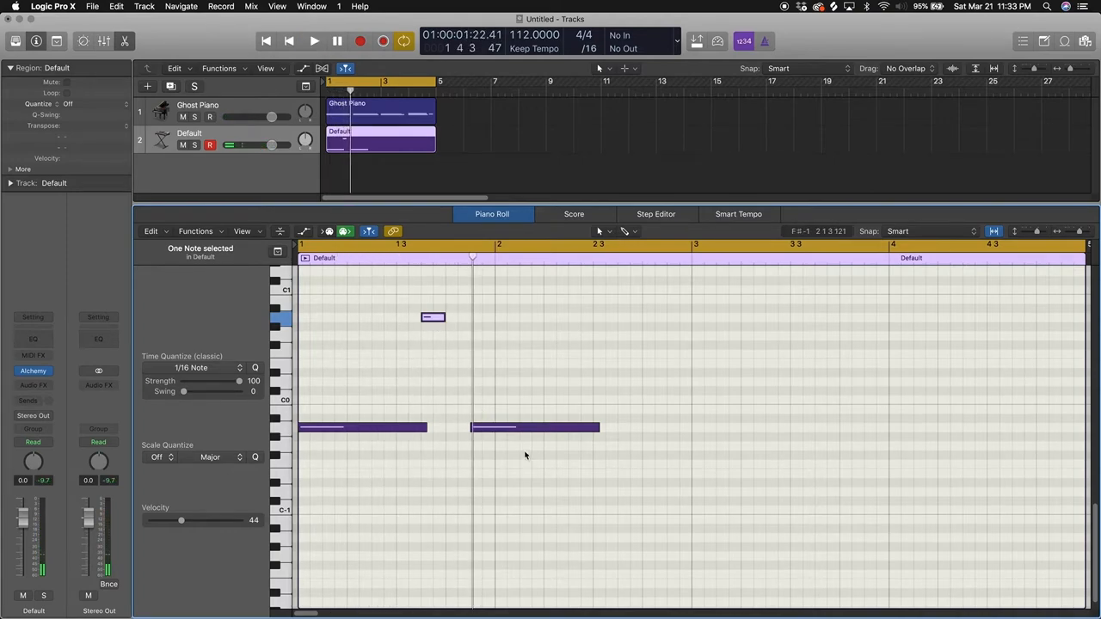
click(314, 40)
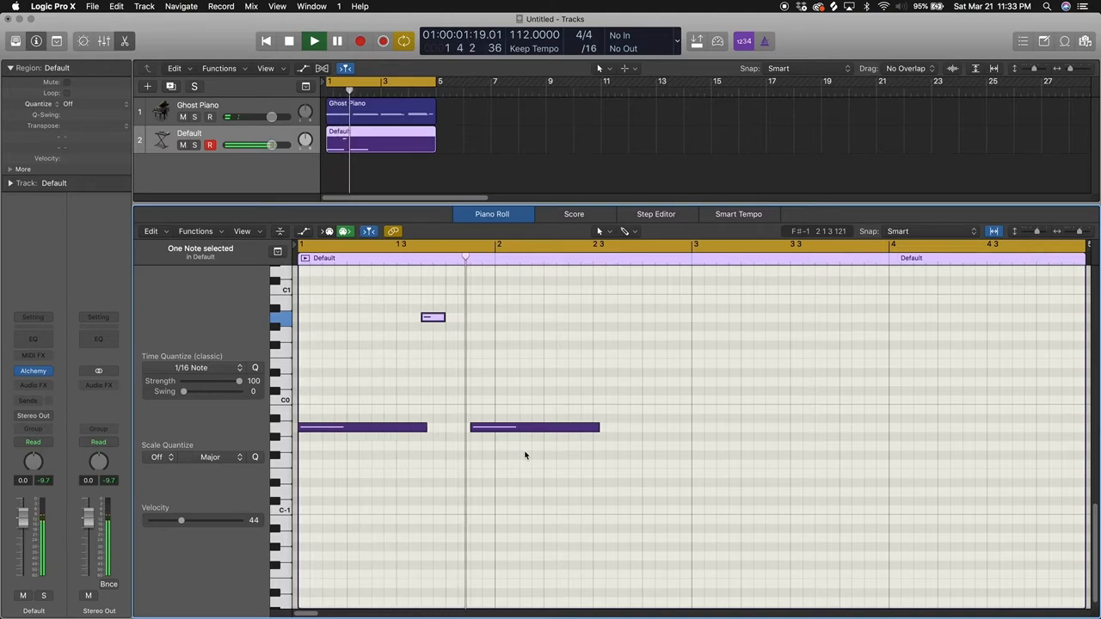
click(314, 40)
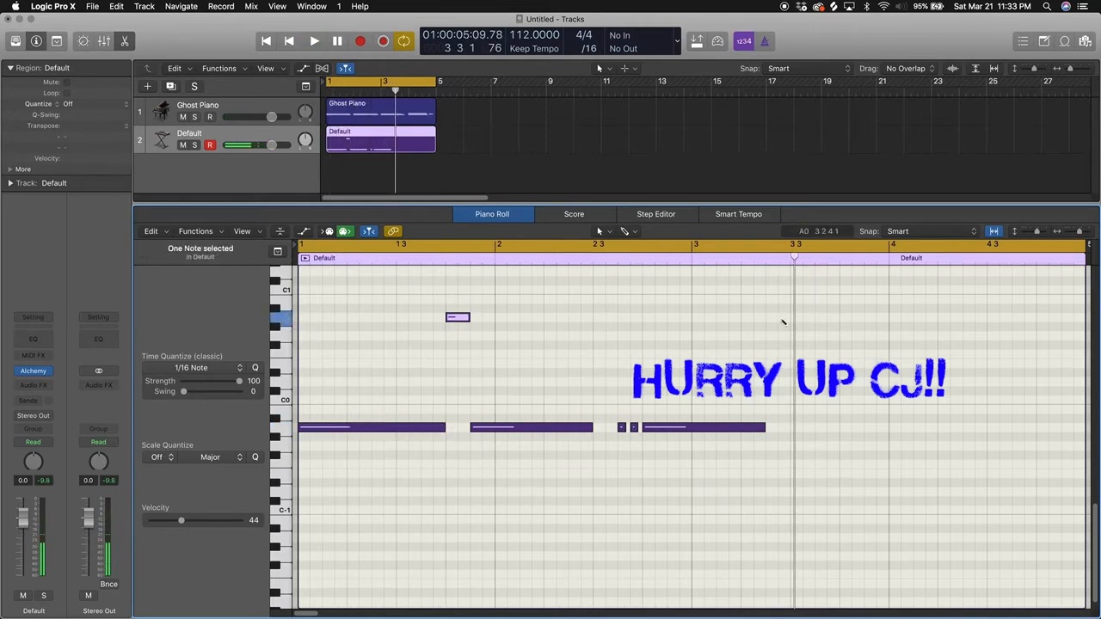
click(314, 40)
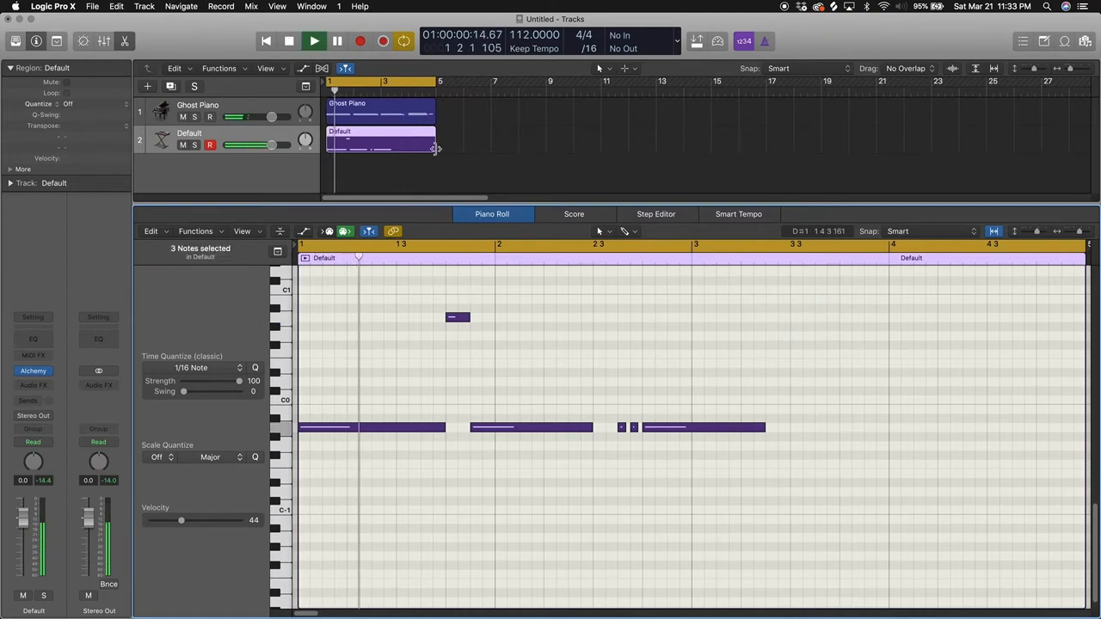
drag(434, 149, 387, 149)
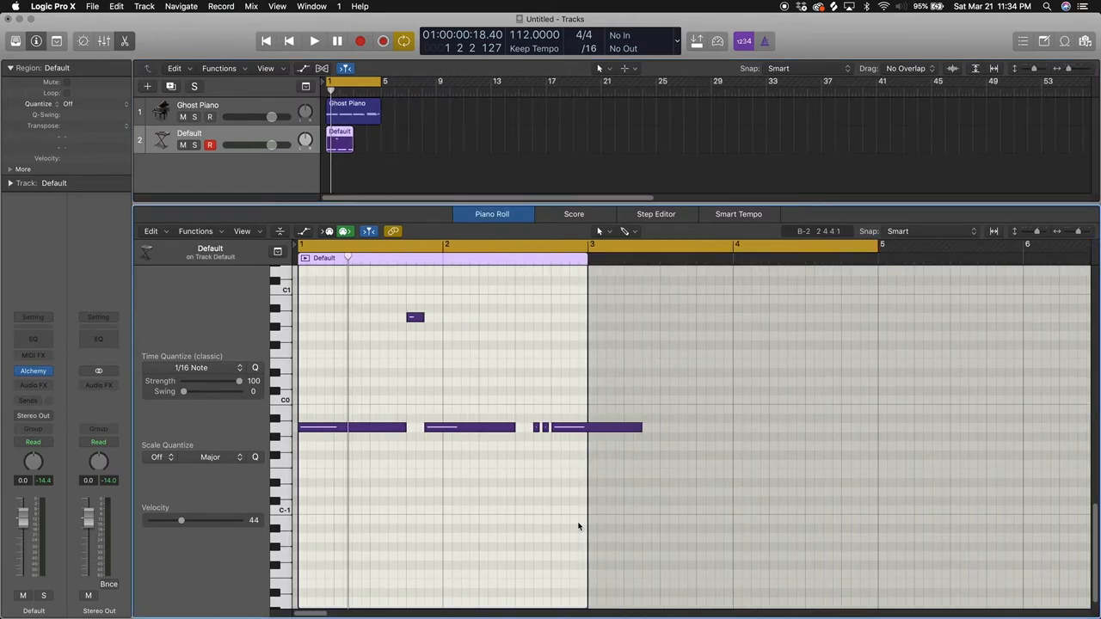
Step: Delete the later bass notes and draw a new bass note lengthened toward bar 4
key(cmd+Left)
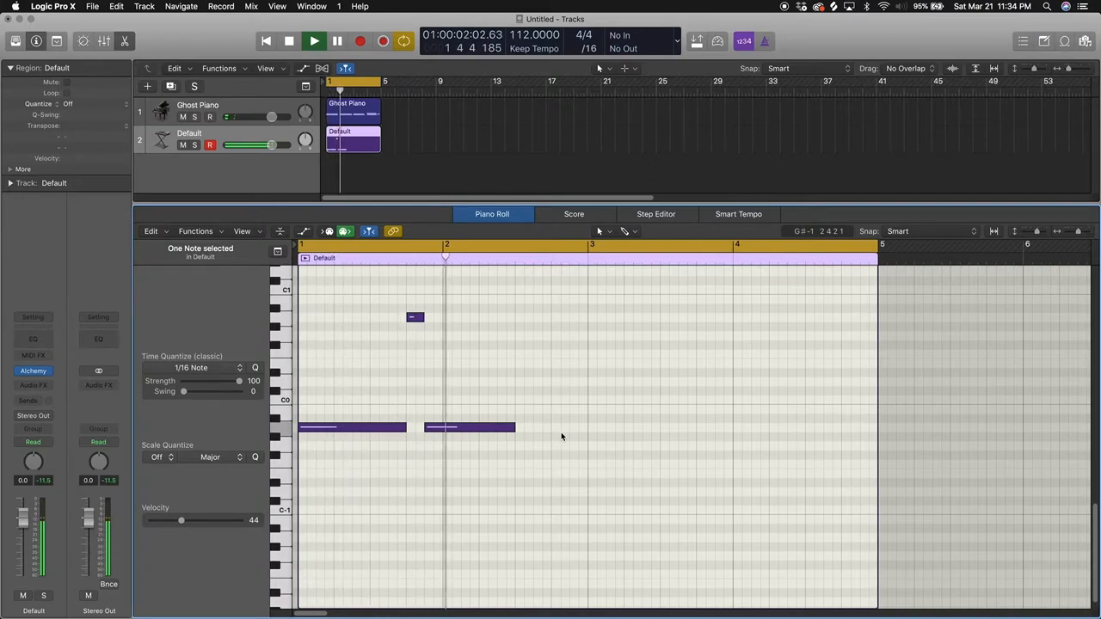
click(314, 41)
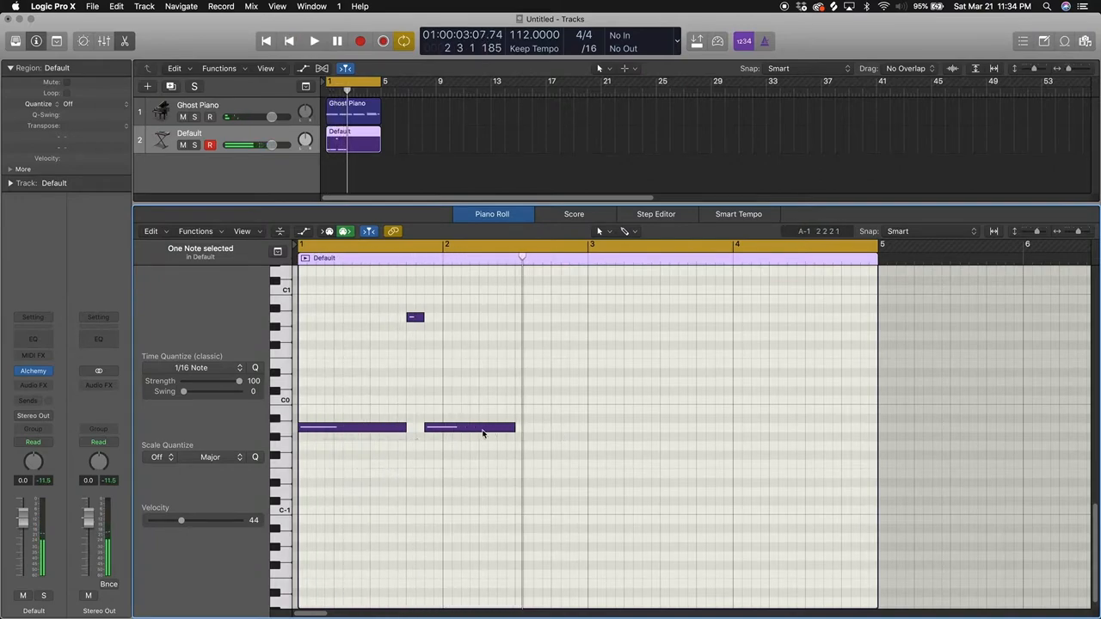
click(314, 41)
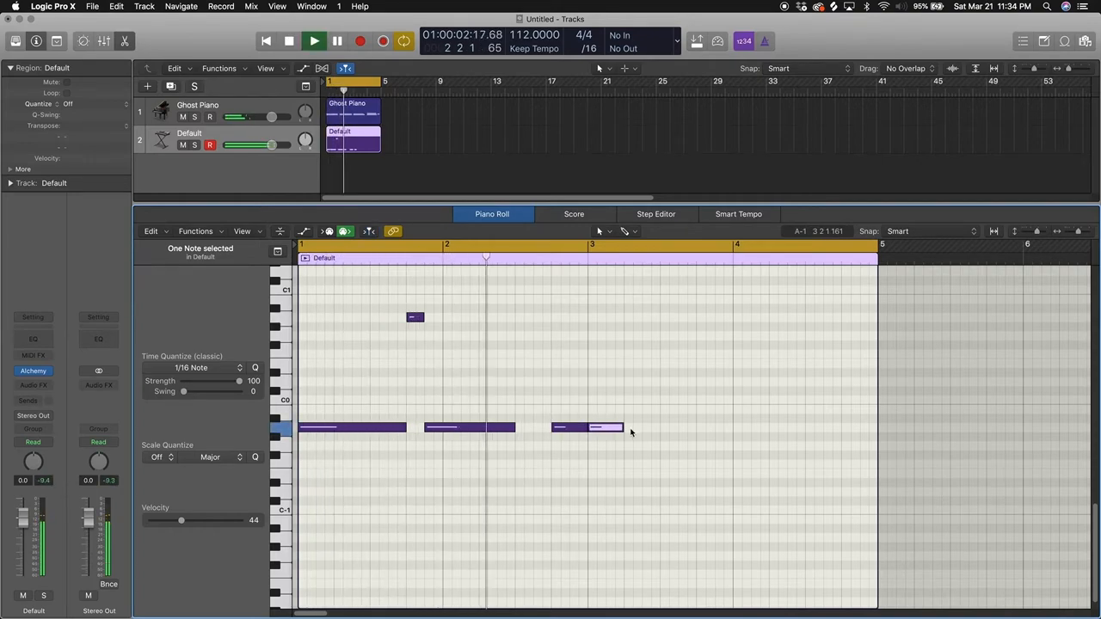
drag(619, 427, 728, 427)
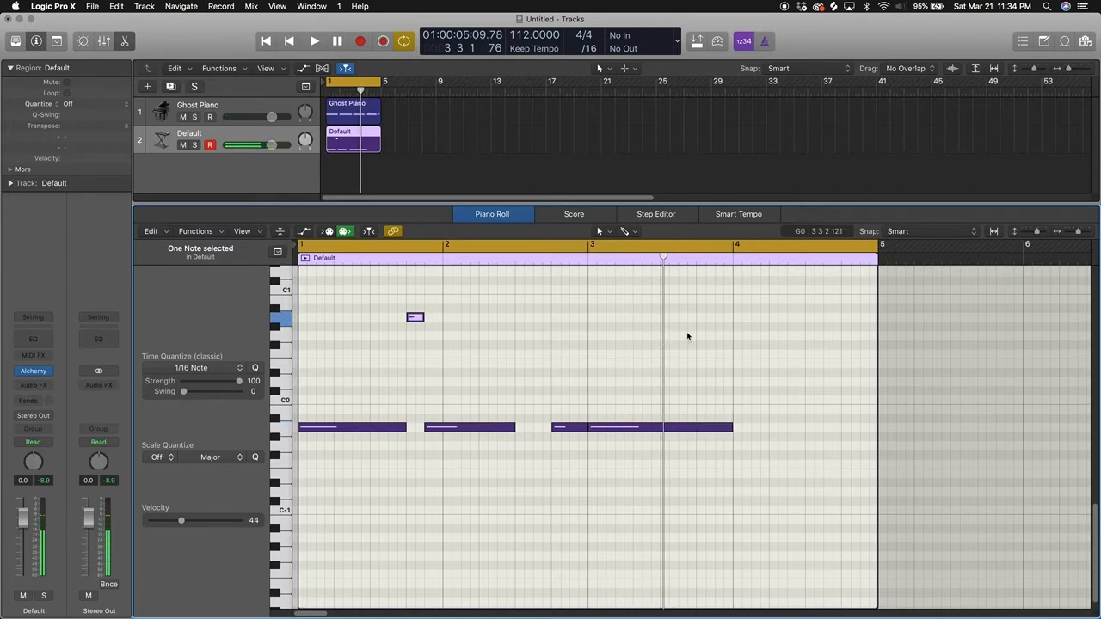
Step: Draw high notes chopped into short hits in bar 4, plus a late bass note
drag(697, 318, 841, 318)
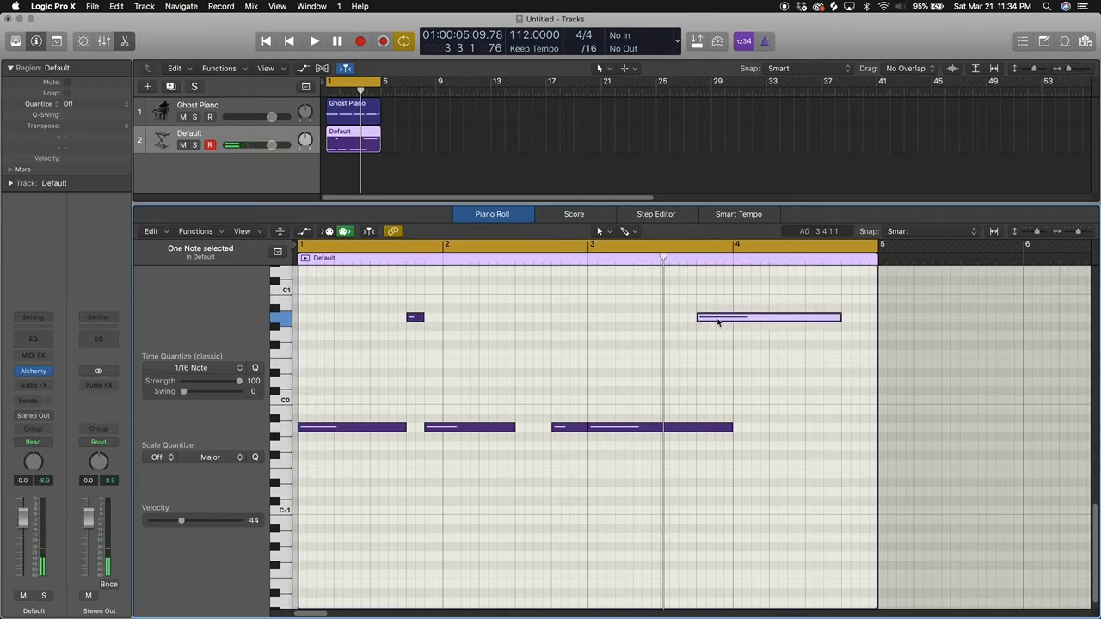
drag(839, 318, 731, 317)
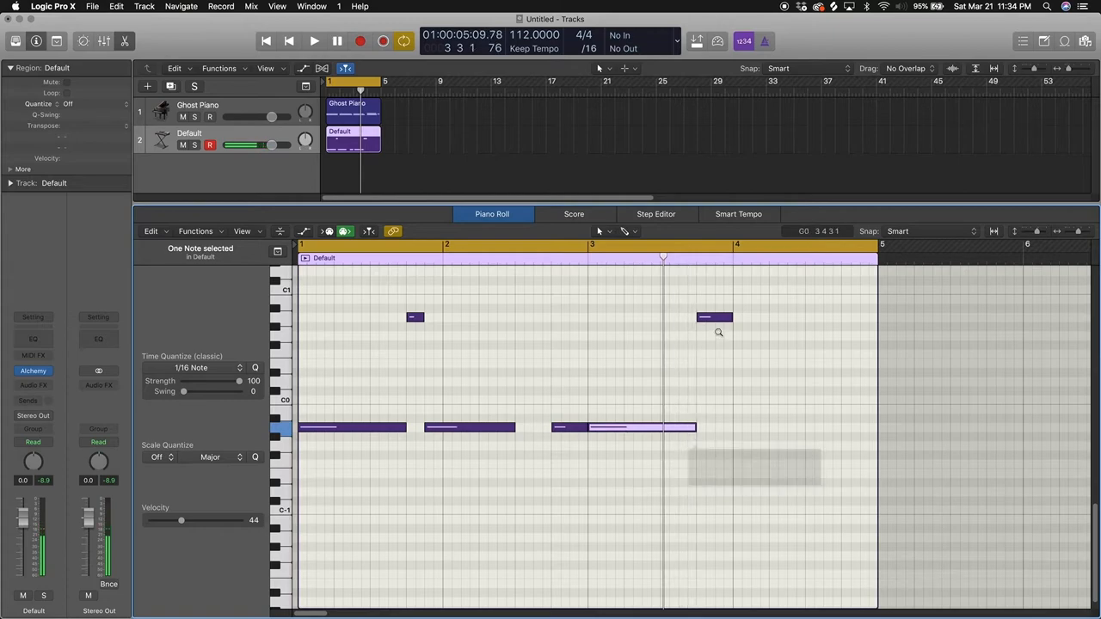
drag(732, 317, 838, 317)
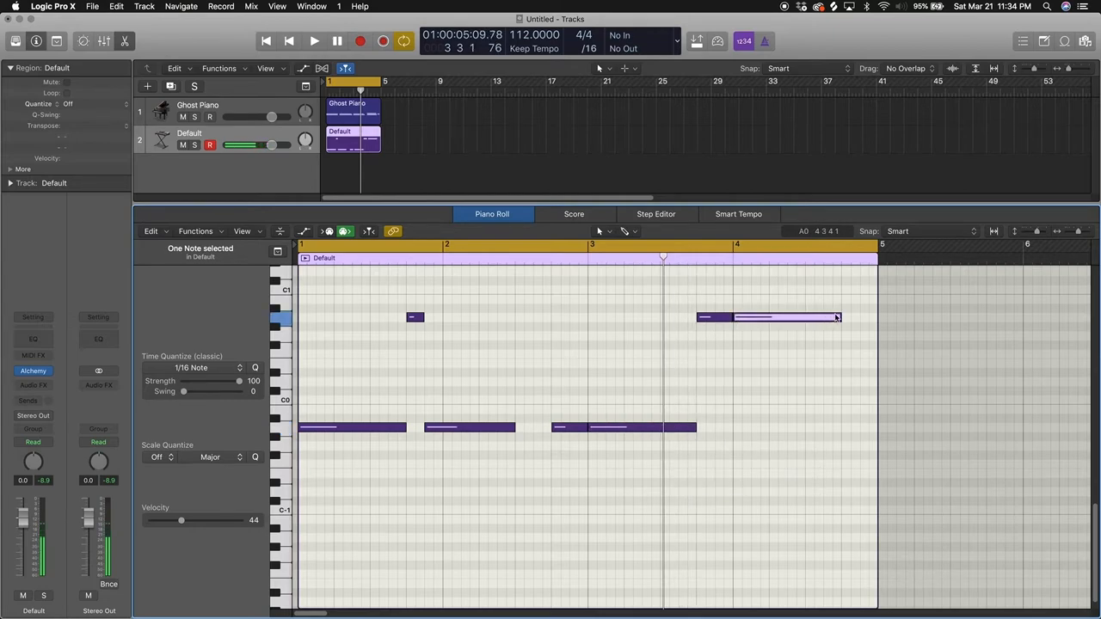
drag(837, 317, 753, 318)
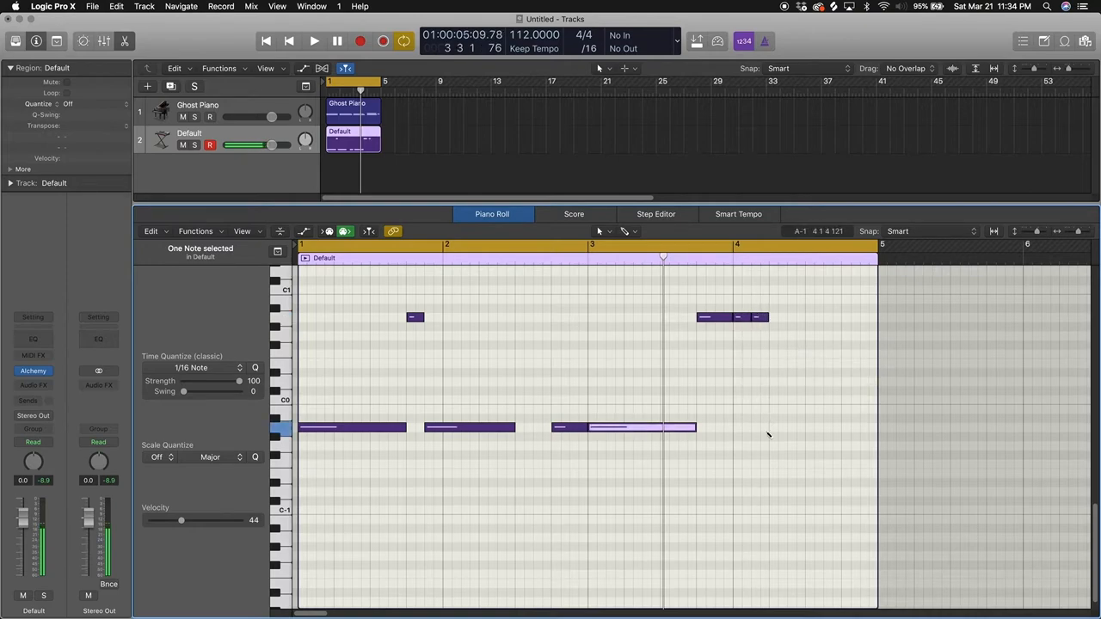
click(314, 40)
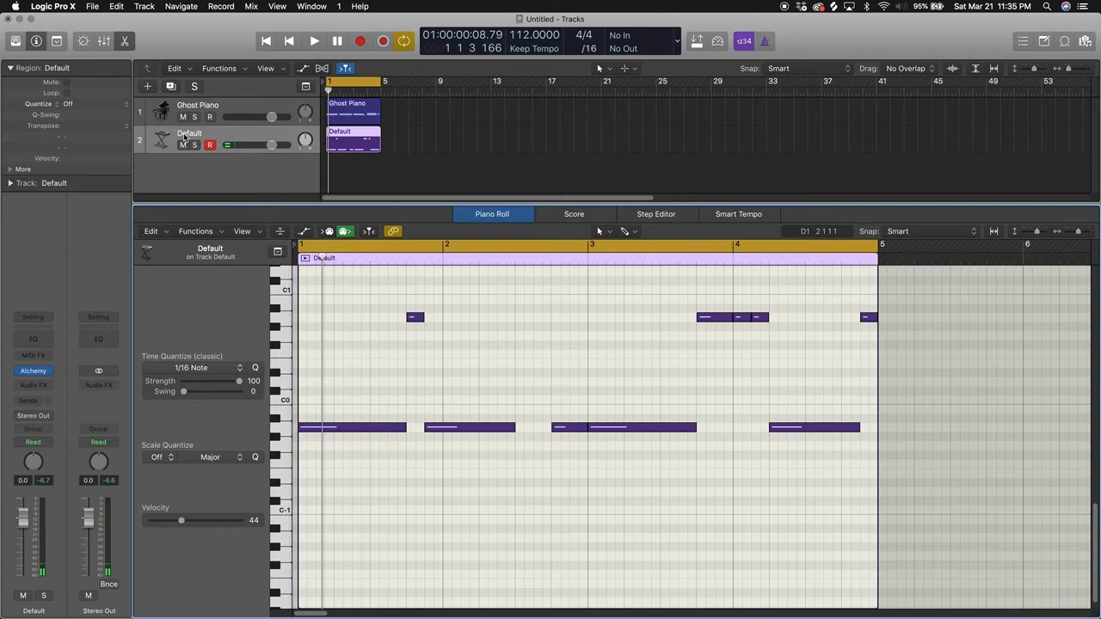
Step: Change the Default track's name to '808' in the track header
double_click(188, 132)
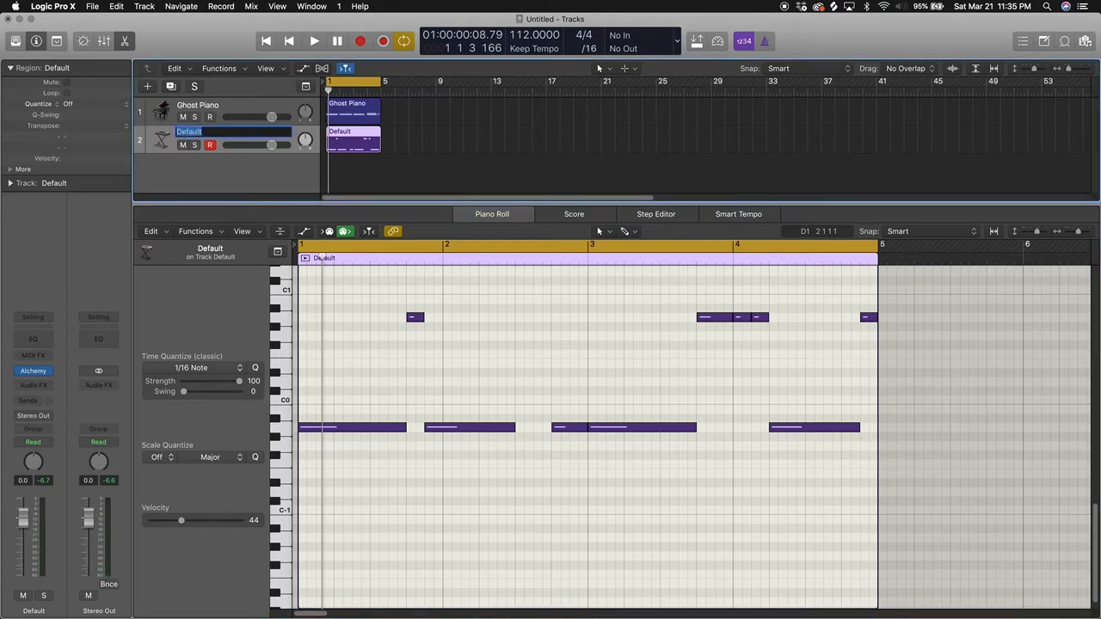
text(808)
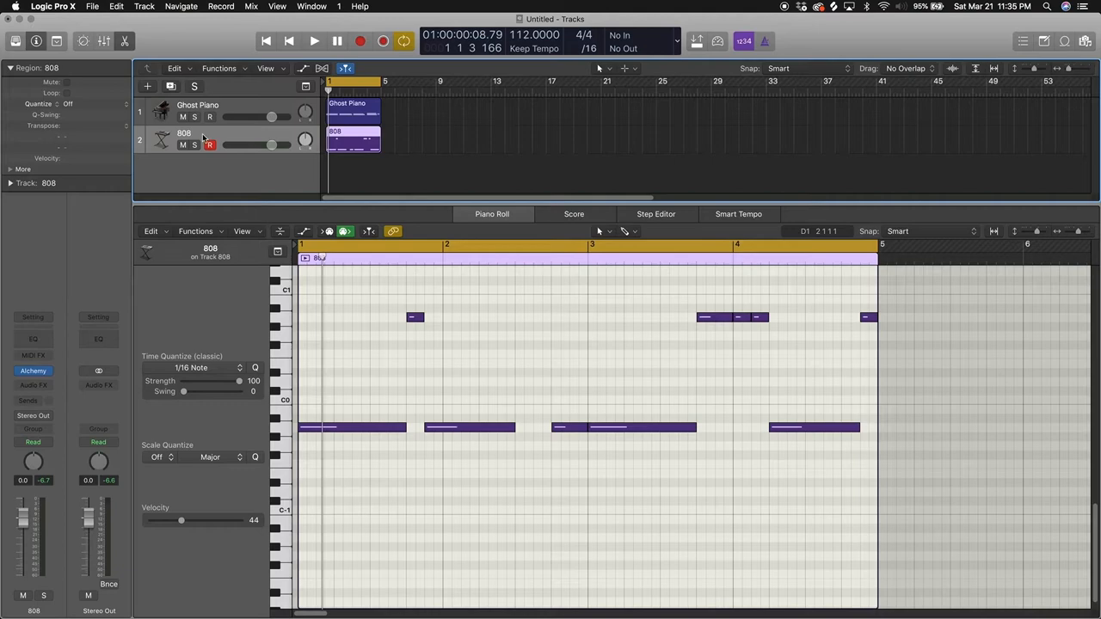
mouse_move(192, 138)
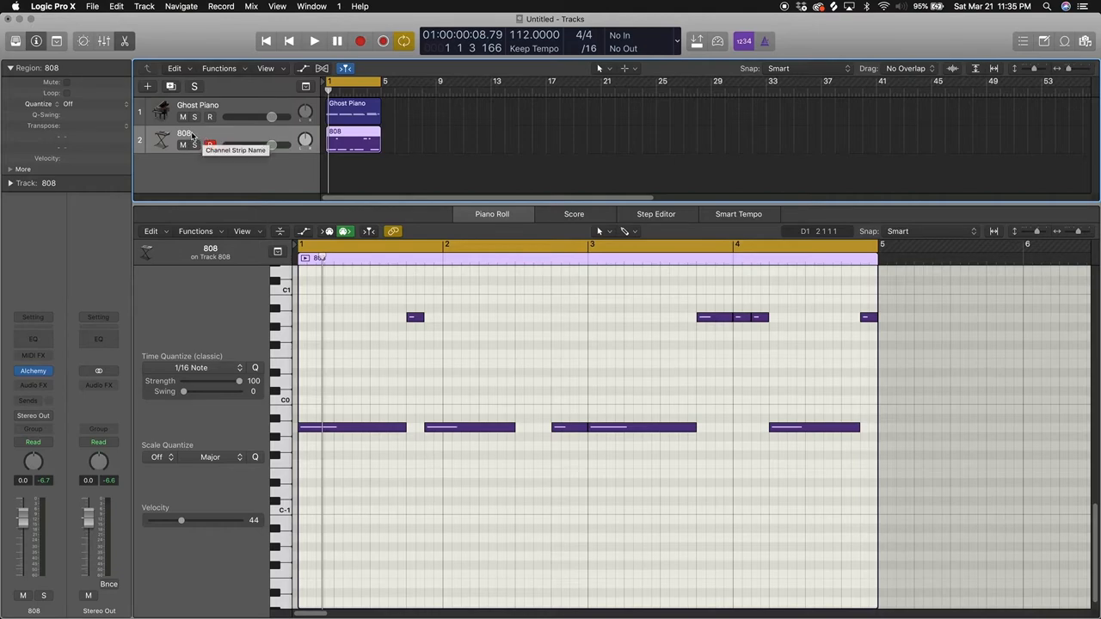
click(313, 41)
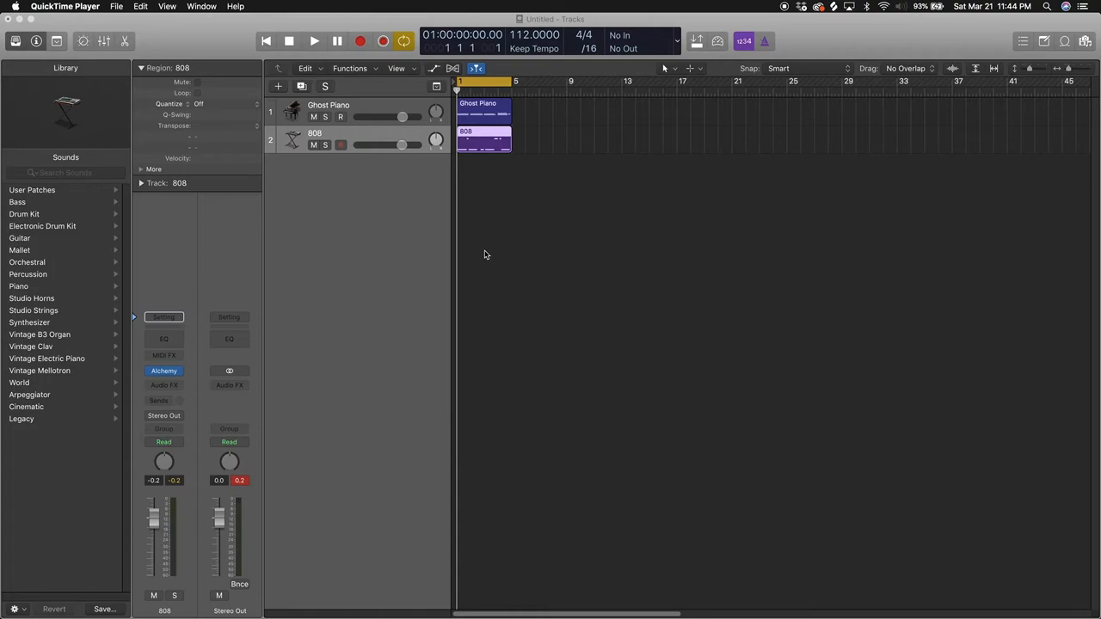
mouse_move(121, 514)
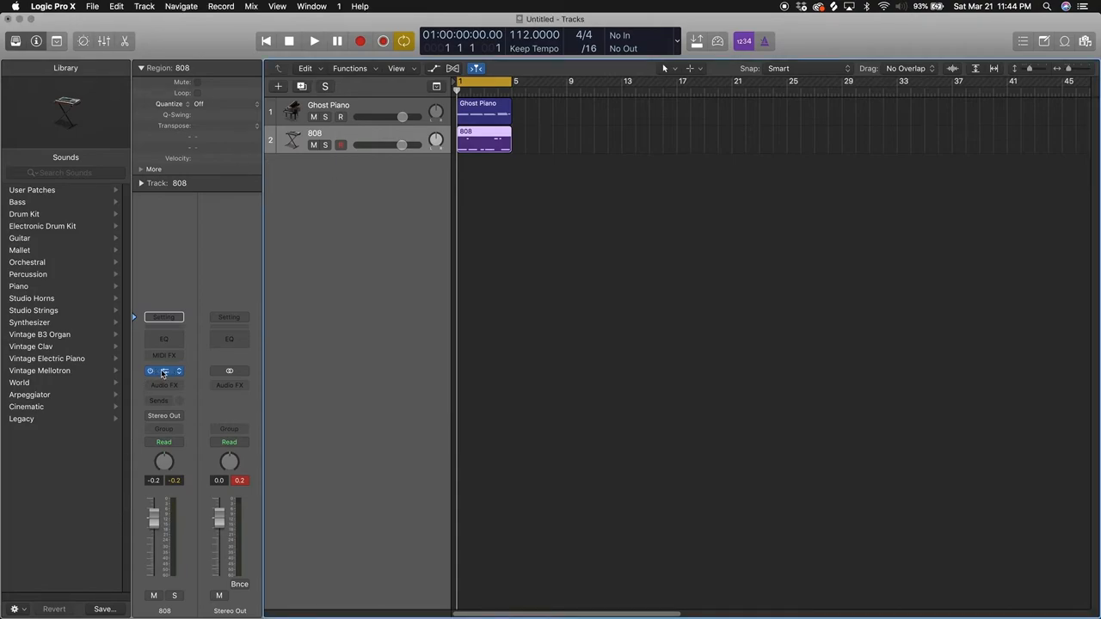
click(164, 370)
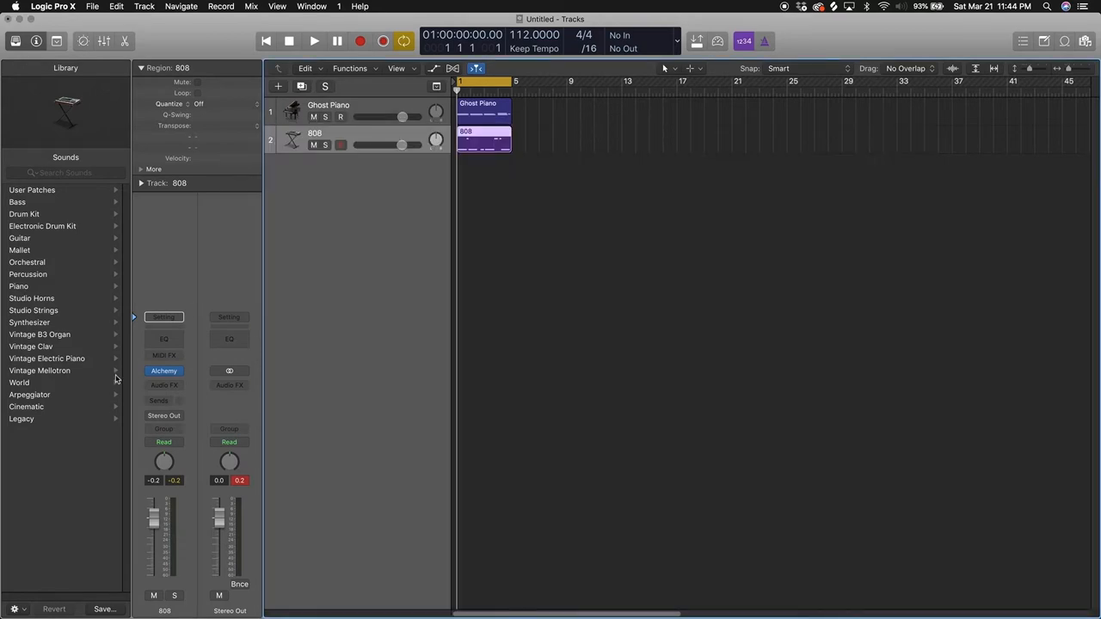
click(164, 371)
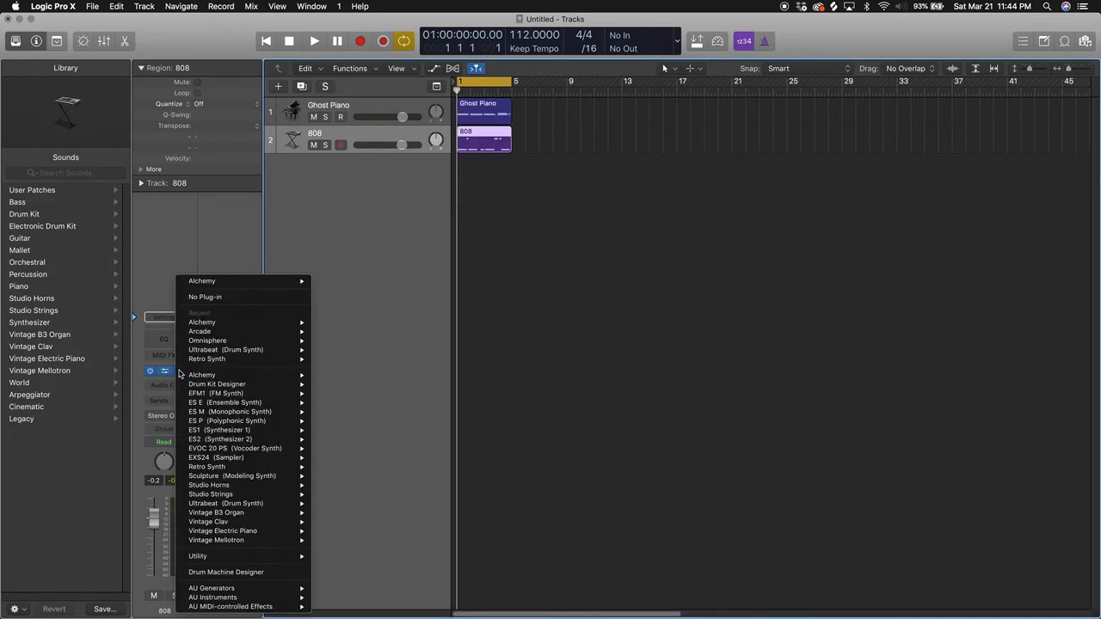
mouse_move(218, 457)
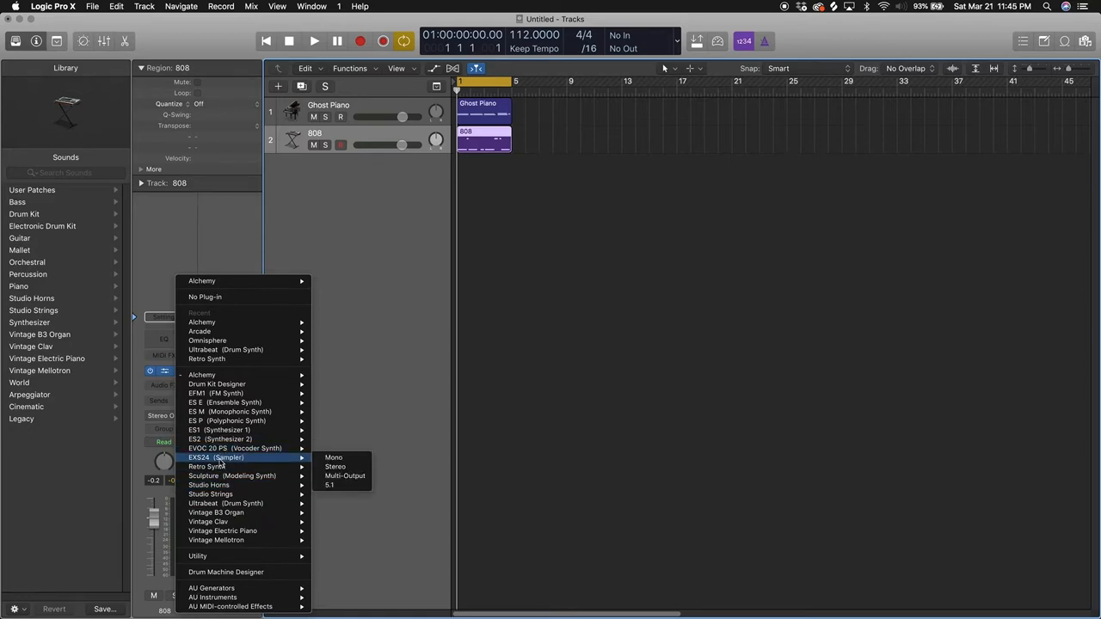
mouse_move(345, 476)
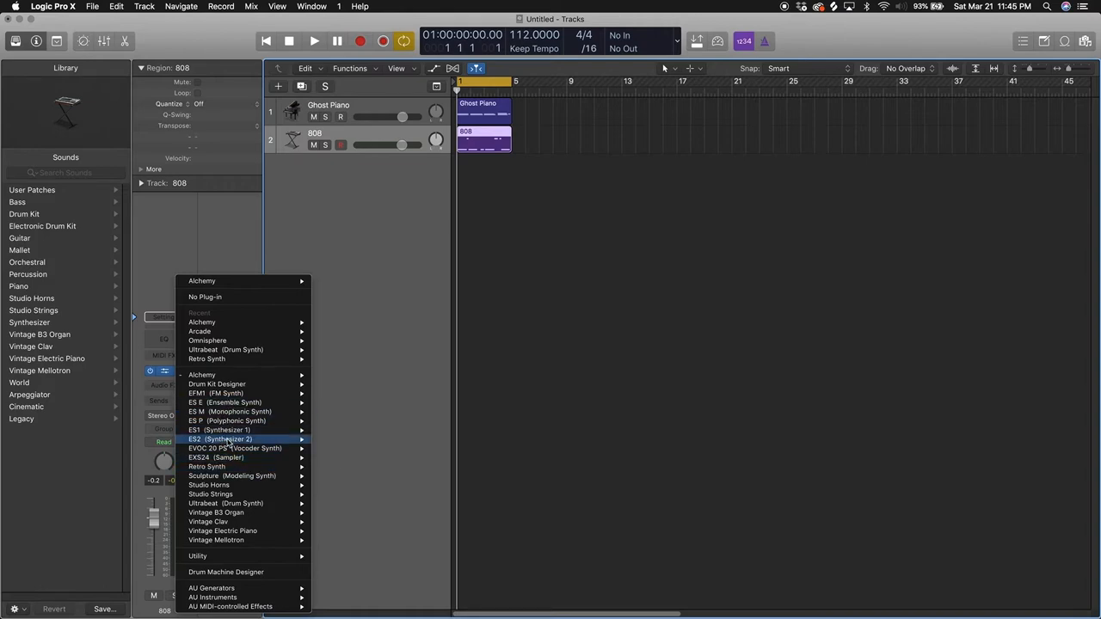
mouse_move(233, 429)
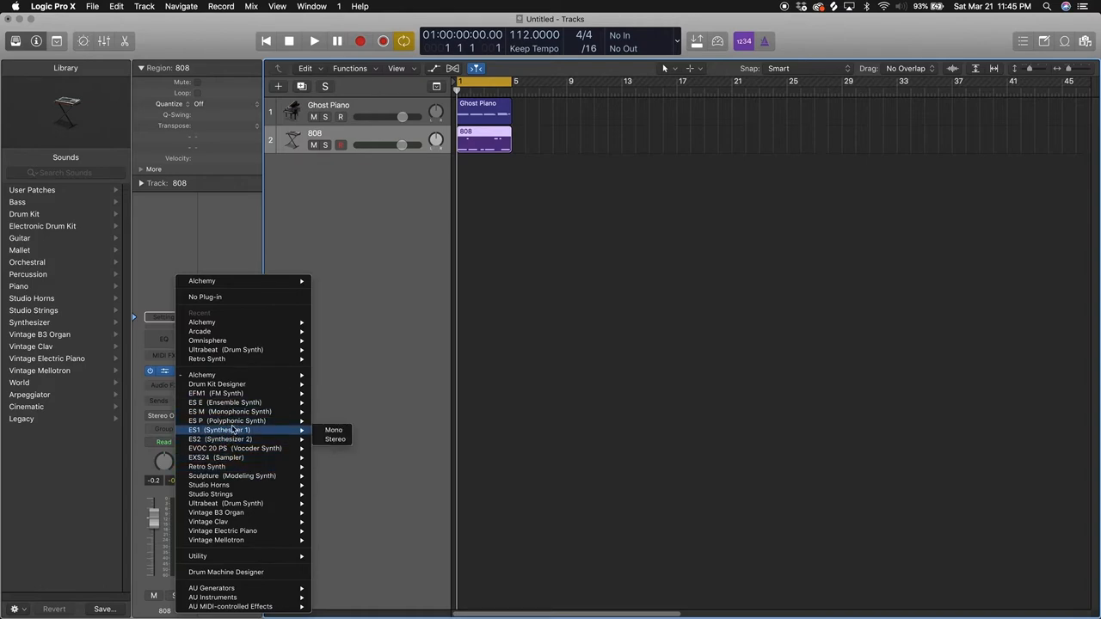
mouse_move(232, 422)
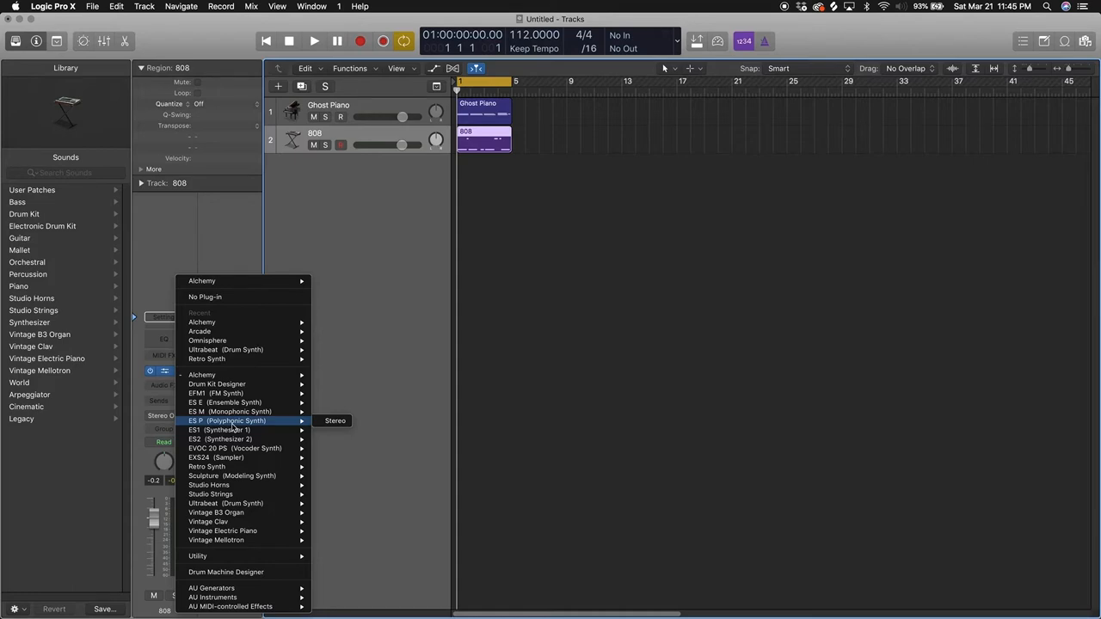
mouse_move(244, 573)
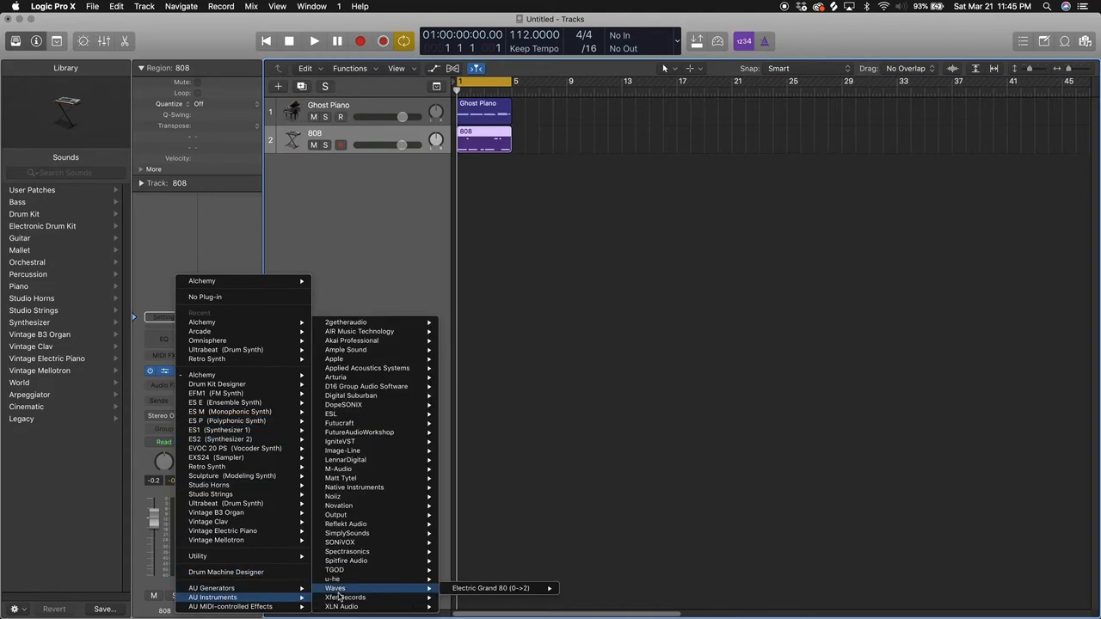
mouse_move(365, 386)
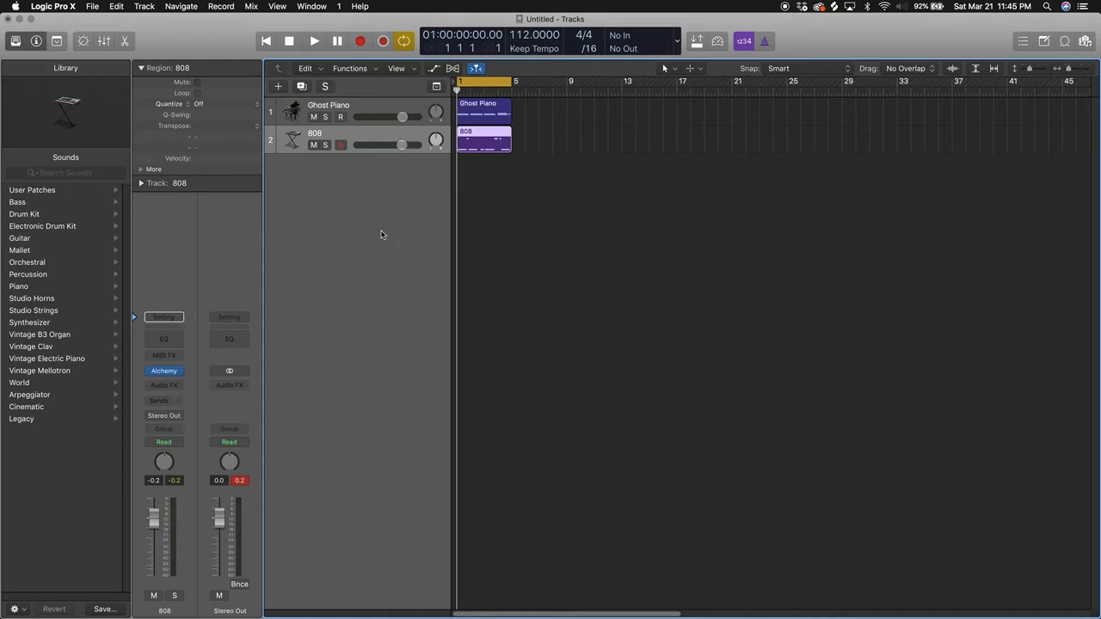
mouse_move(470, 212)
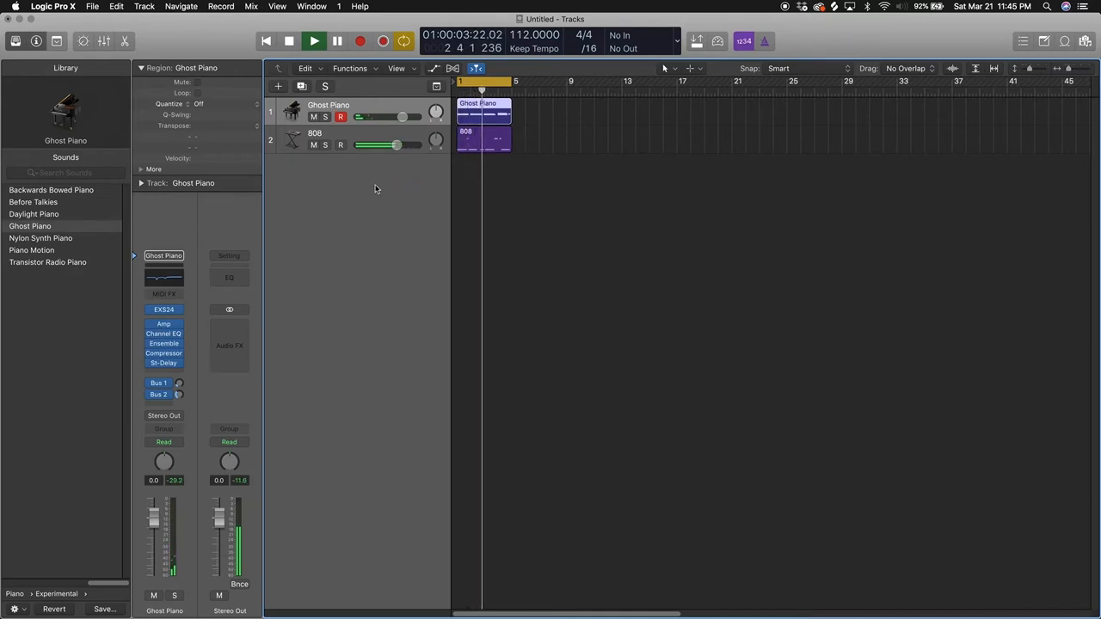
Step: Stop playback of the Ghost Piano and 808 parts partway through bar 3
click(314, 40)
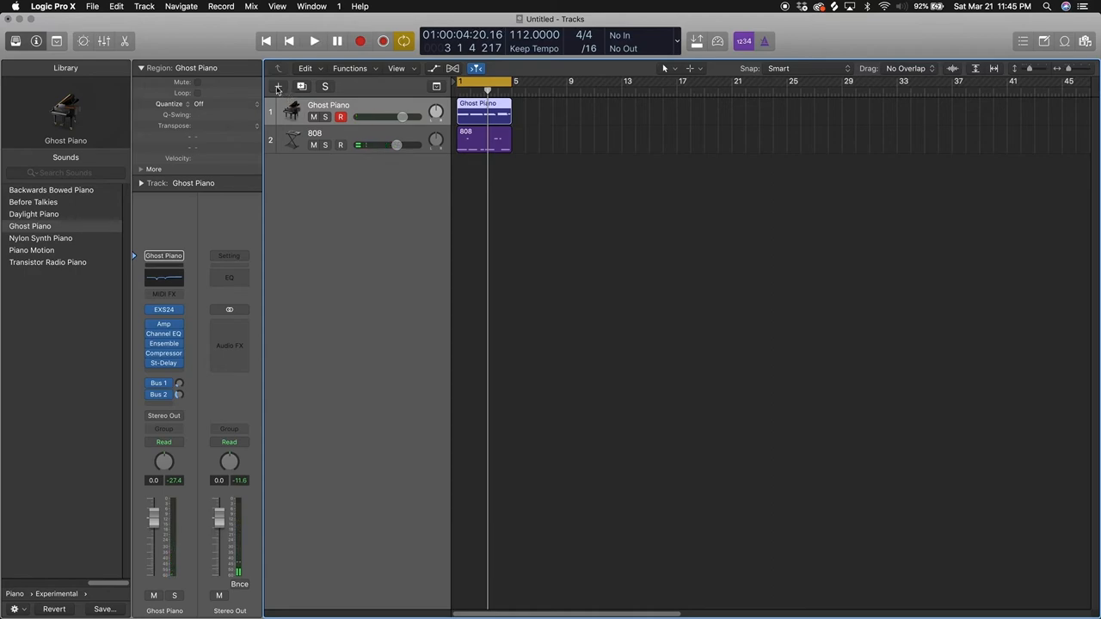
Step: Create an empty-channel-strip software instrument track, Inst 3, between Ghost Piano and 808
click(278, 86)
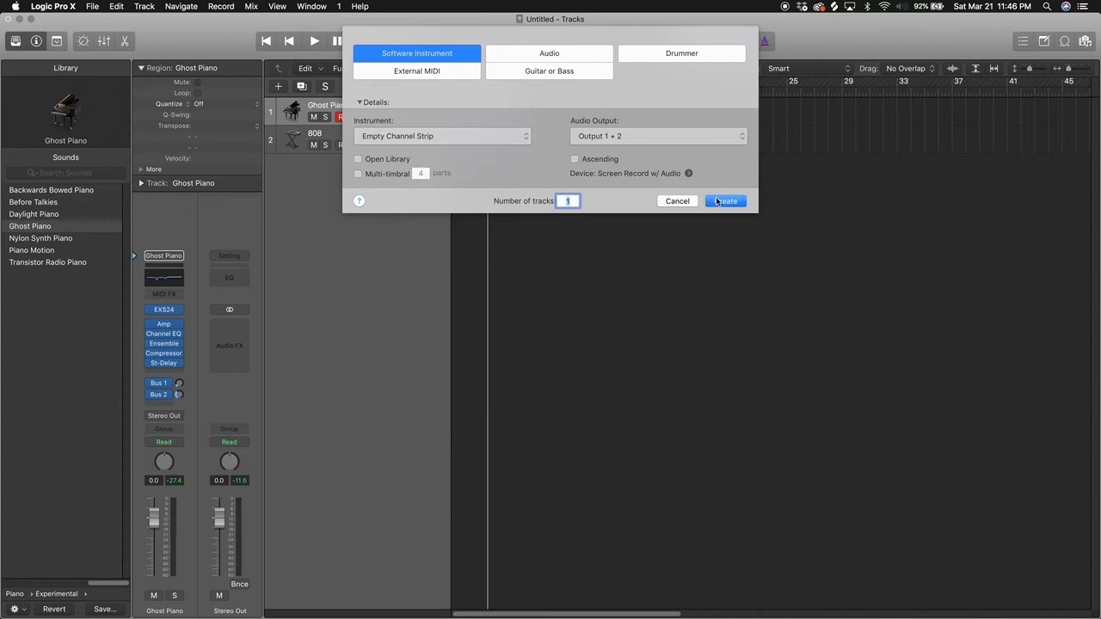
click(726, 201)
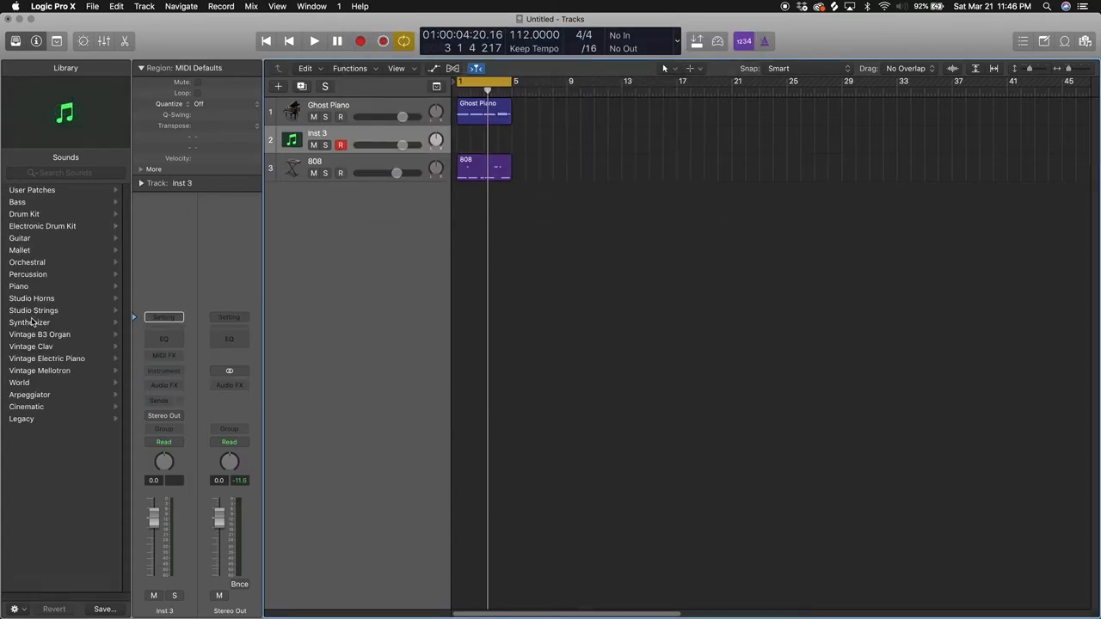
Step: Browse the Library's Synthesizer > Lead sounds and load Chip Tune Lead onto track 2
click(29, 322)
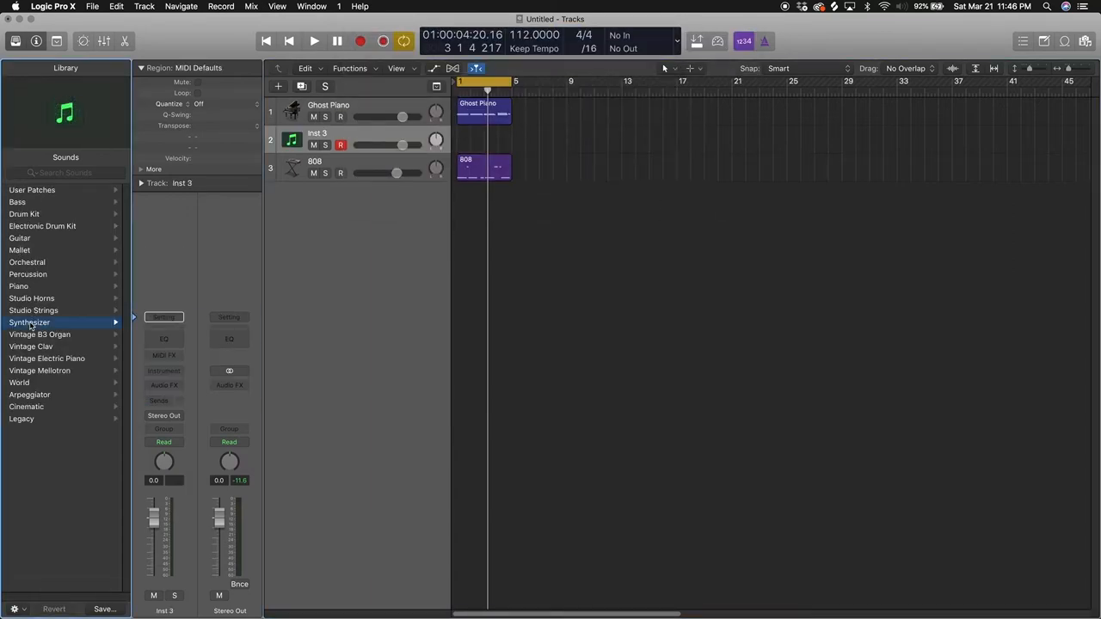
click(29, 322)
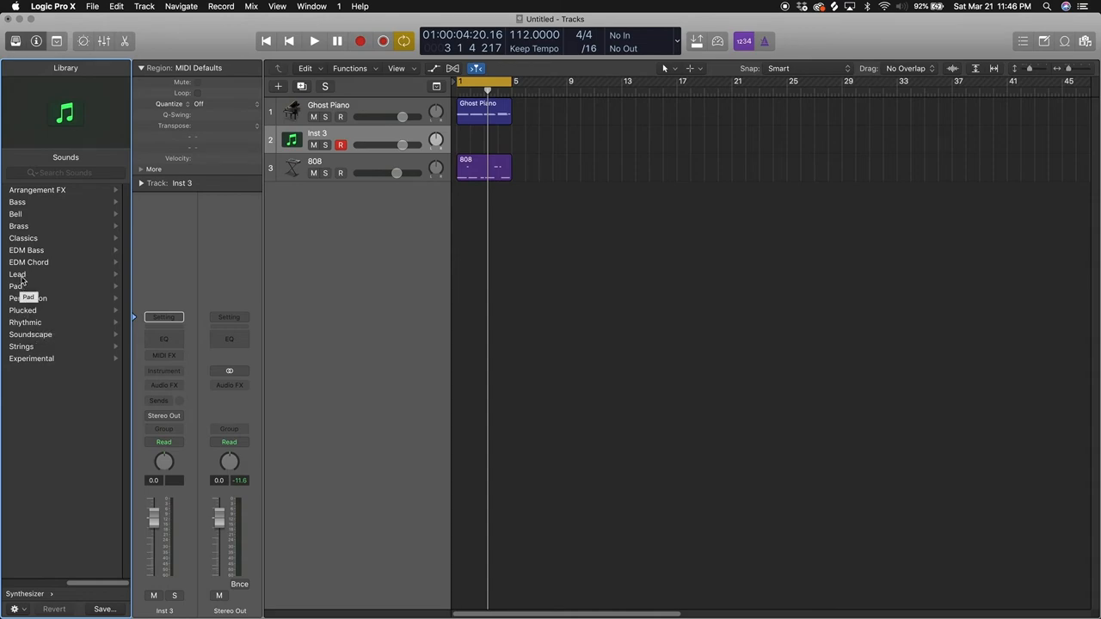
click(17, 273)
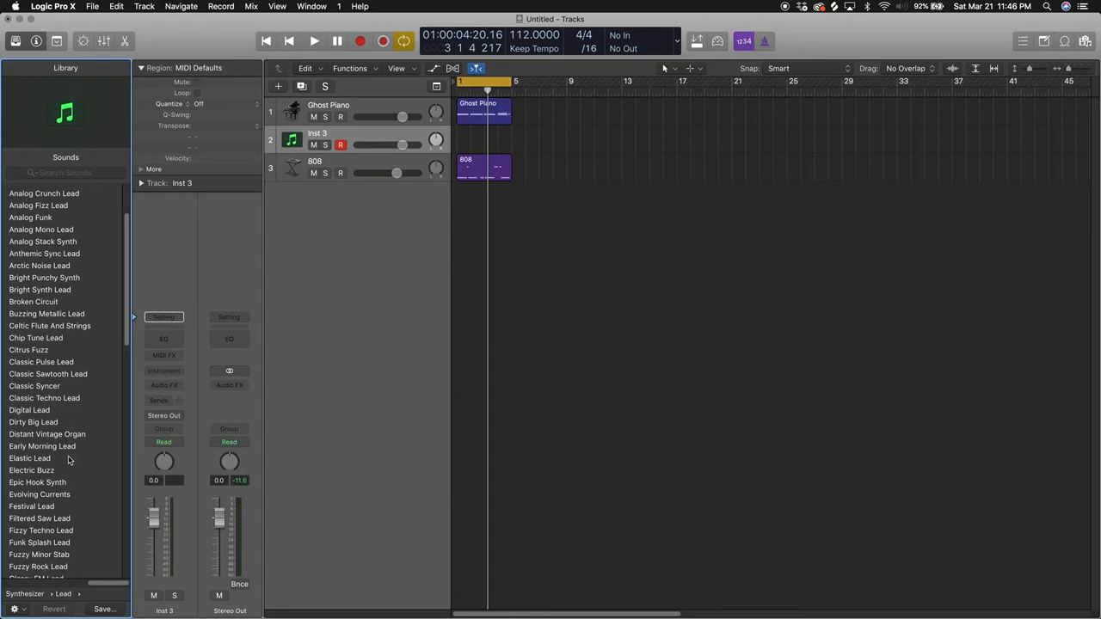
scroll(down, 3)
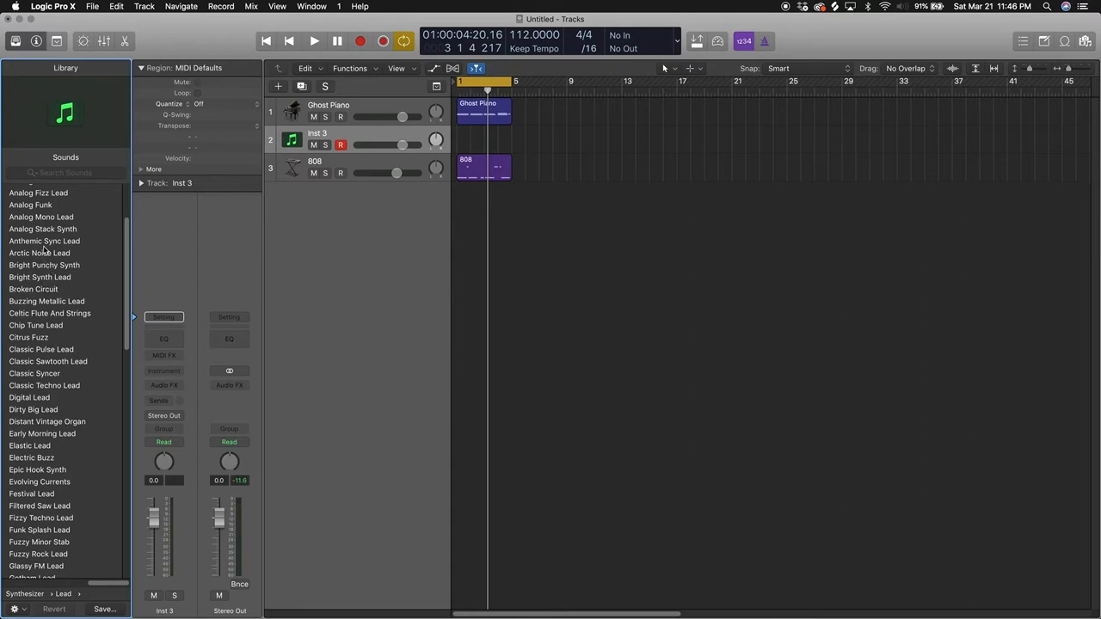
mouse_move(39, 325)
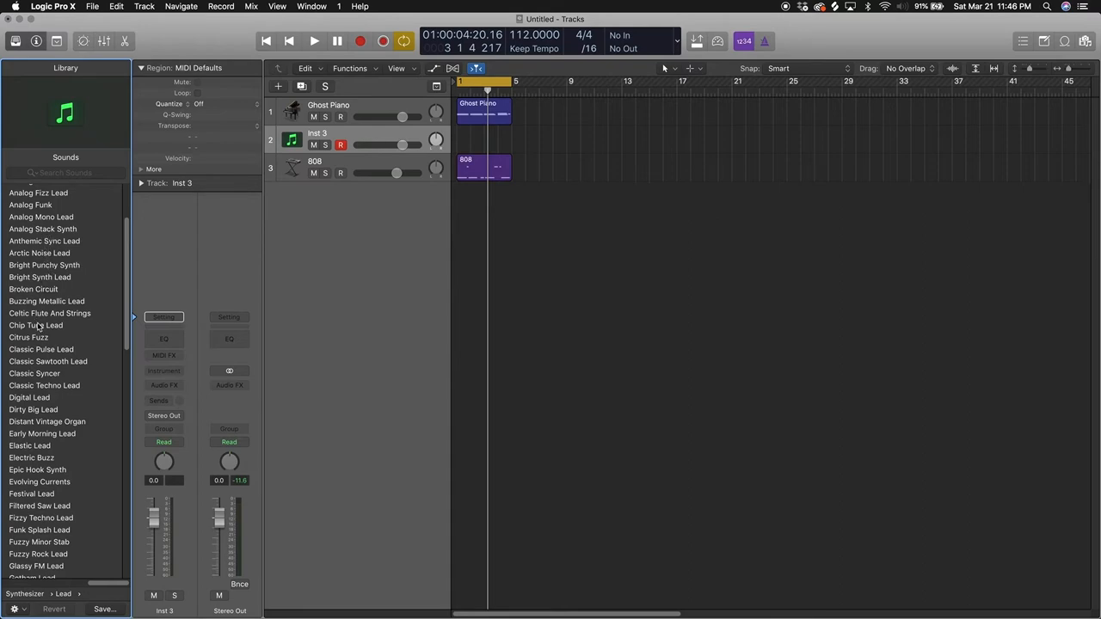
click(36, 325)
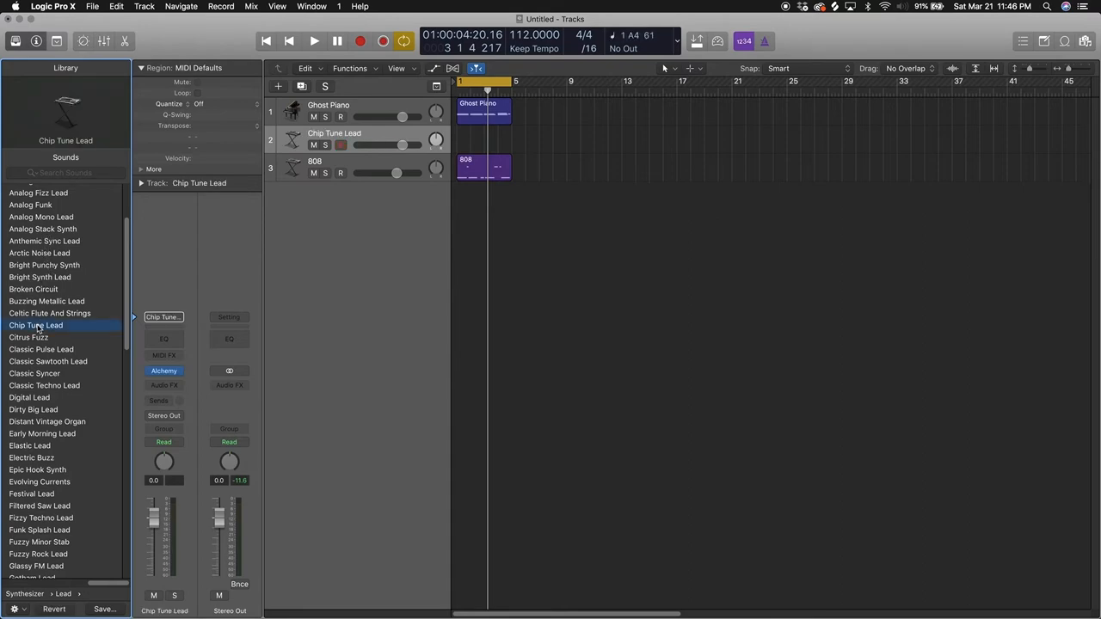
click(341, 145)
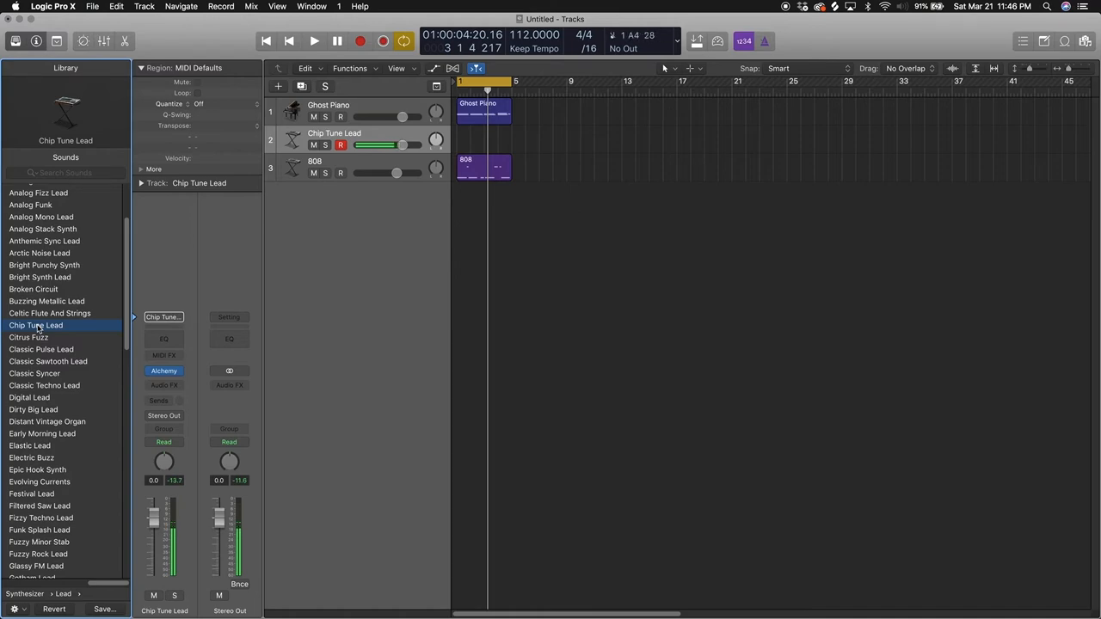
Step: Audition lead sounds including Citrus Fuzz, Analog Crunch Lead, Analog Mono Lead and Anthemic Sync Lead
click(29, 337)
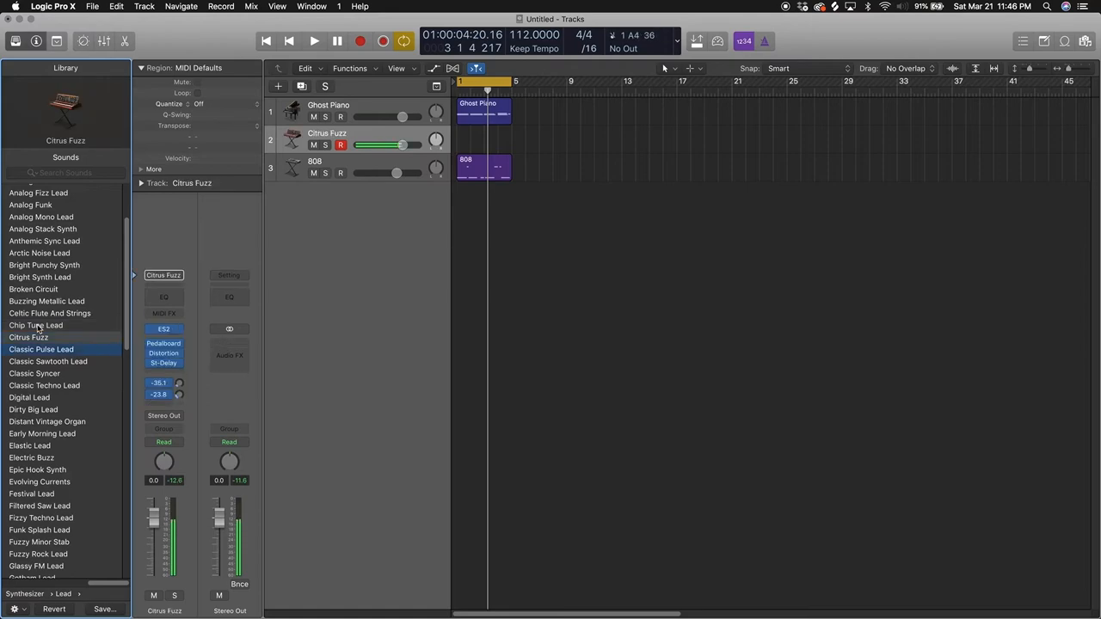
click(41, 350)
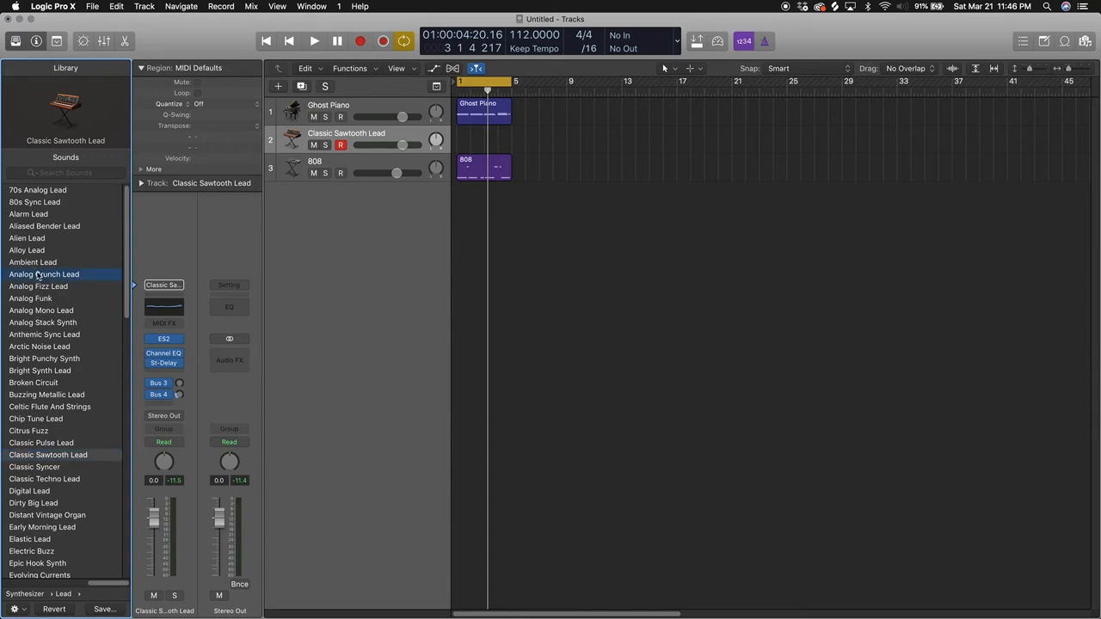
click(43, 273)
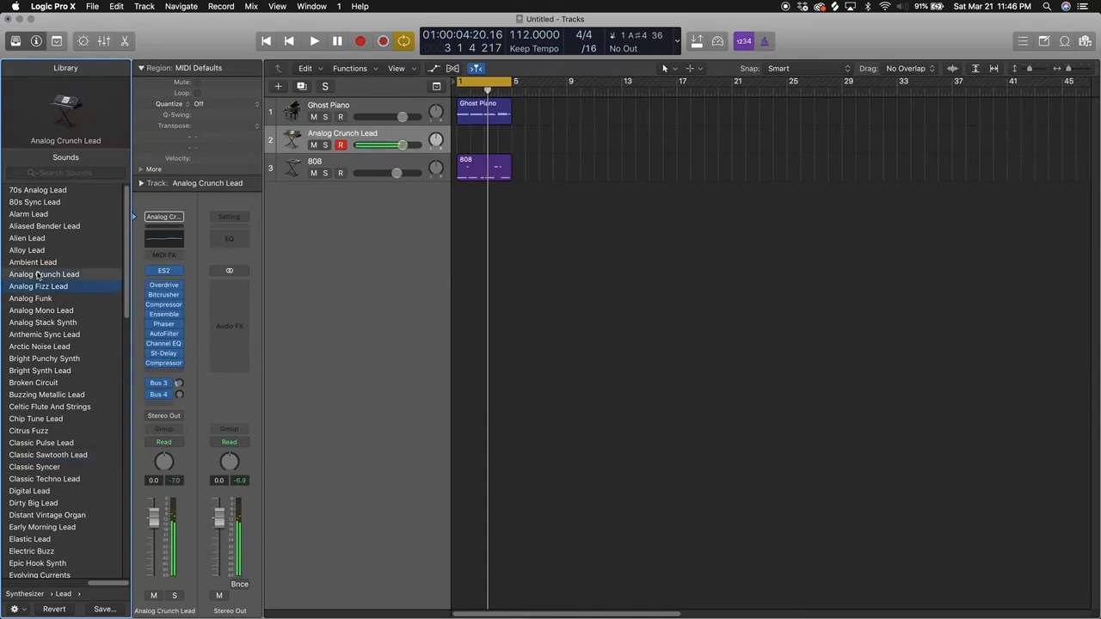
click(37, 287)
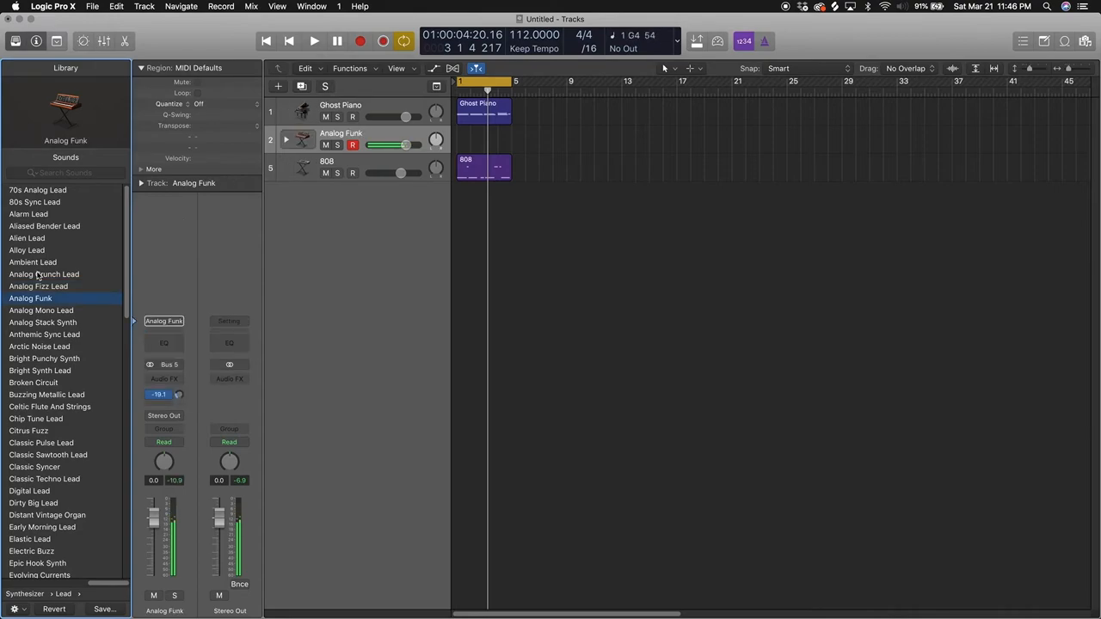
click(41, 310)
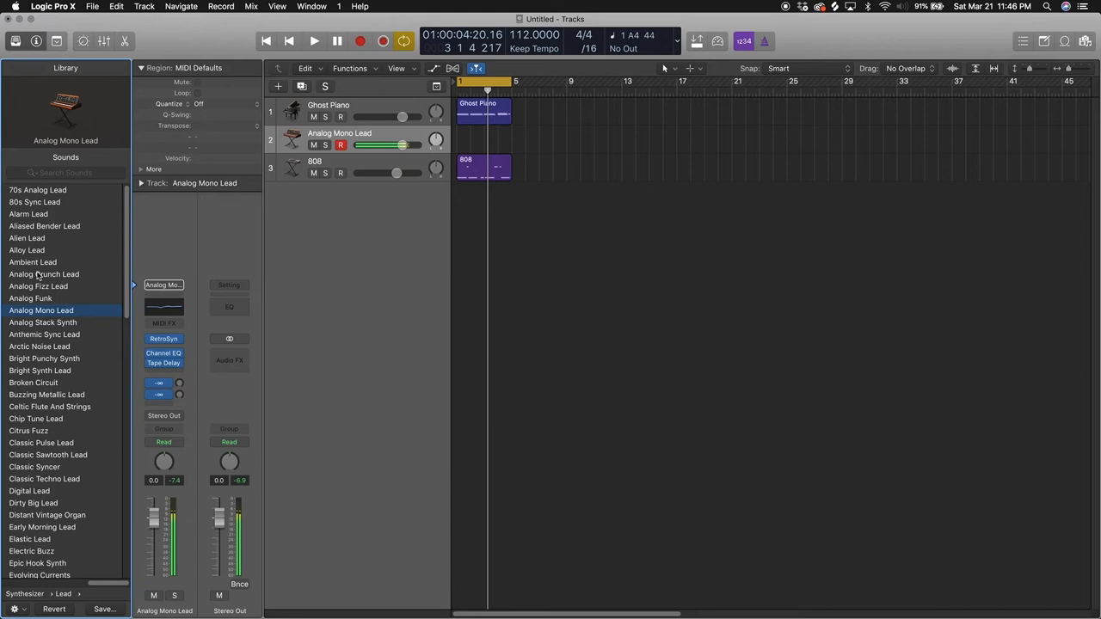
click(42, 322)
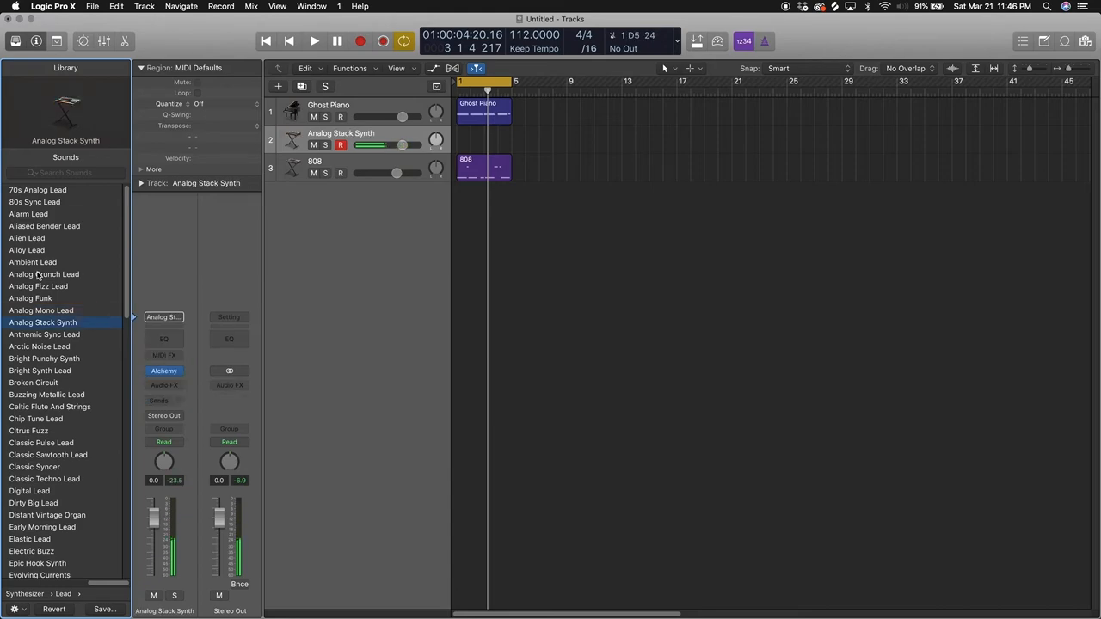
click(44, 334)
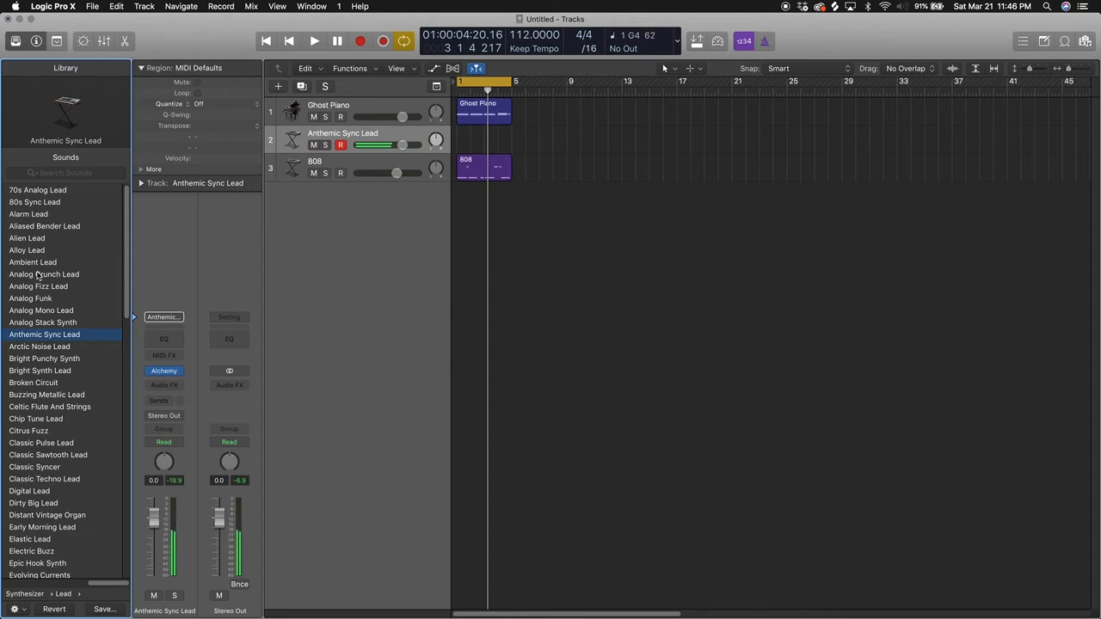
Step: Switch track 2 to Arctic Noise Lead, then settle on Chip Tune Lead
click(40, 346)
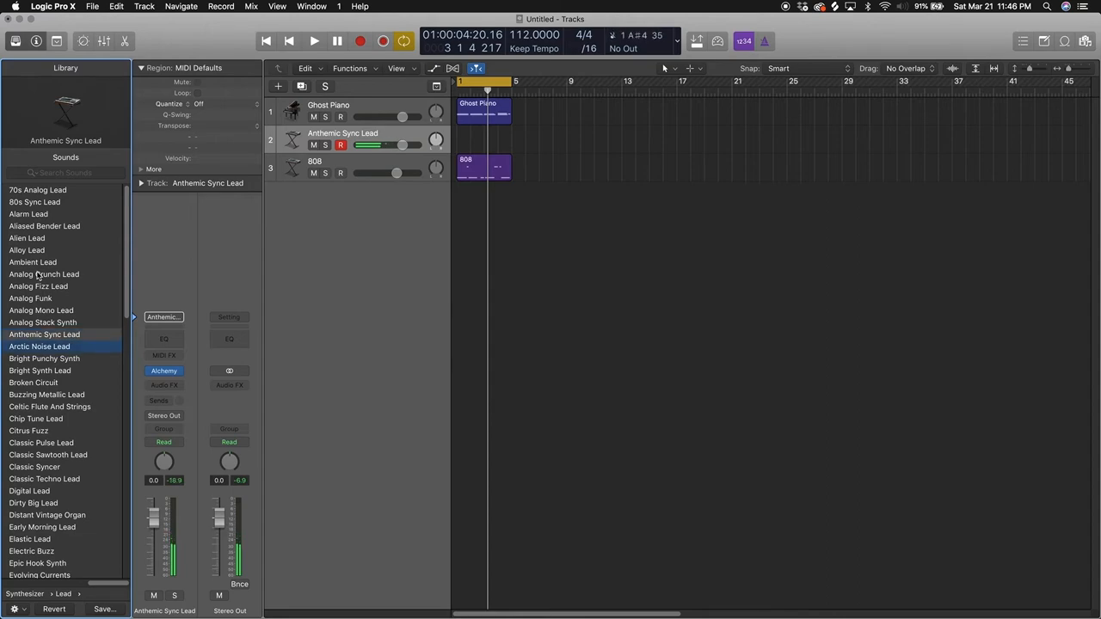
click(39, 346)
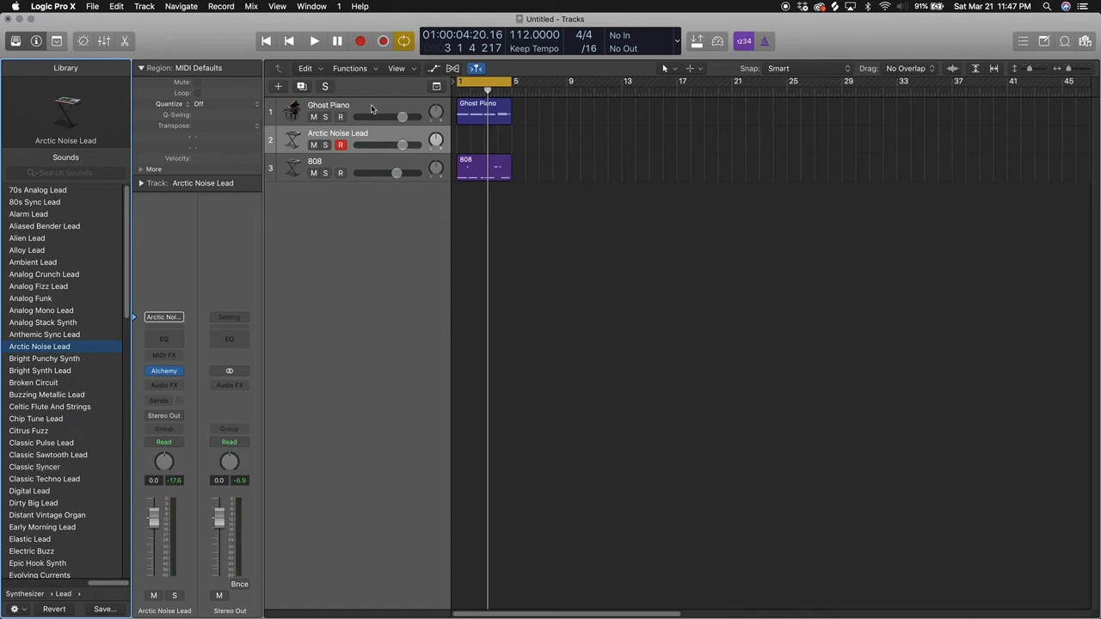
mouse_move(372, 108)
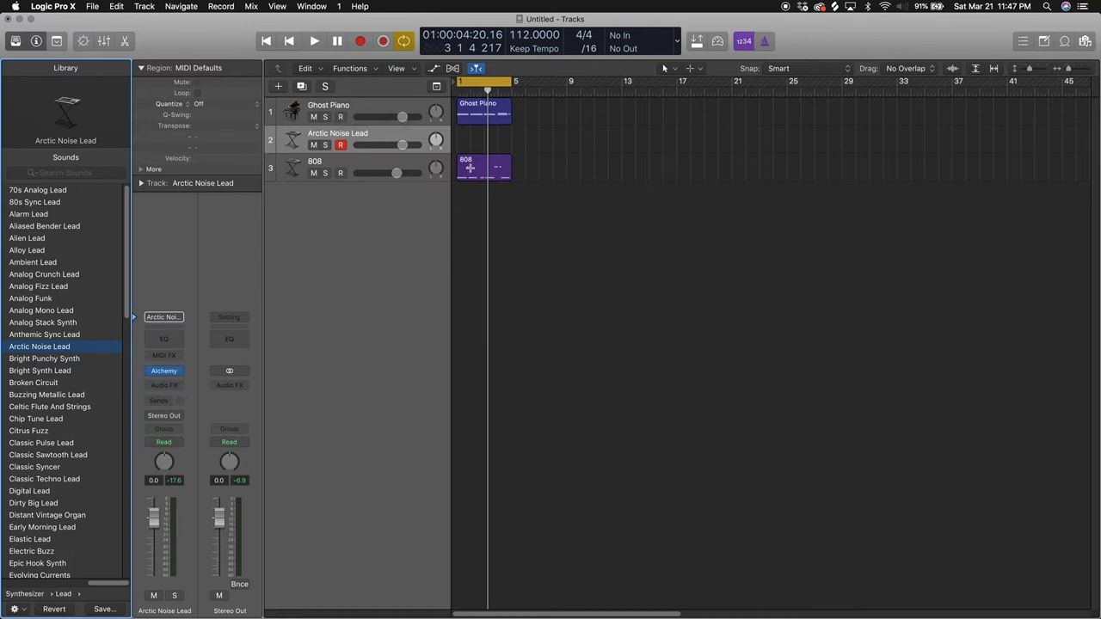
scroll(down, 3)
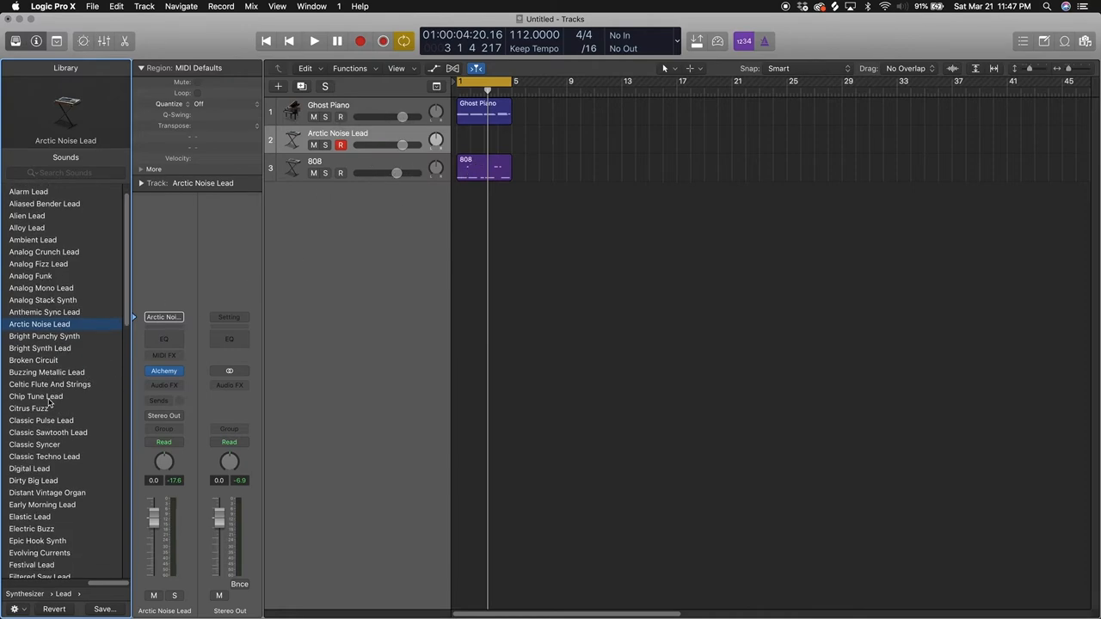
click(36, 397)
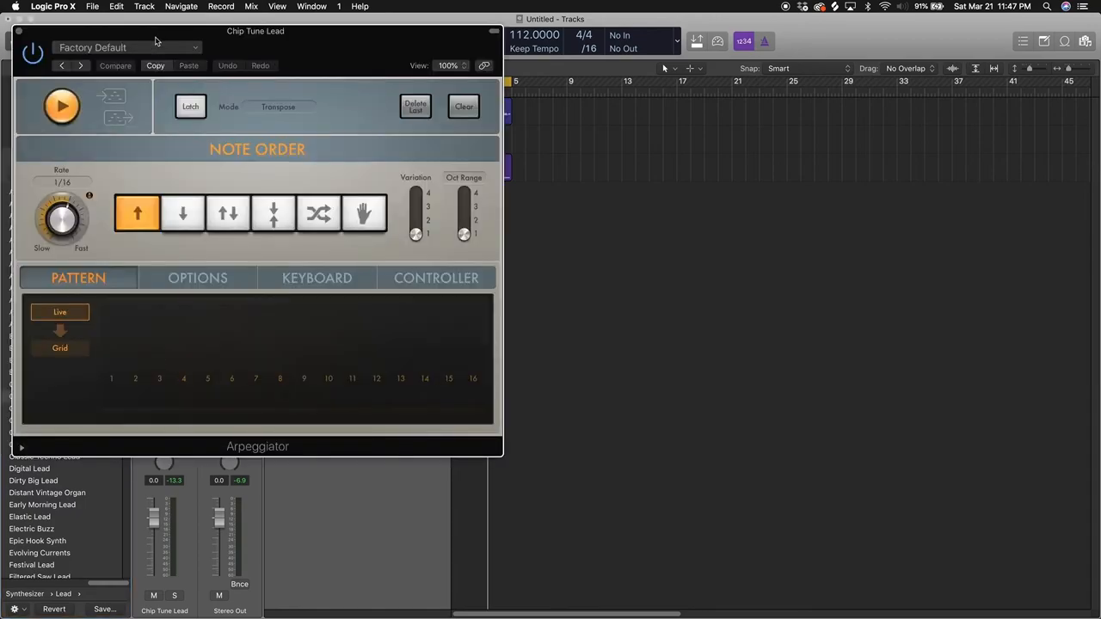
Step: Change the Chip Tune Lead arpeggiator Rate from 1/16 to 1/8
click(314, 41)
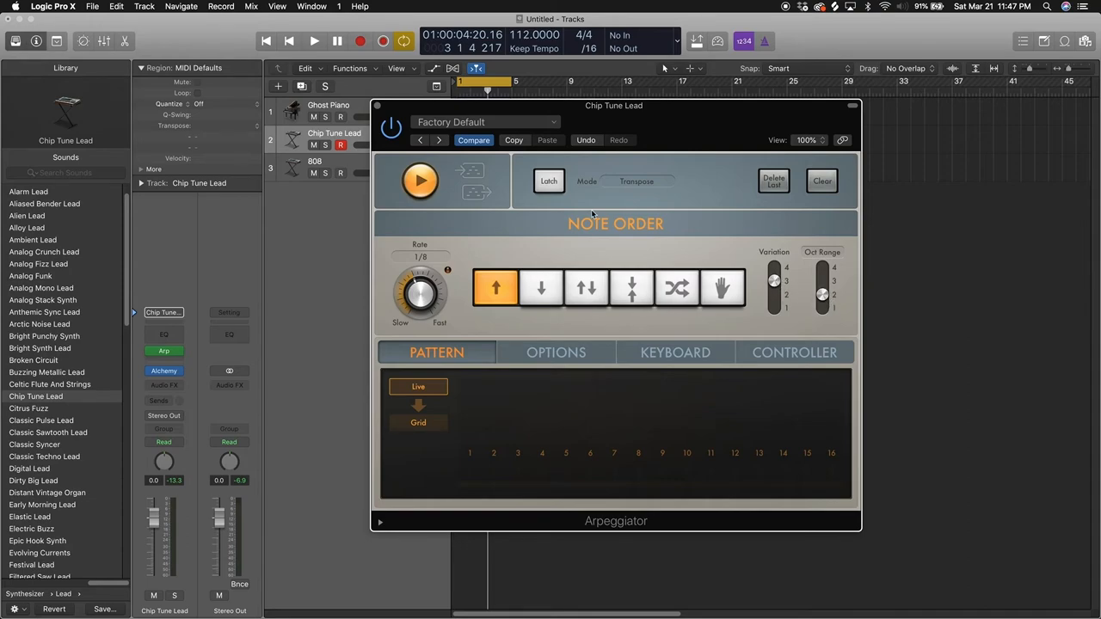
click(632, 288)
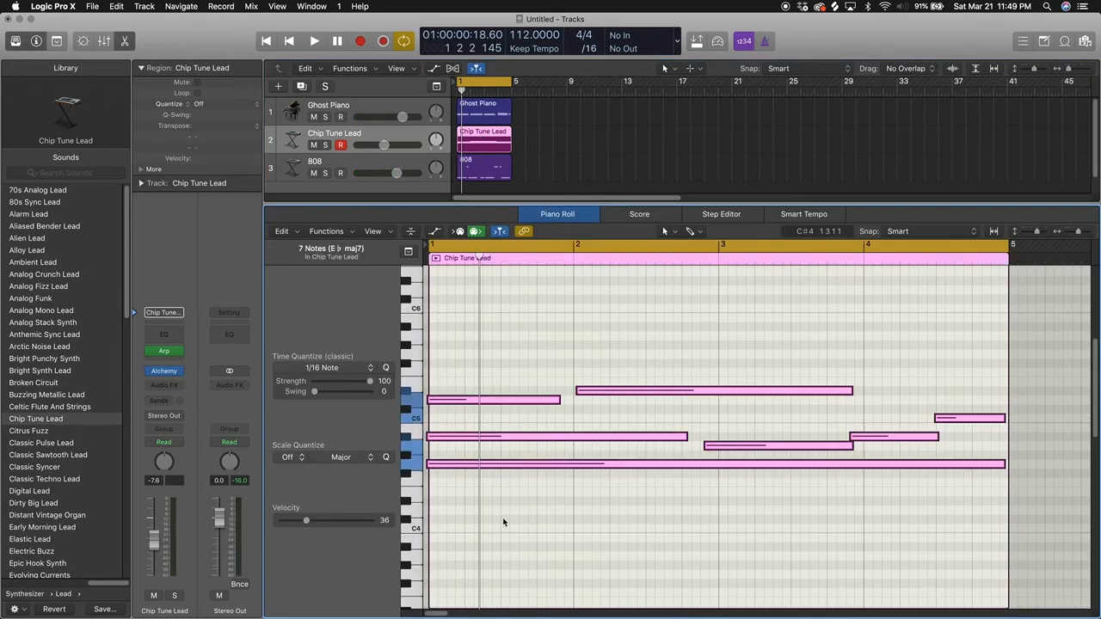
Step: Raise the final Chip Tune Lead note and play it back with Ghost Piano and 808
click(314, 40)
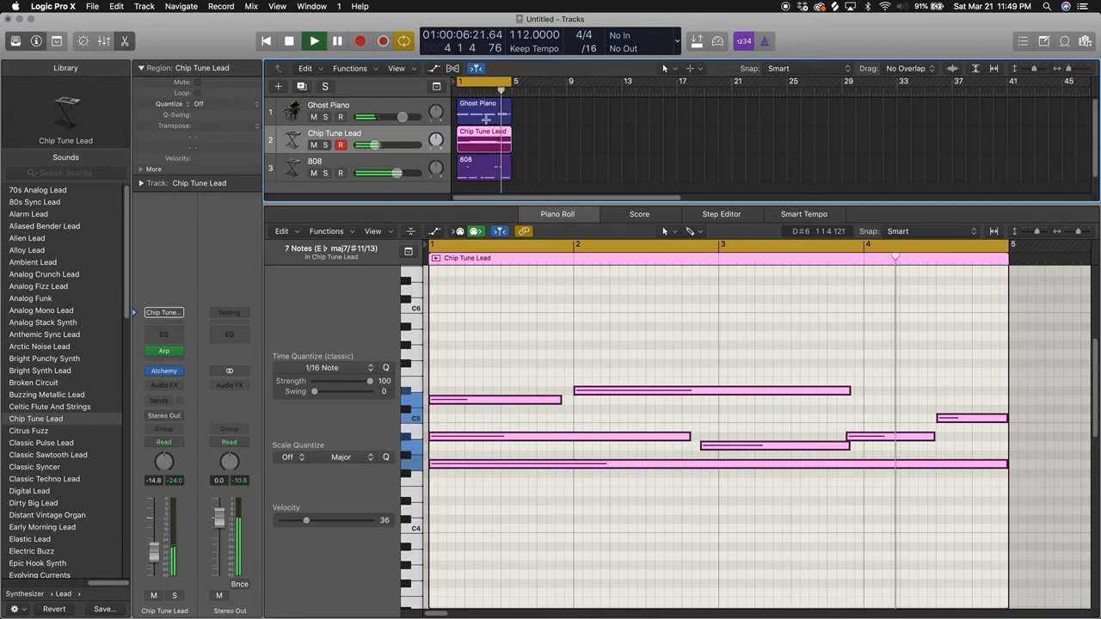
click(288, 40)
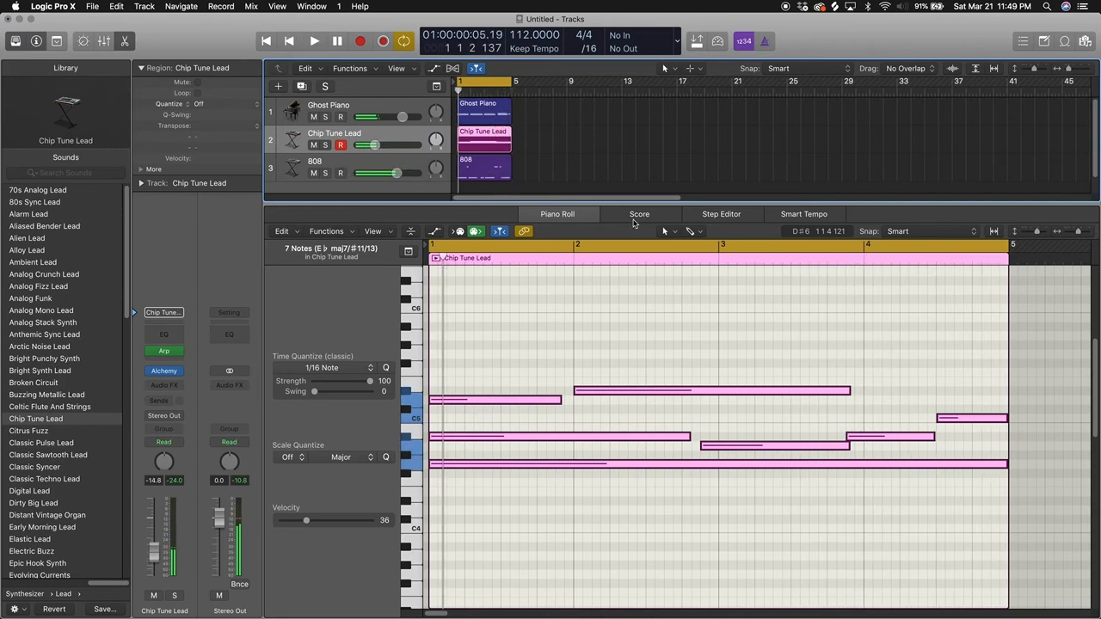
mouse_move(951, 423)
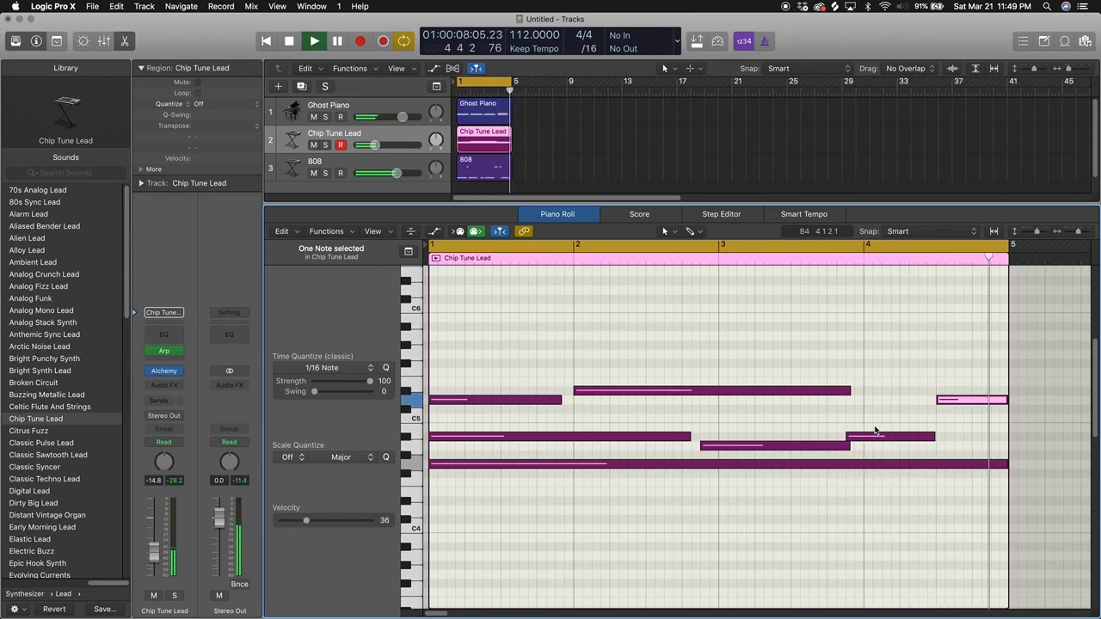
click(314, 40)
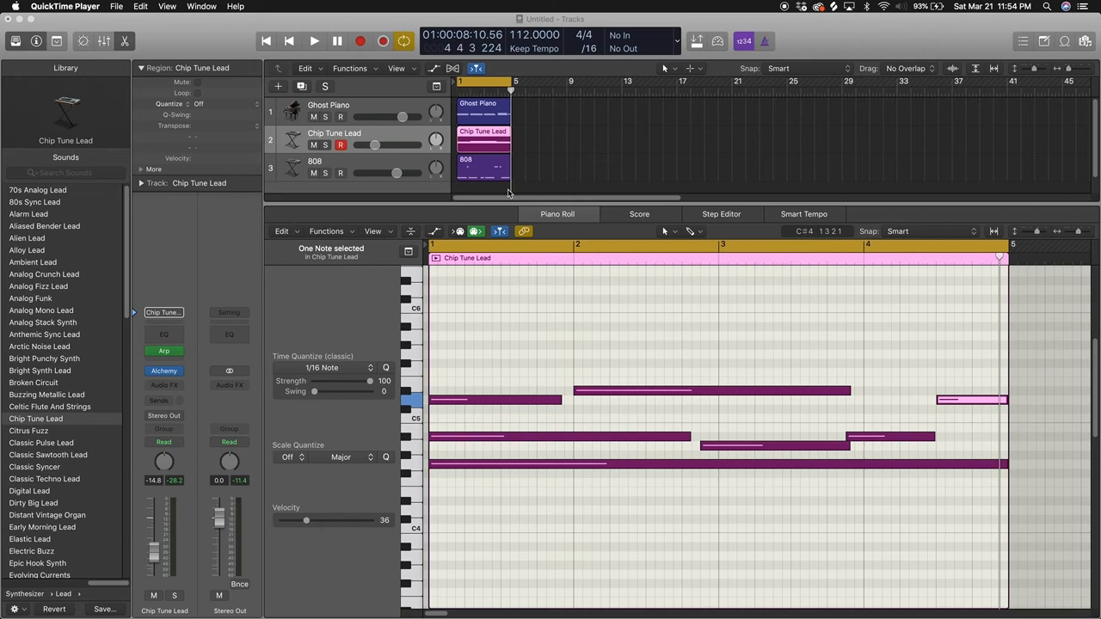
Step: Create an empty software instrument track below Ghost Piano, which becomes Electric Piano Vibes
click(278, 86)
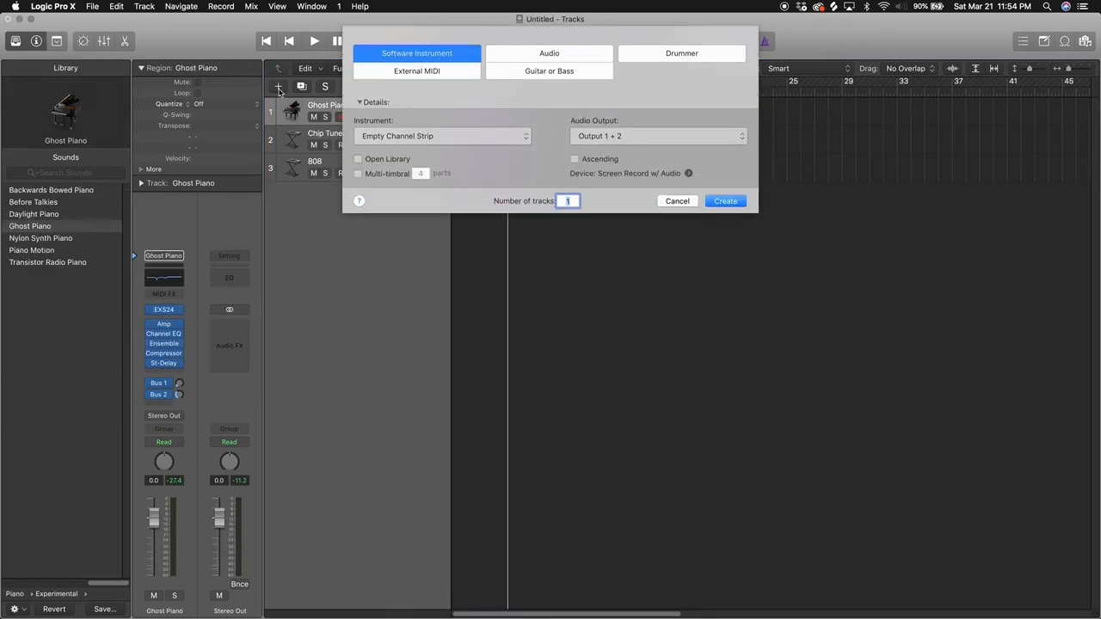
mouse_move(431, 138)
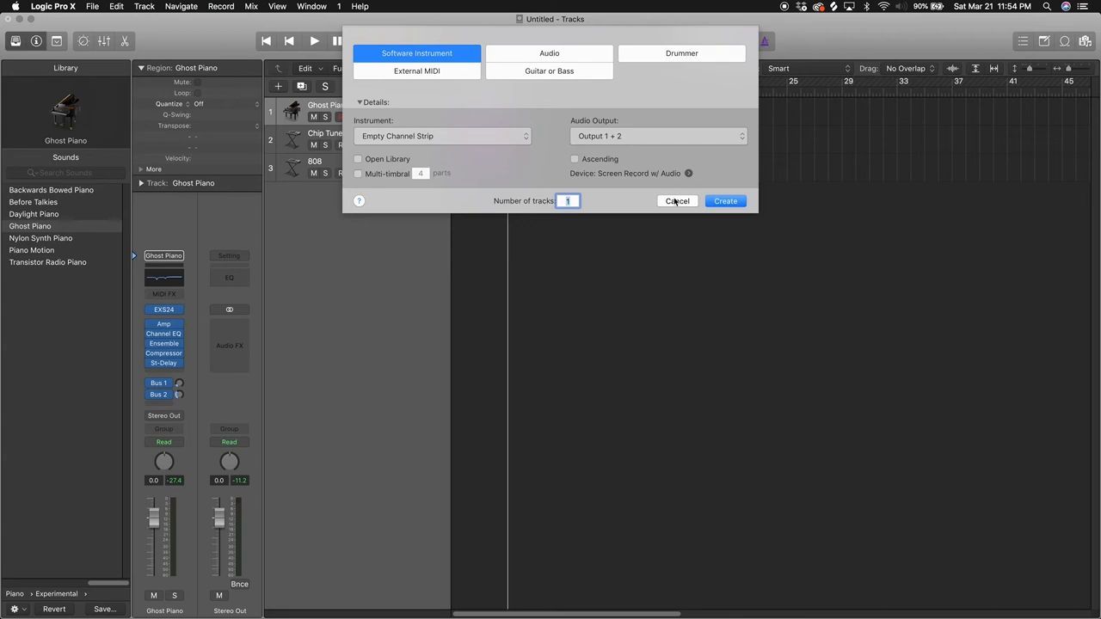
click(725, 200)
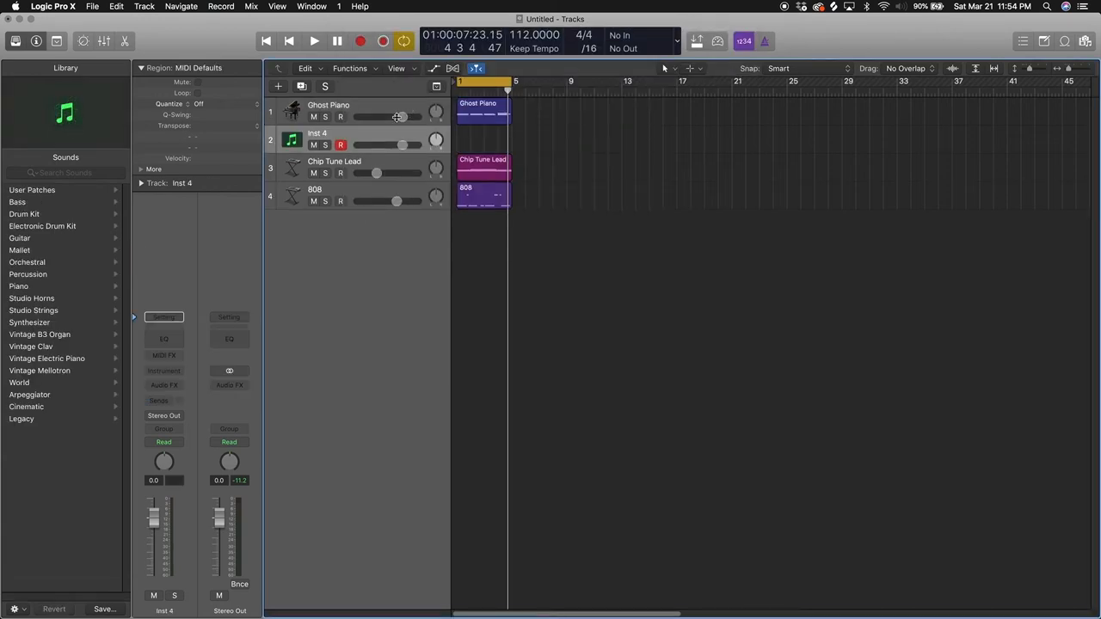
mouse_move(205, 203)
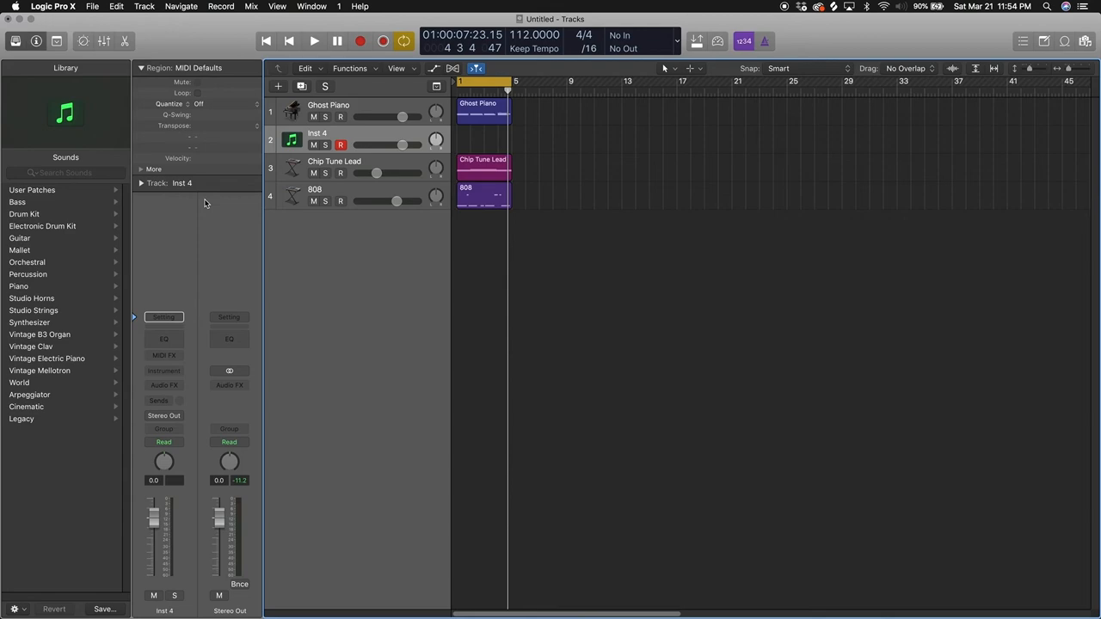
mouse_move(22, 308)
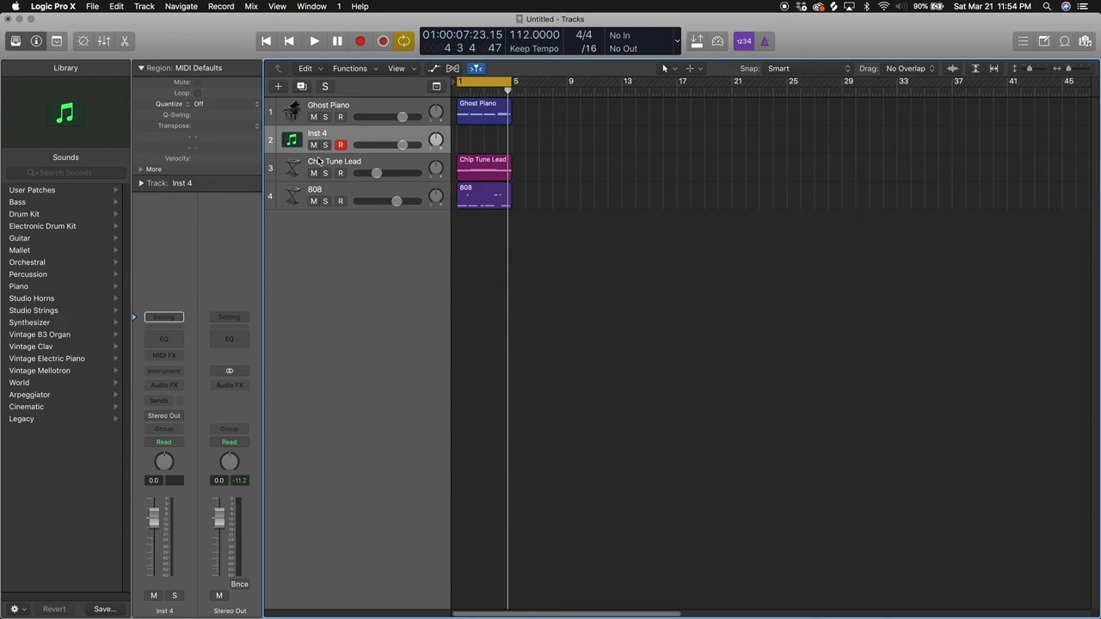
click(43, 285)
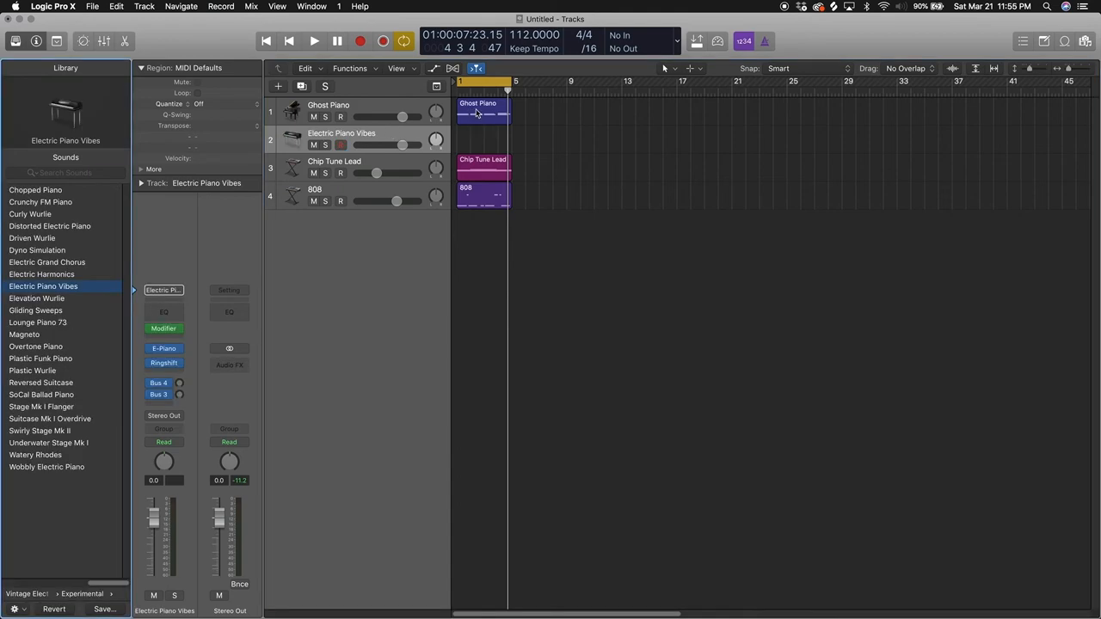
Step: Option-drag the Ghost Piano chord region onto track 2, play it, and lower that track's volume
drag(483, 112, 483, 139)
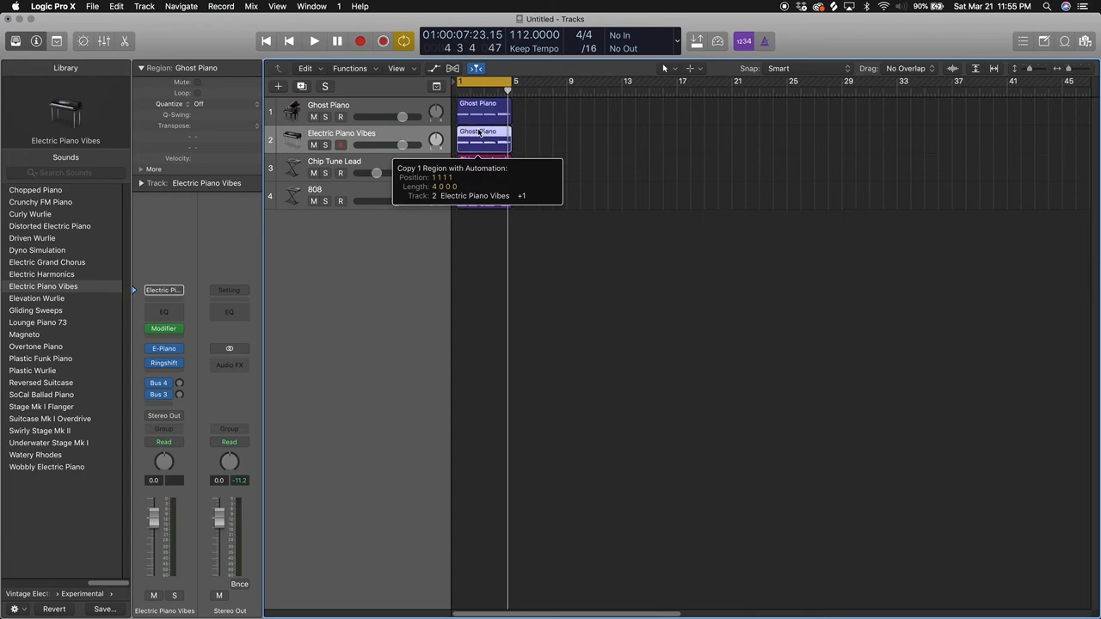
click(315, 41)
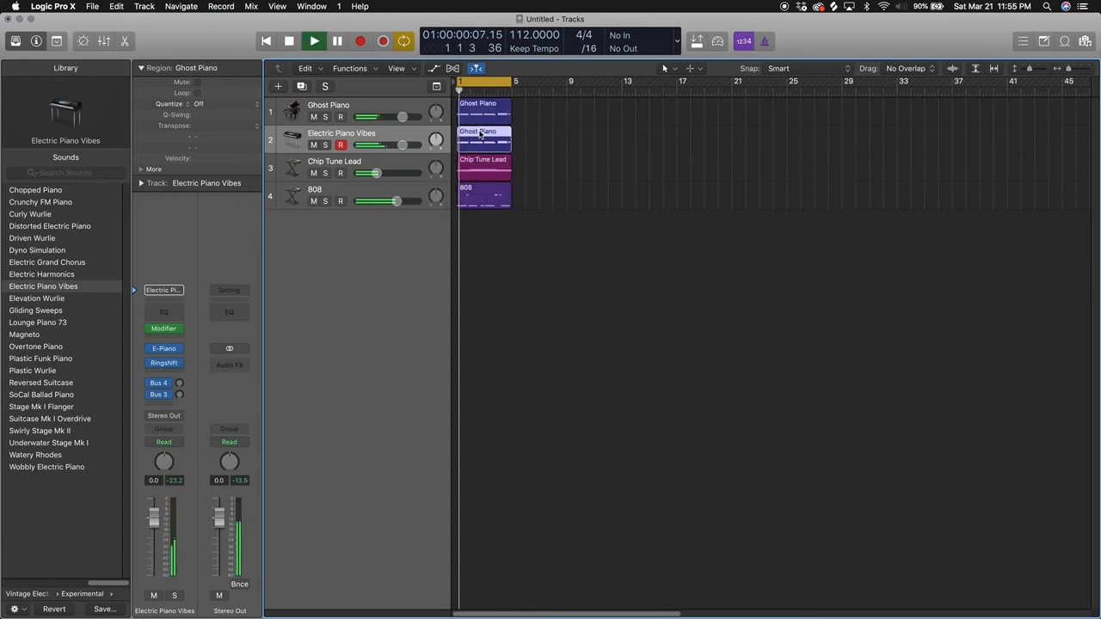
drag(402, 145, 376, 145)
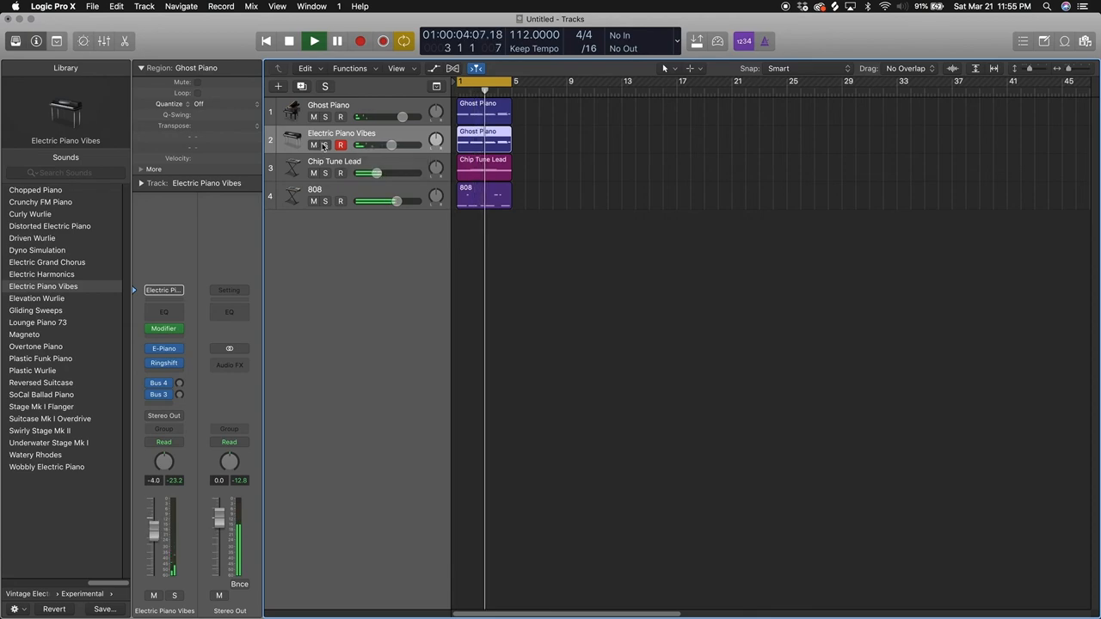
click(324, 145)
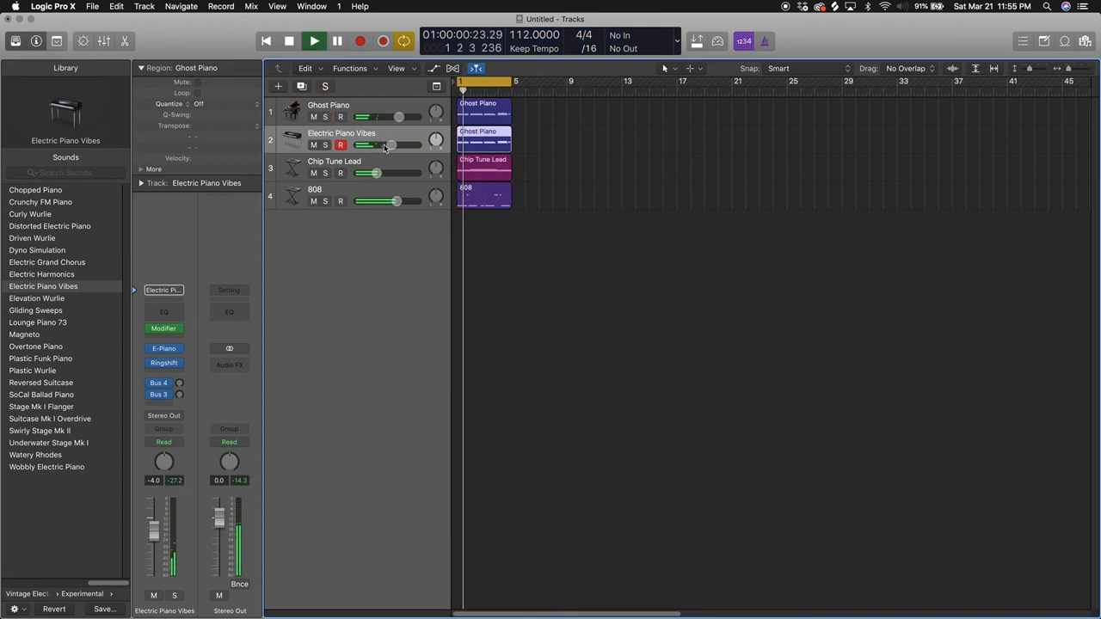
drag(391, 144, 376, 144)
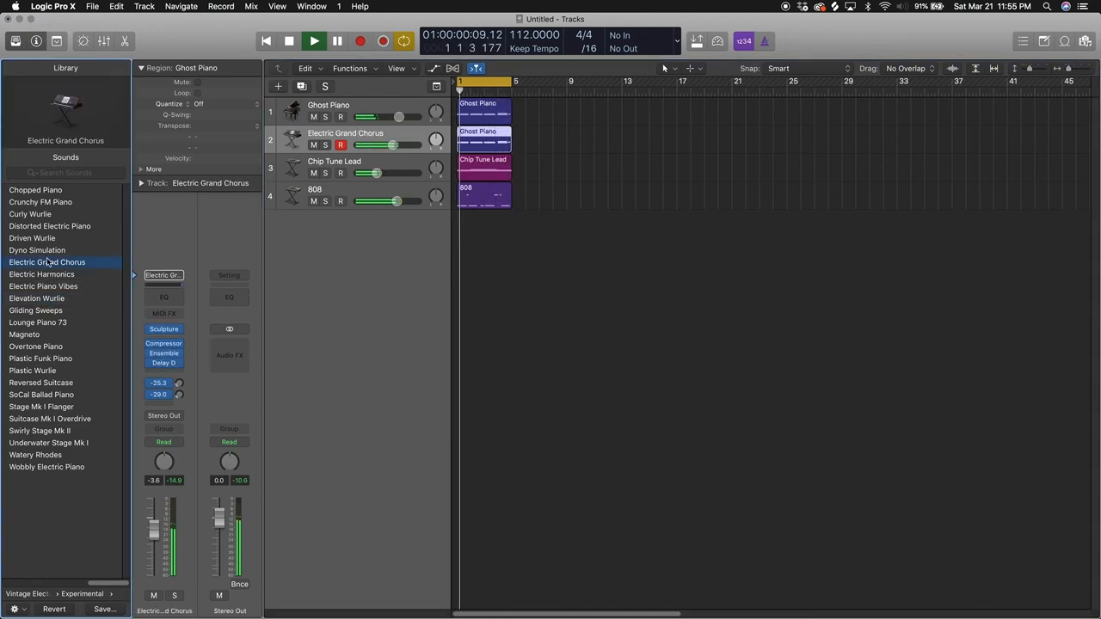
drag(398, 145, 392, 145)
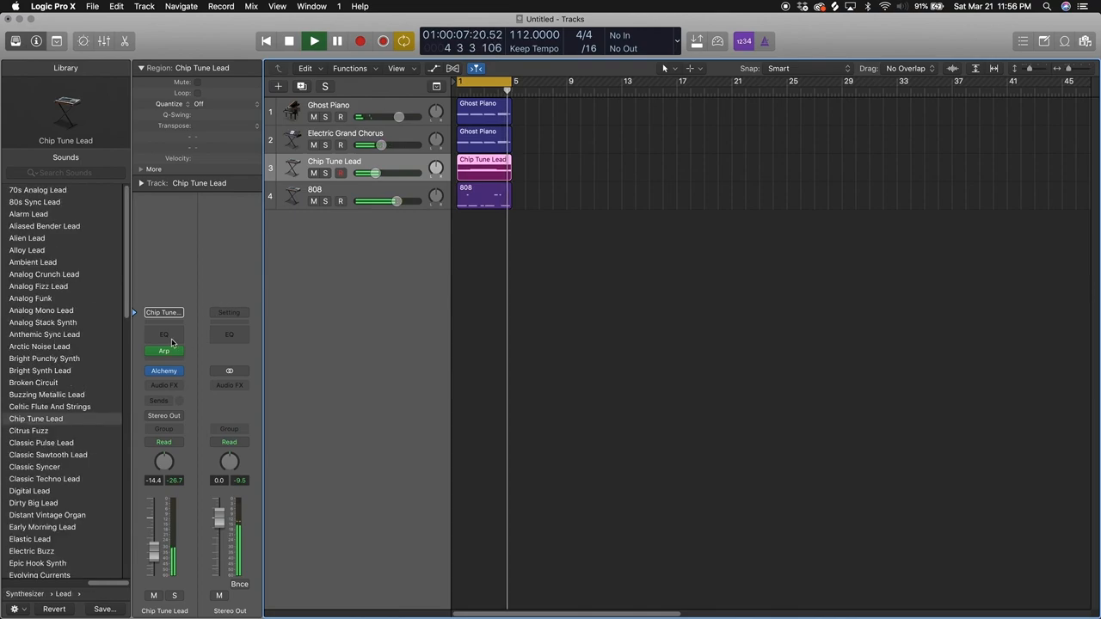
click(290, 41)
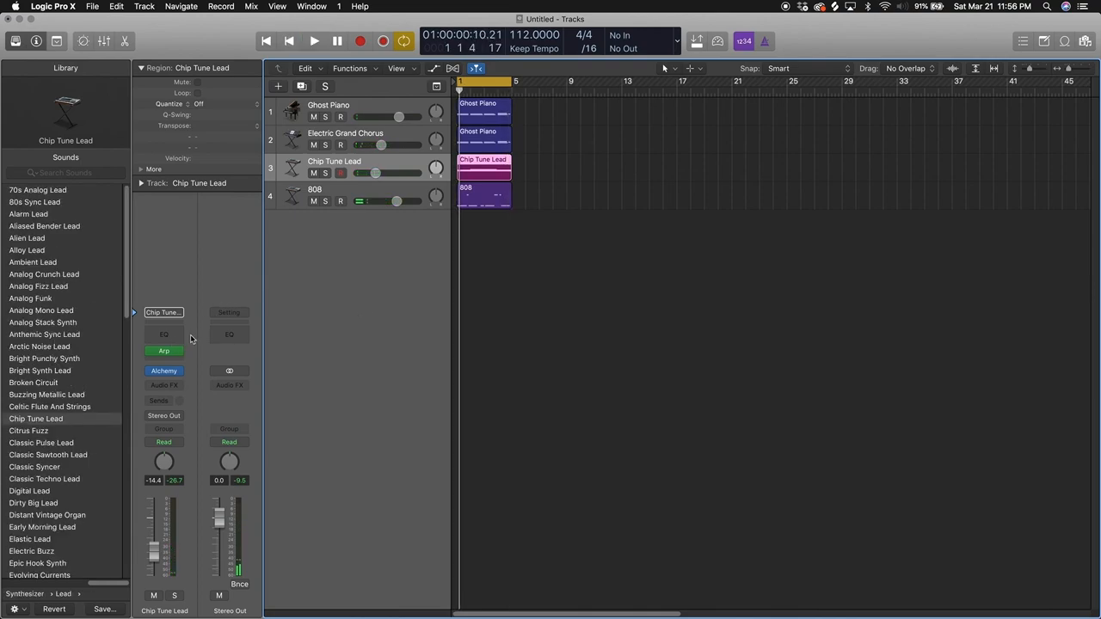
Step: Insert a Channel EQ on the Chip Tune Lead channel strip in the Inspector
click(163, 333)
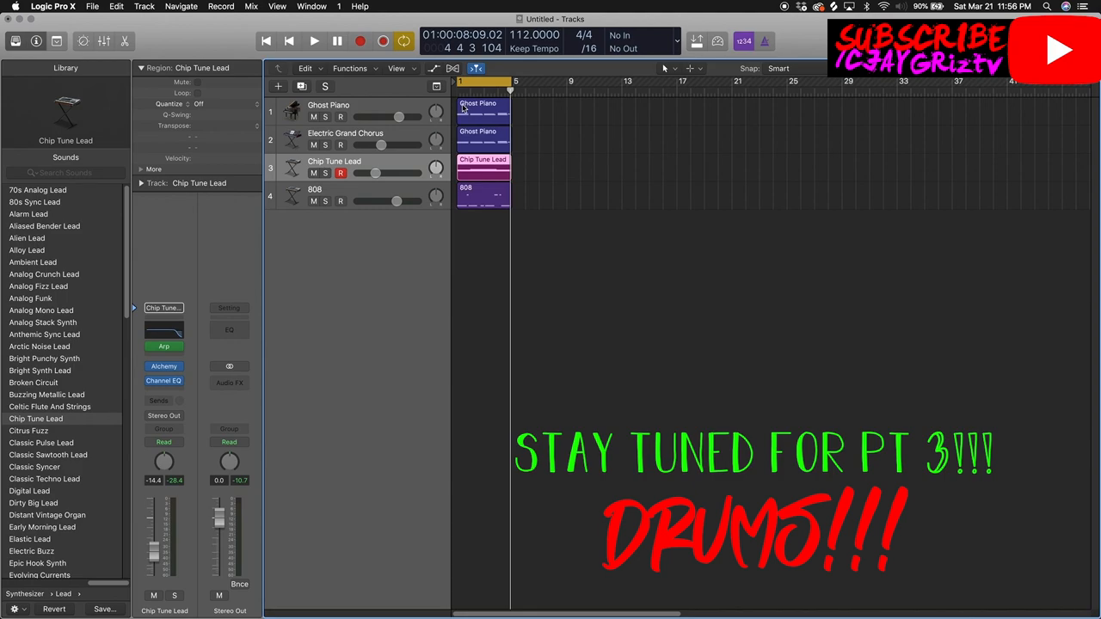
mouse_move(463, 109)
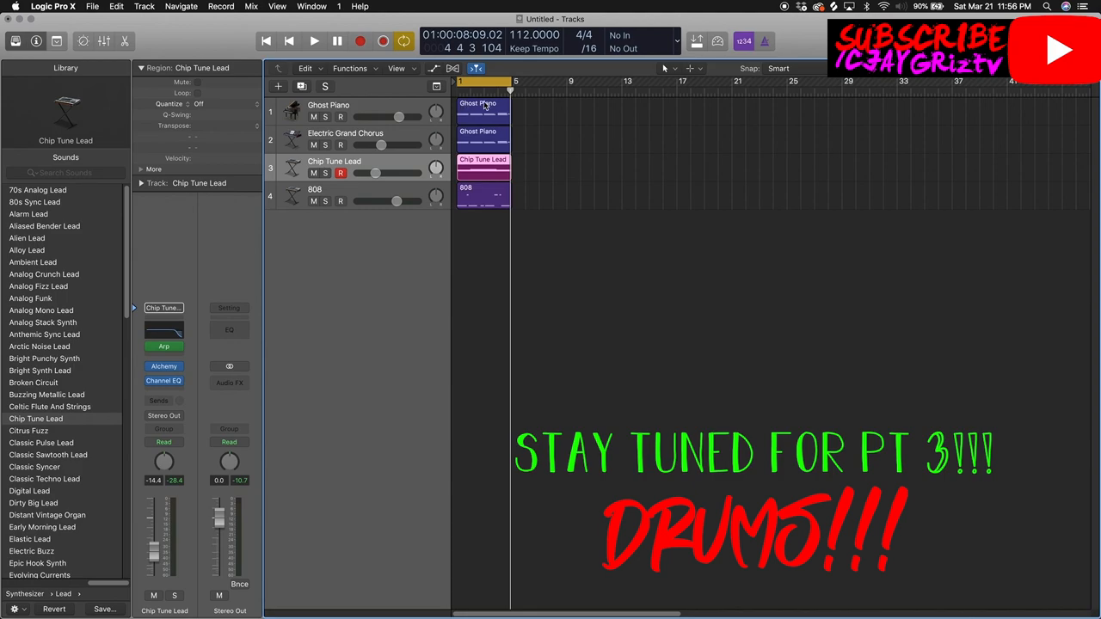
mouse_move(480, 106)
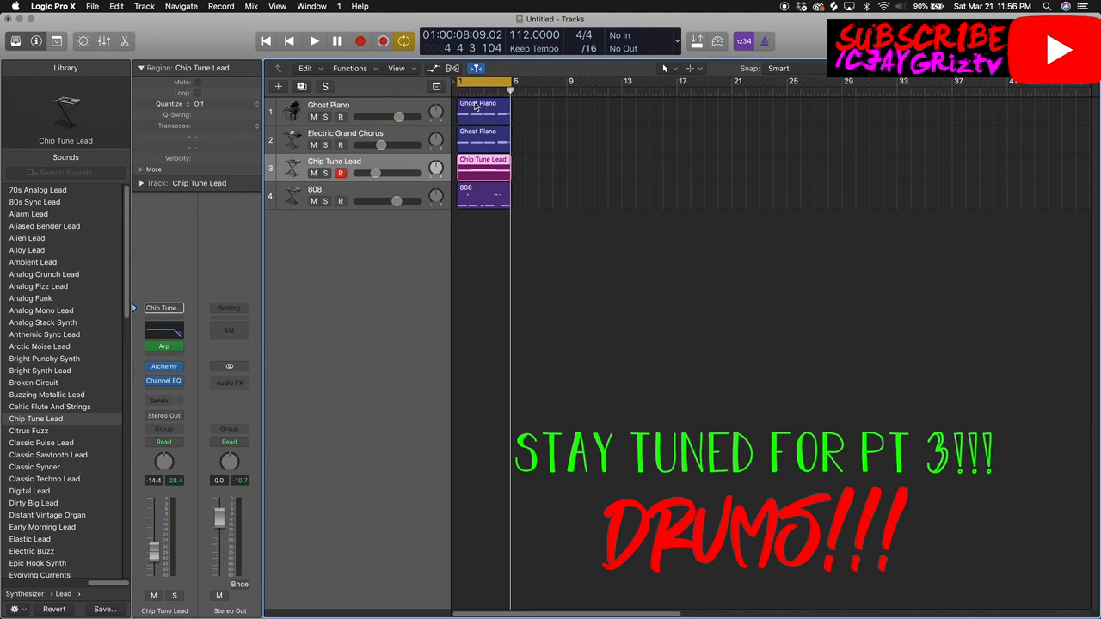